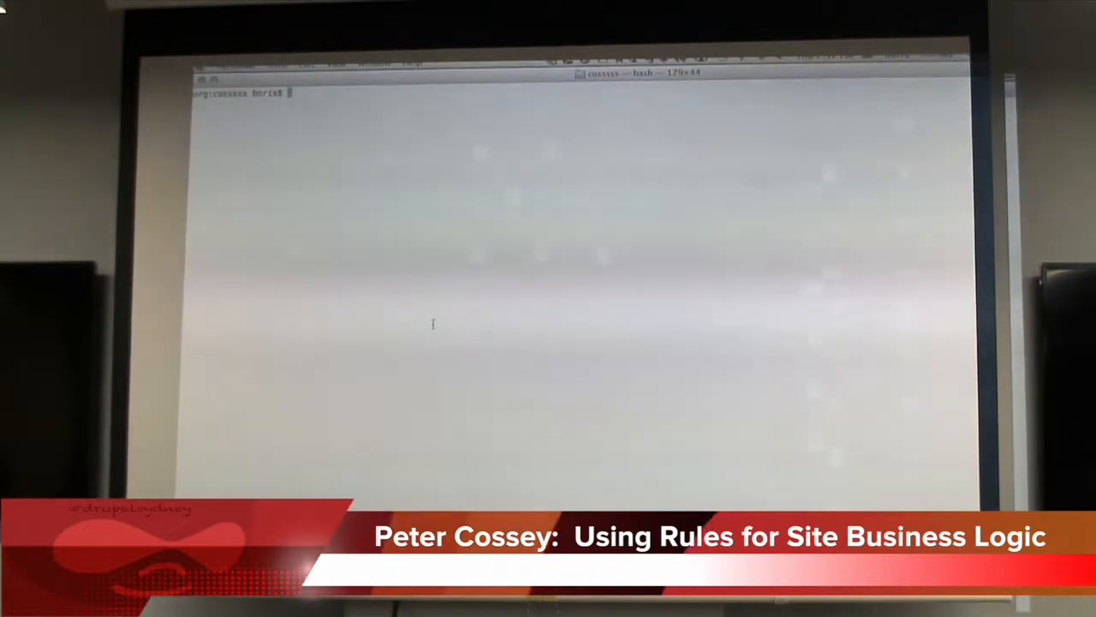
Step: Run drush qd meetup-demo with ctools, entity, rules, rb, module_filter, admin_menu and -y
type("drush")
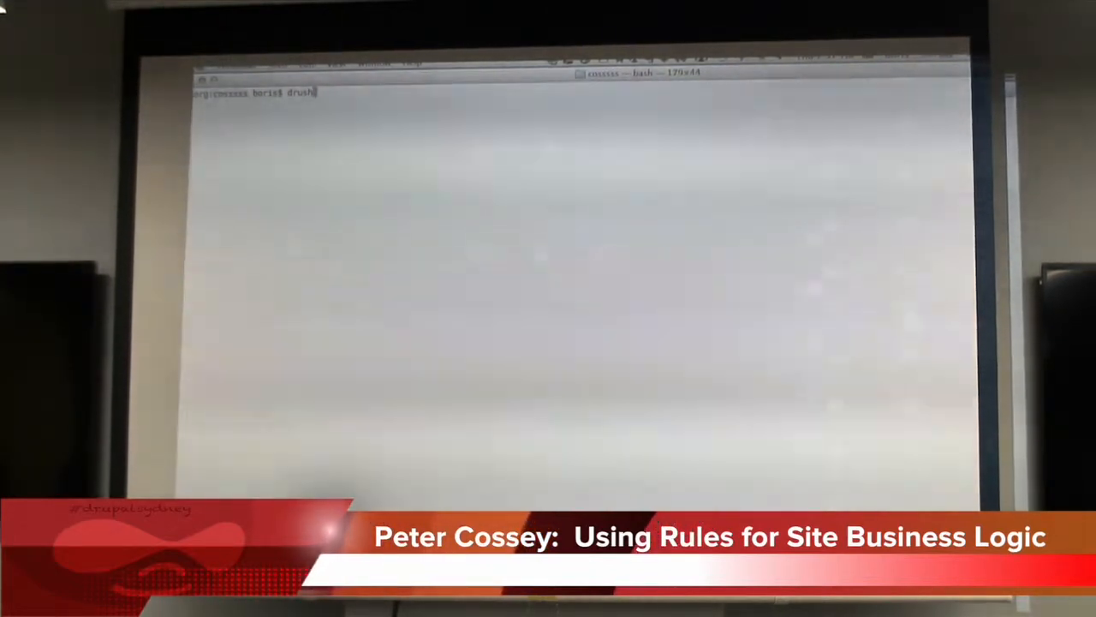
type("qd")
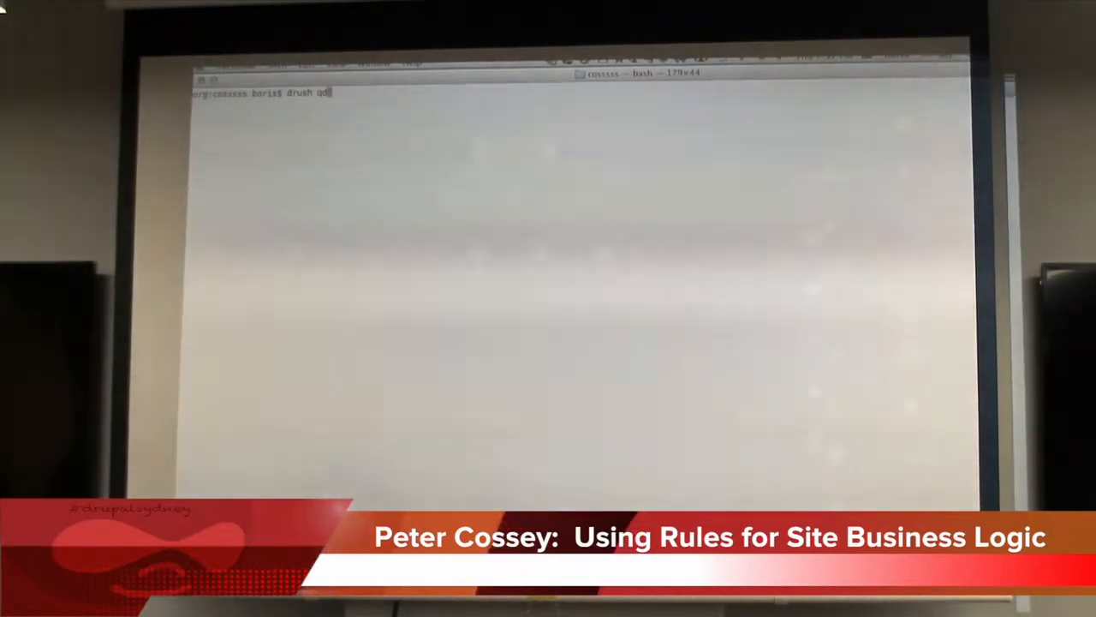
type("meetup-demo")
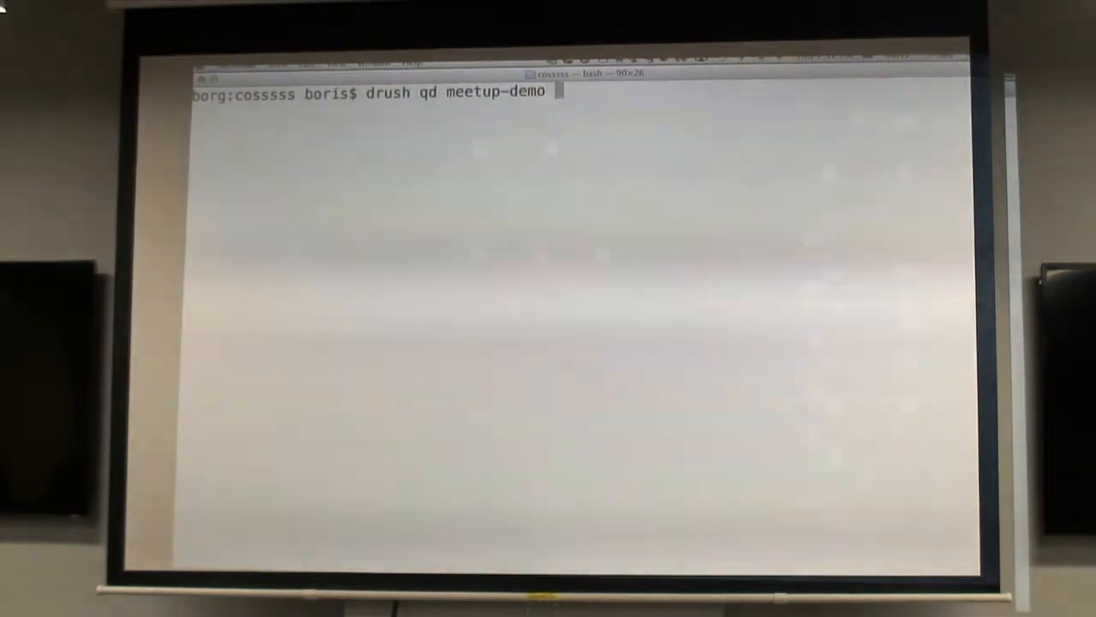
type("ctools")
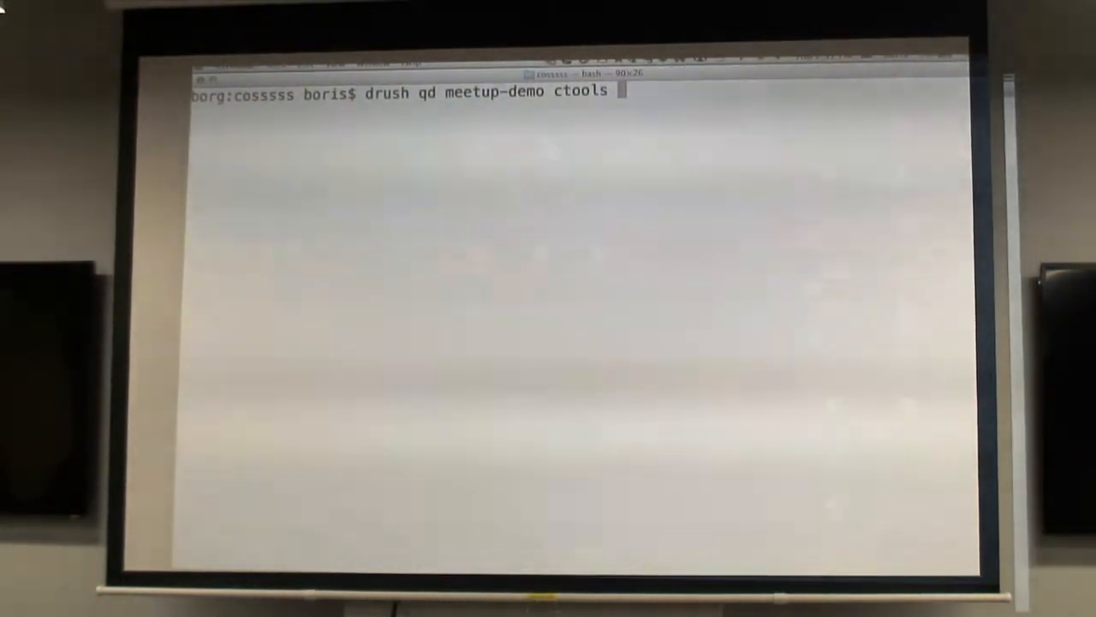
type("entity")
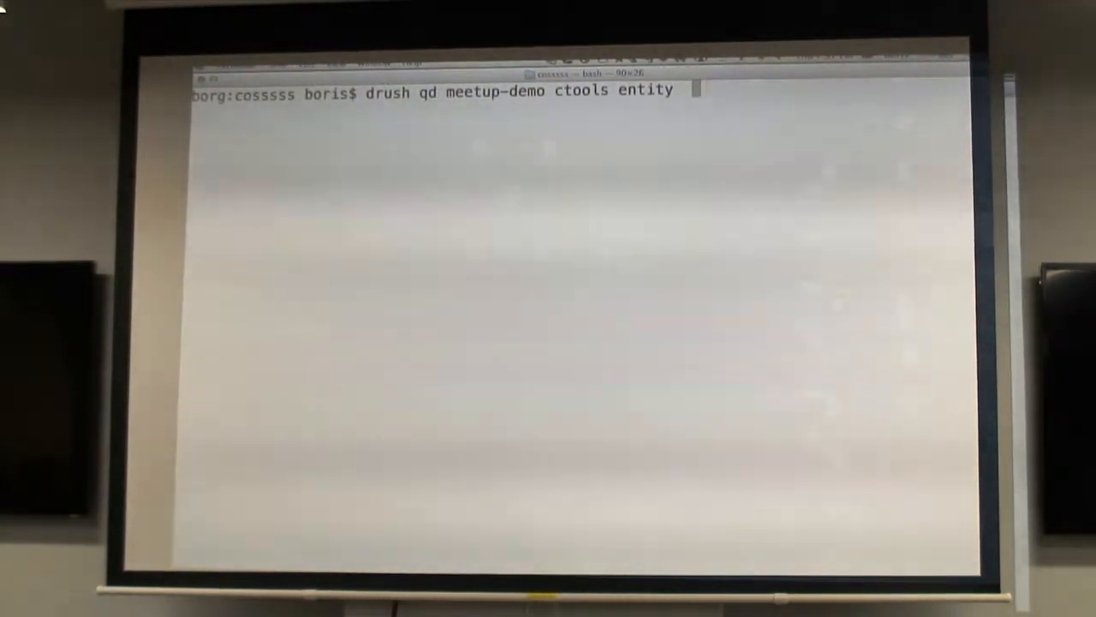
type("rules")
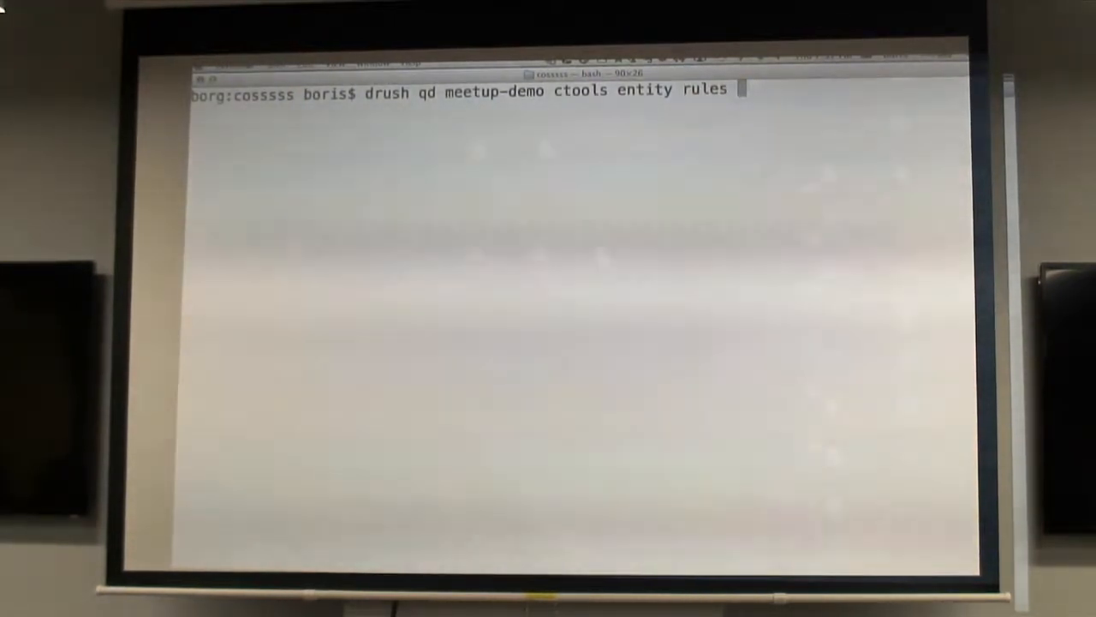
type("rb")
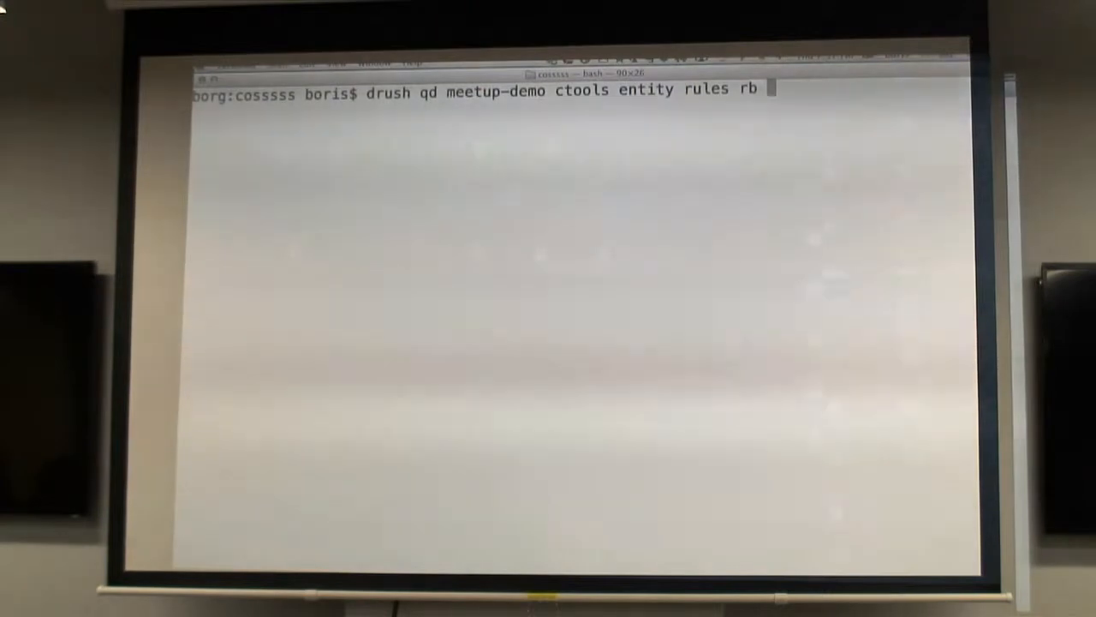
type("module")
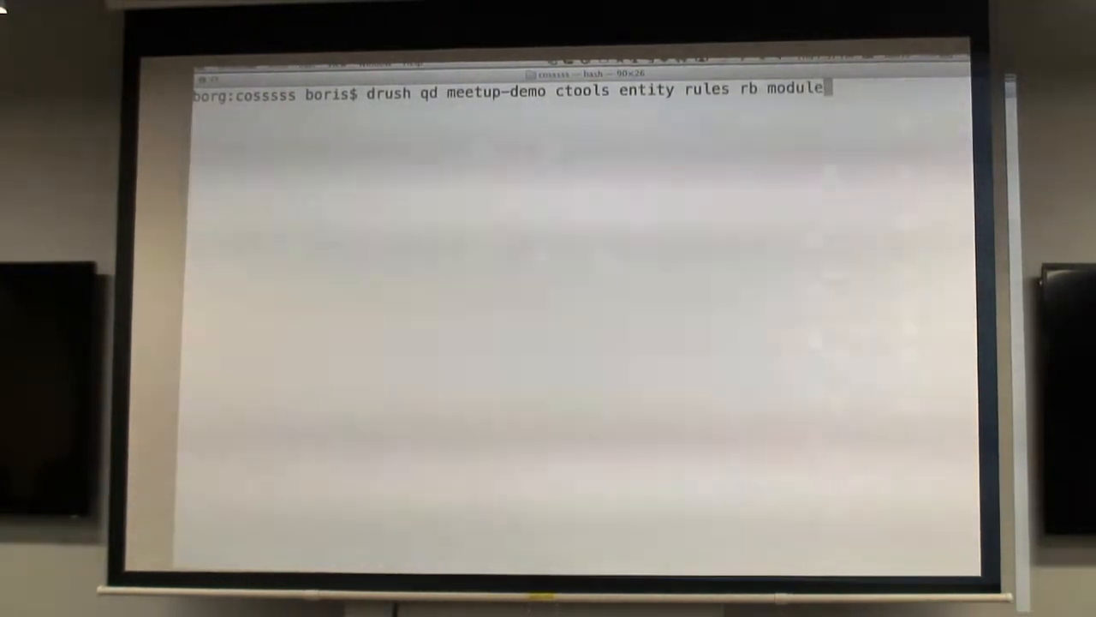
type("_filter")
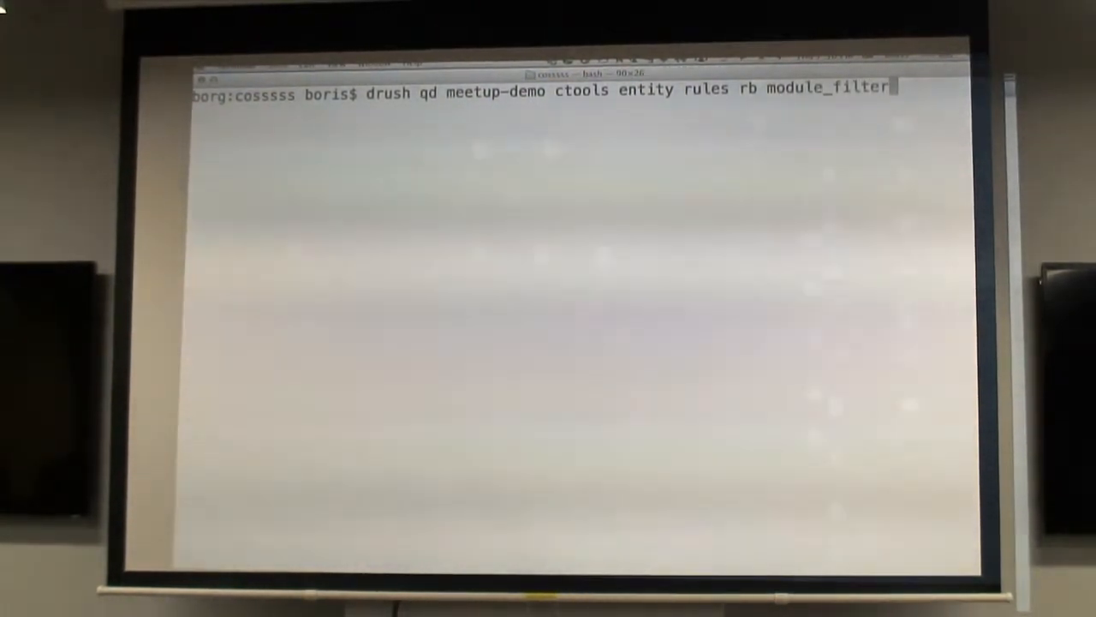
type("-y")
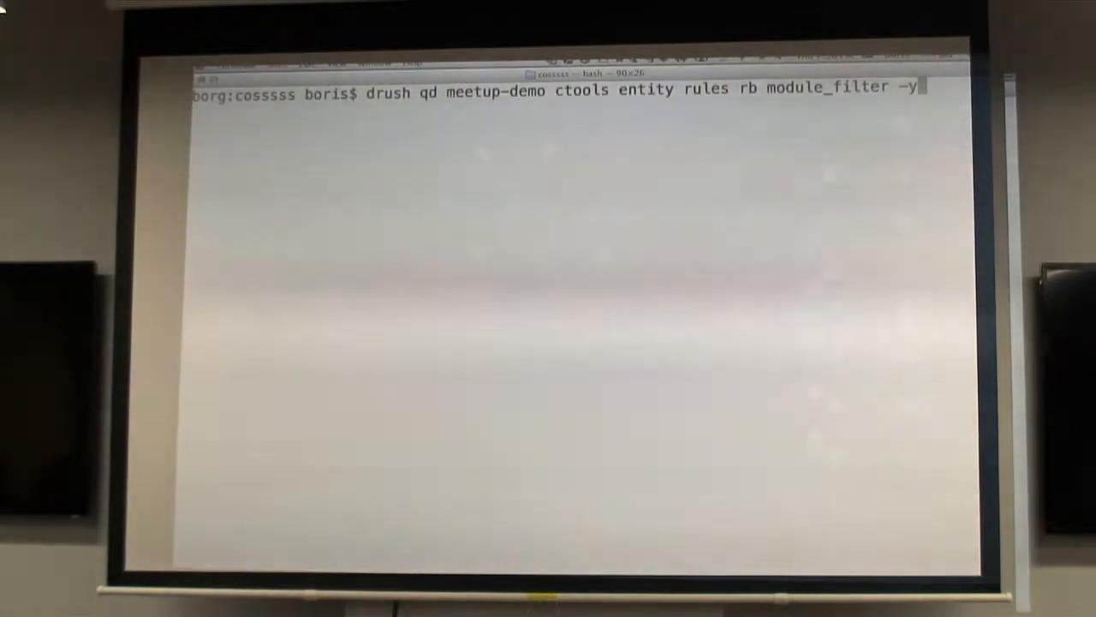
type("ad")
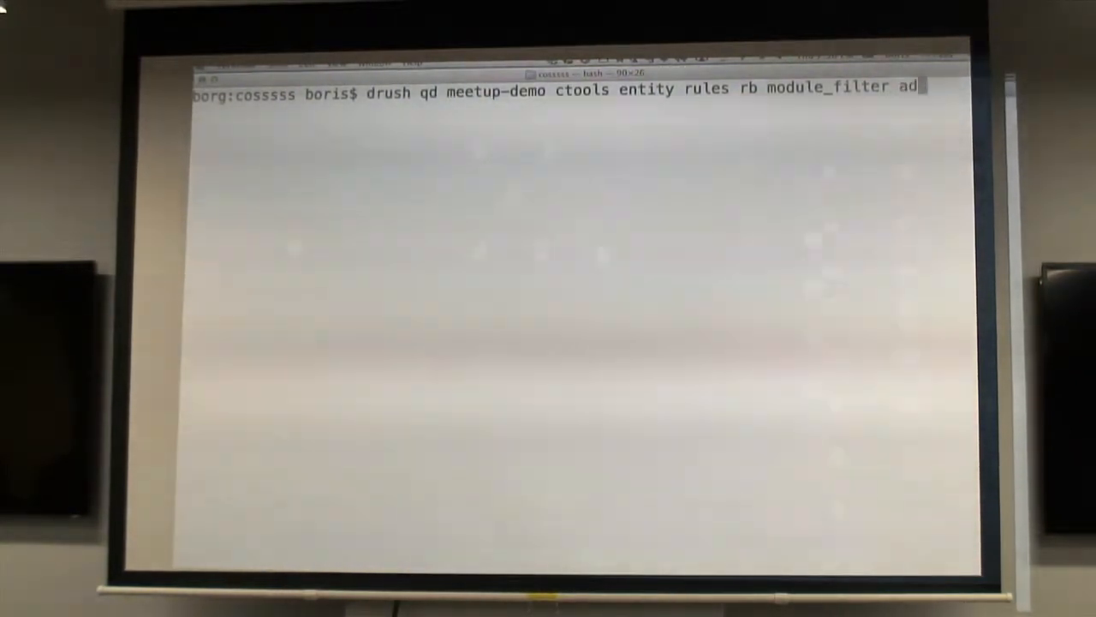
type("min_me")
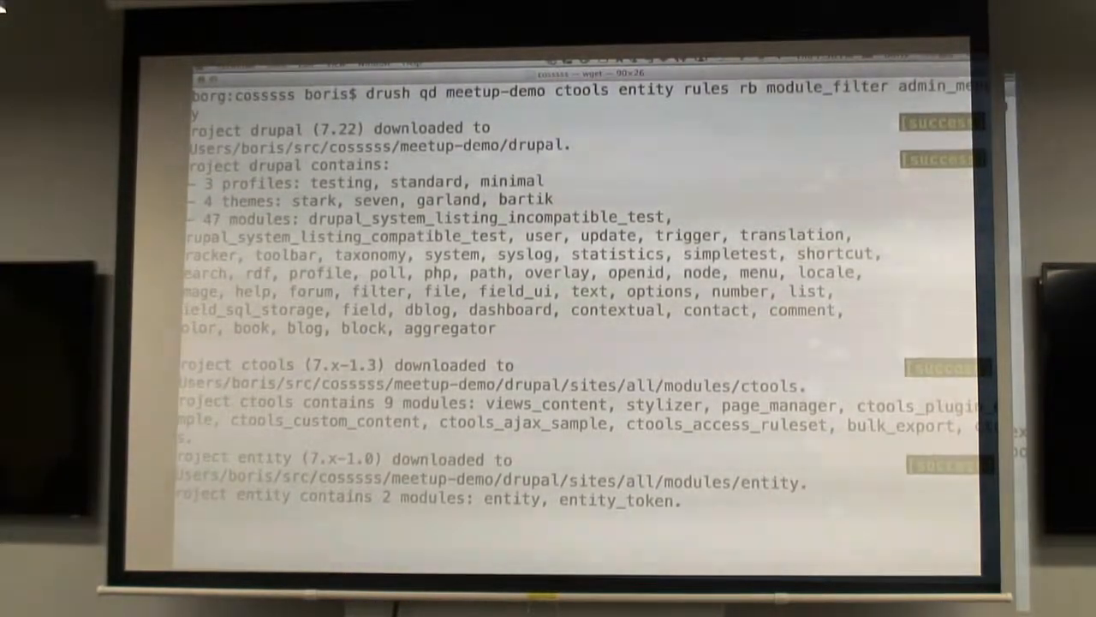
Step: Follow the drush install output until meetup-demo opens in the browser, logged in
scroll("down", 3)
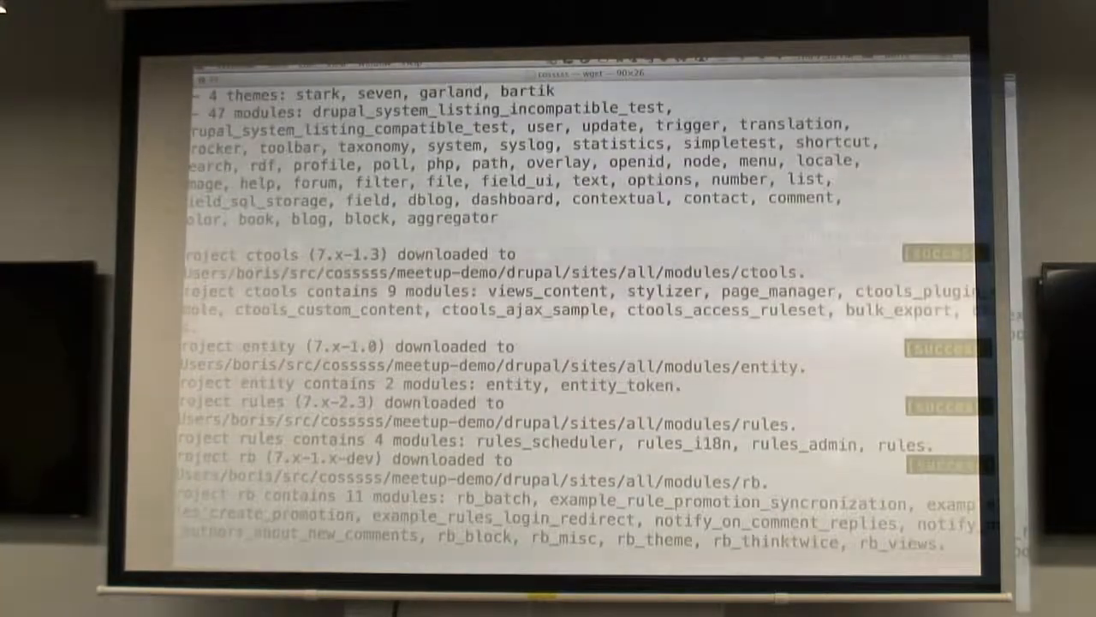
scroll("down", 3)
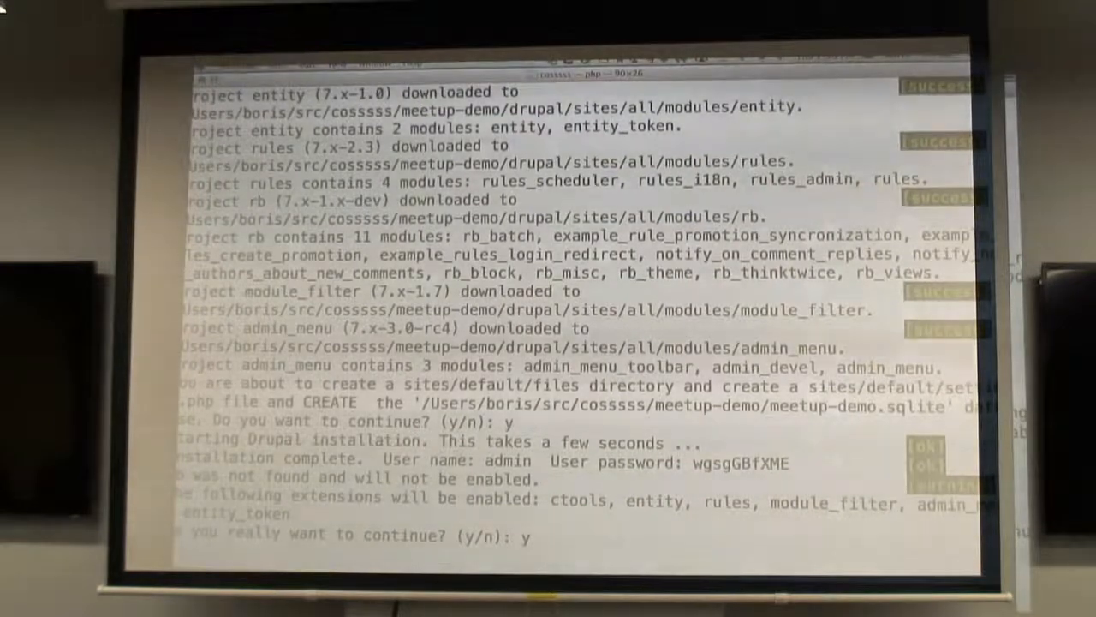
scroll("down", 3)
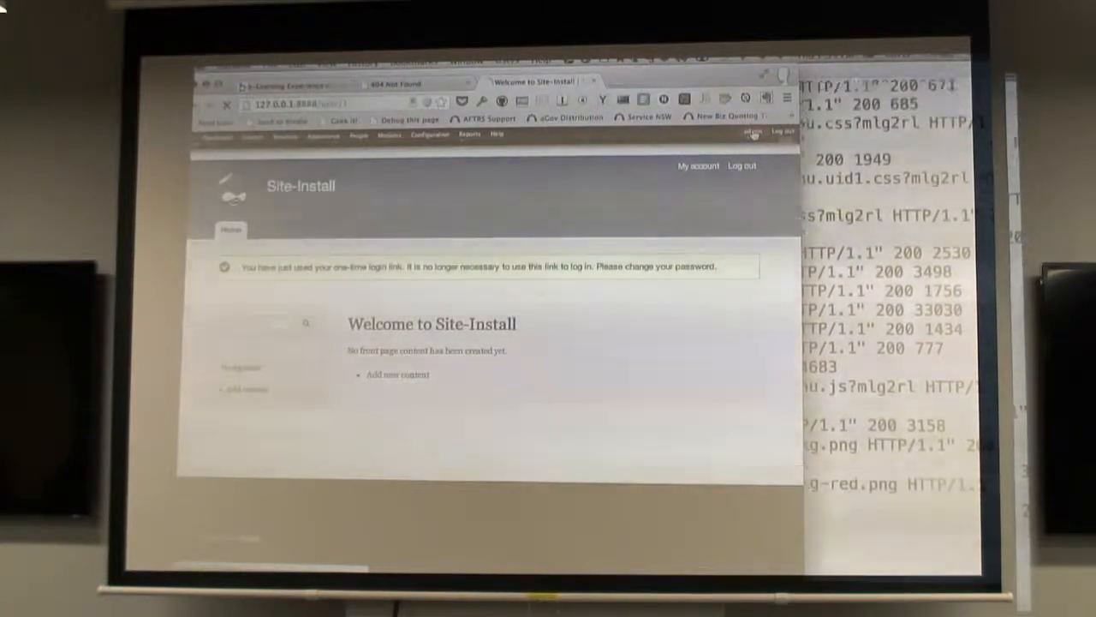
Step: Open the admin account's edit form and save it
left_click(752, 131)
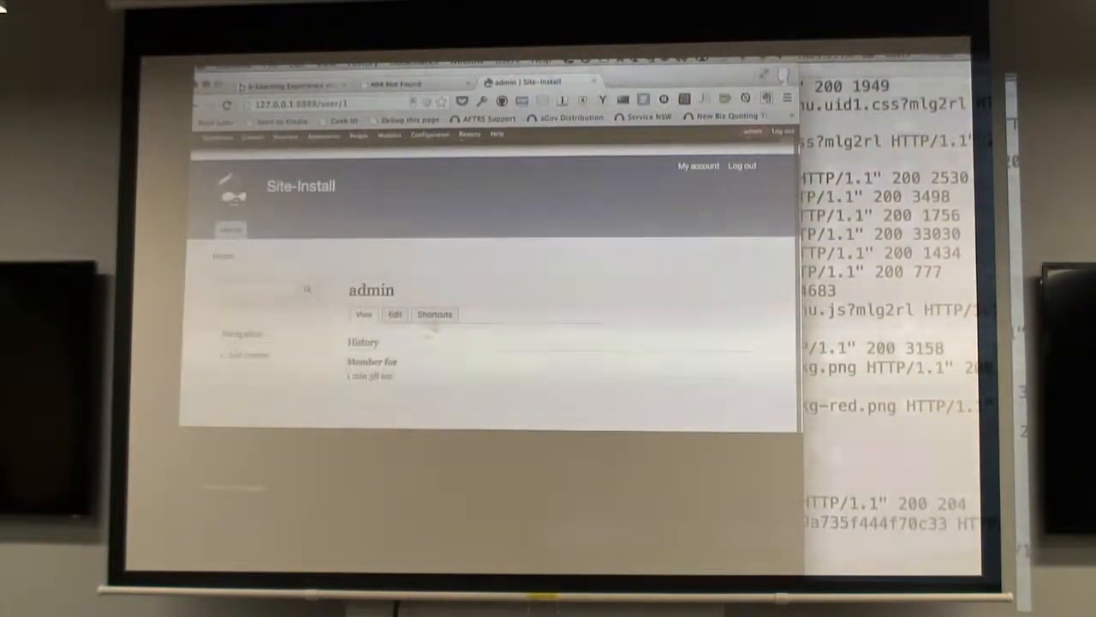
left_click(394, 314)
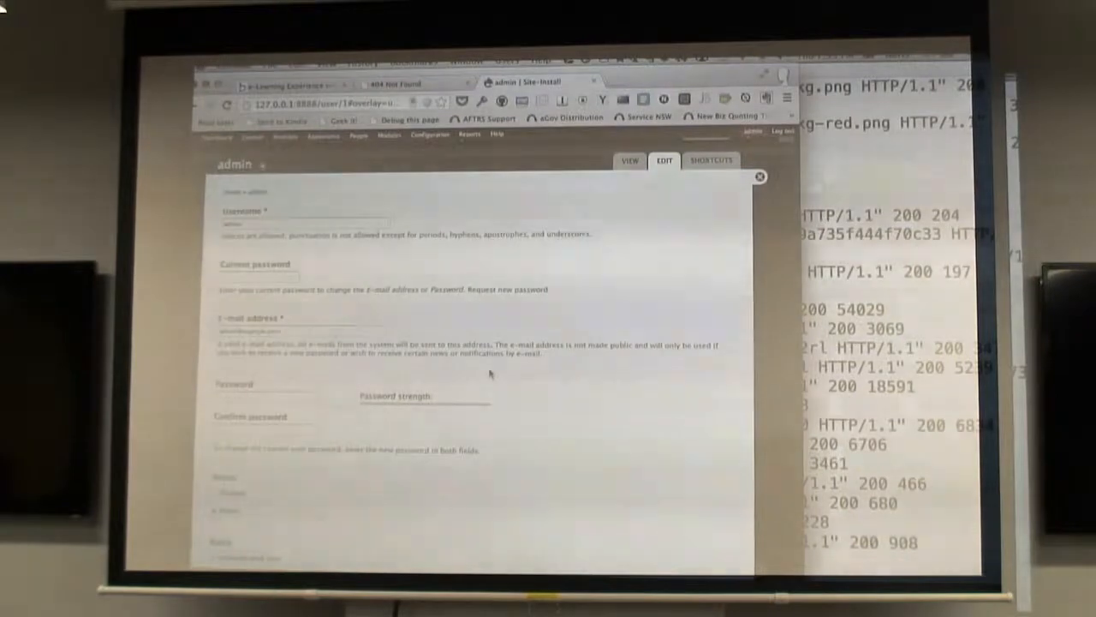
scroll("down", 3)
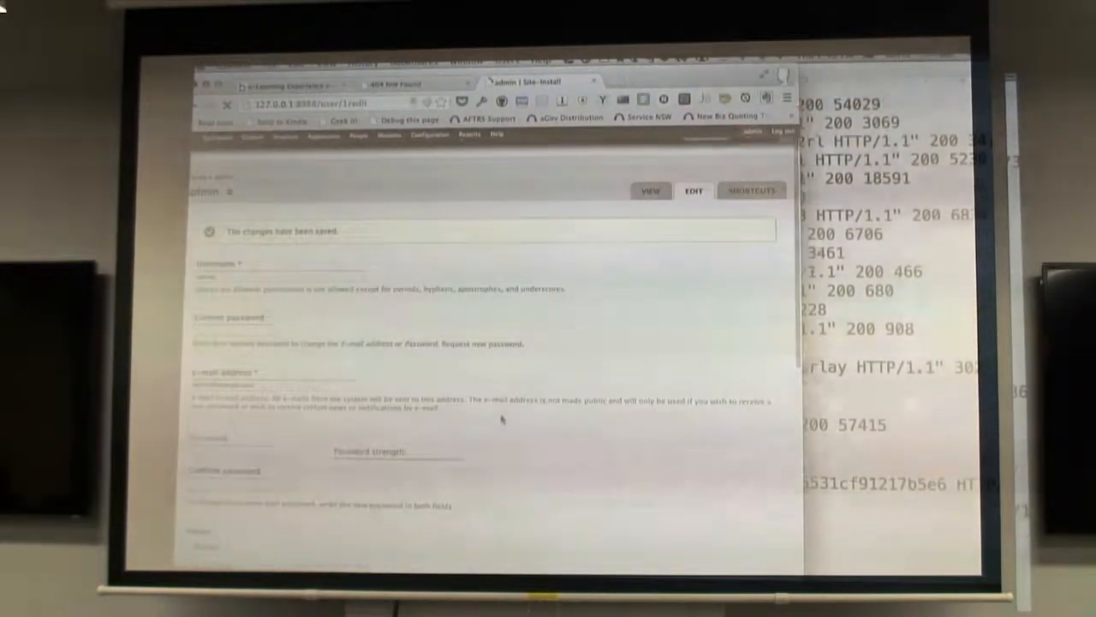
scroll("up", 3)
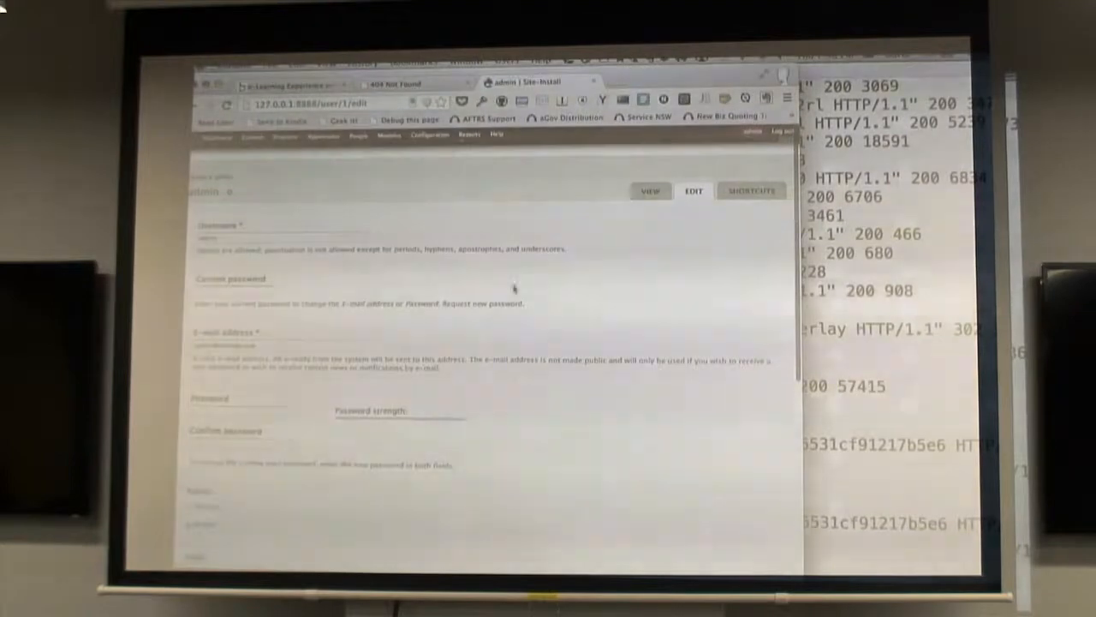
Step: Use the admin menu to reach the Modules list page
left_click(390, 136)
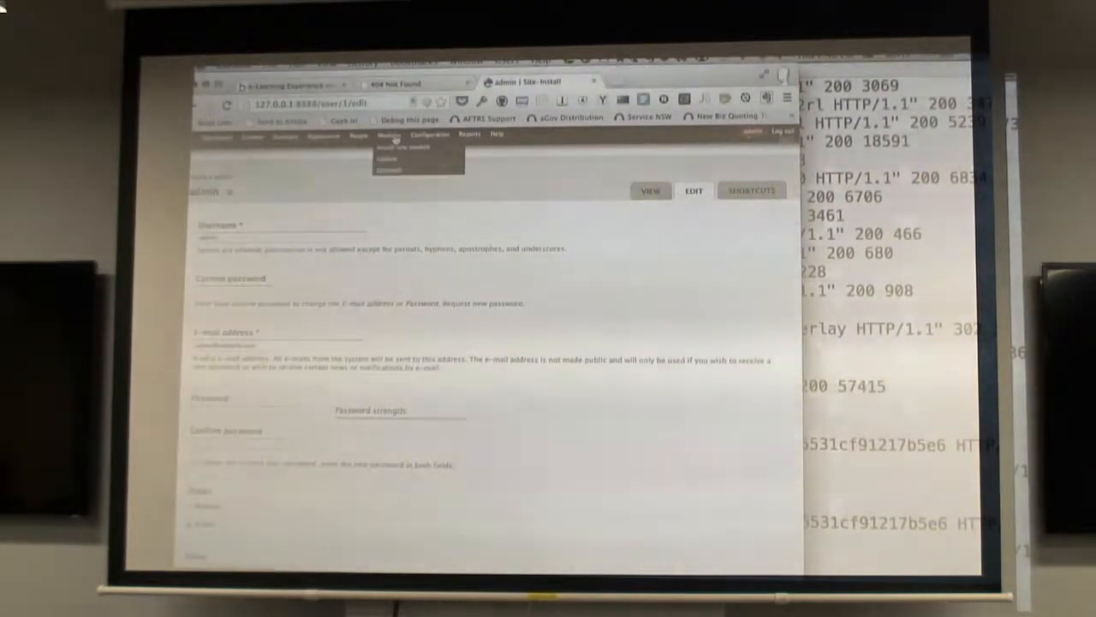
left_click(428, 136)
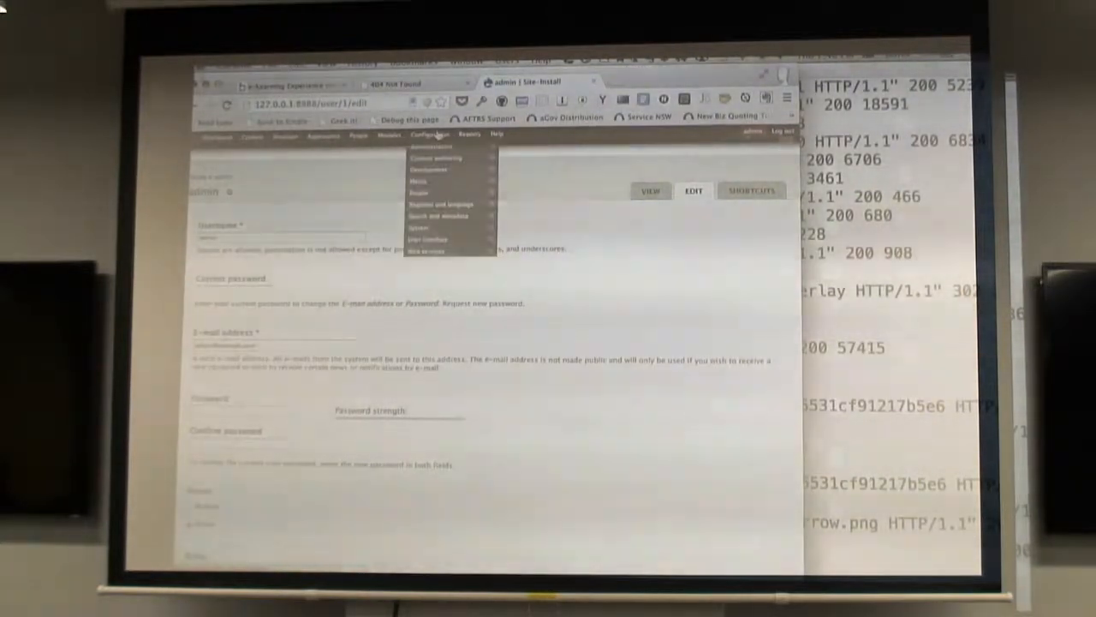
left_click(390, 135)
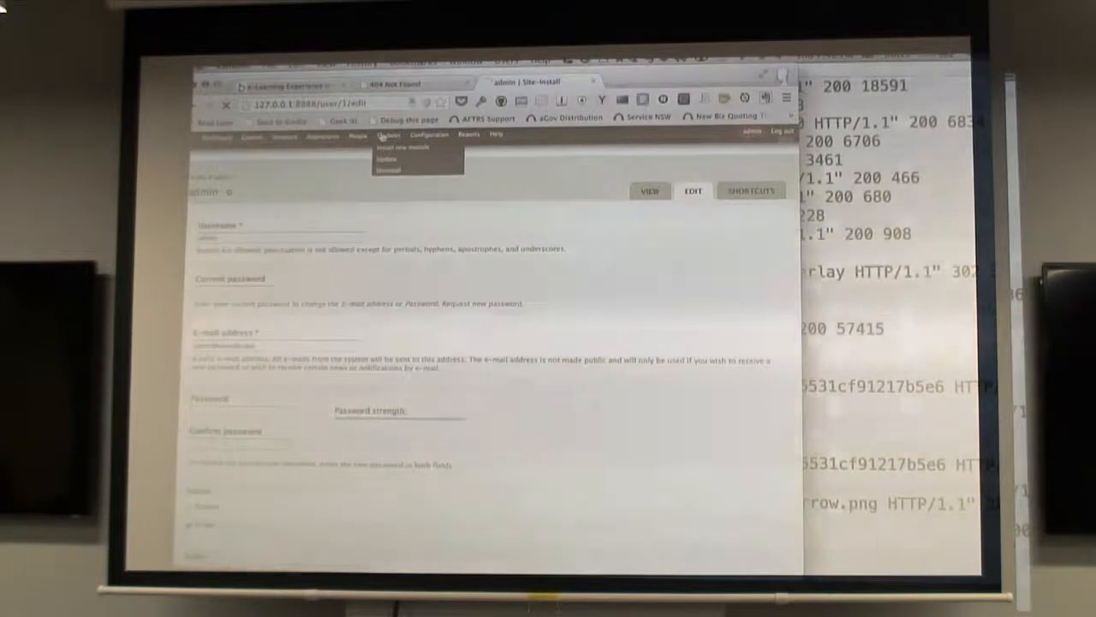
left_click(387, 158)
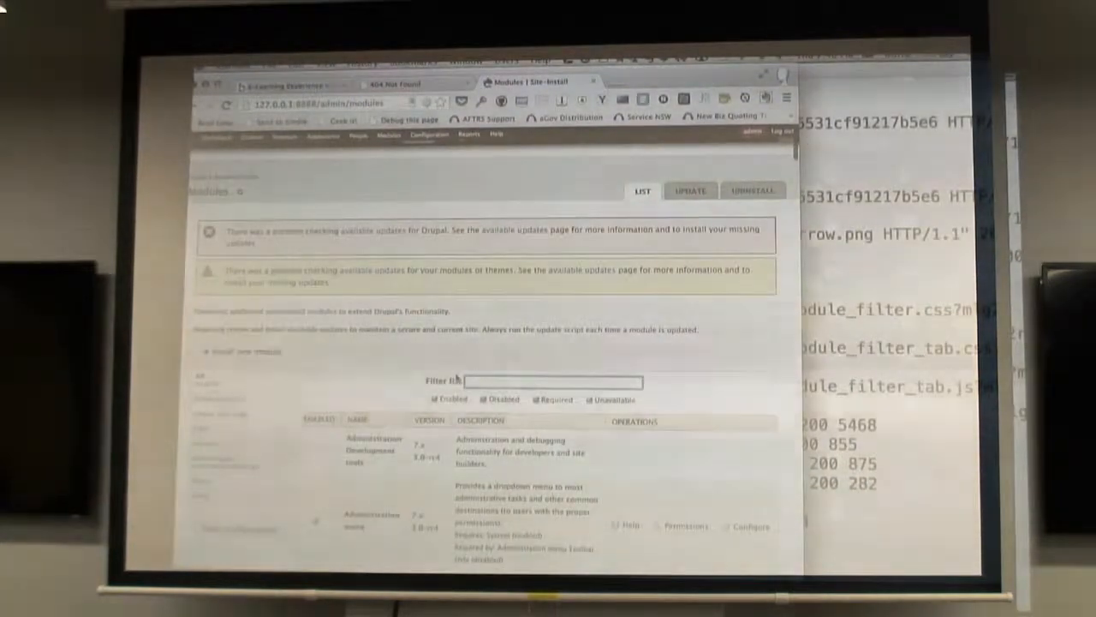
Step: Filter the module list by 'rules' and save the module configuration
type("rules")
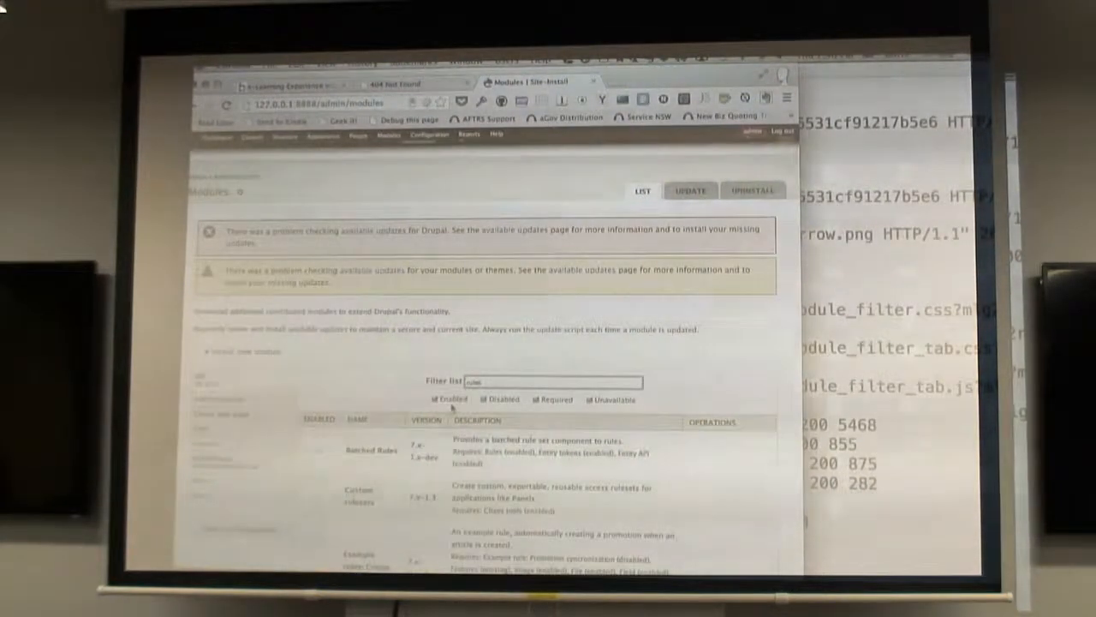
scroll("down", 3)
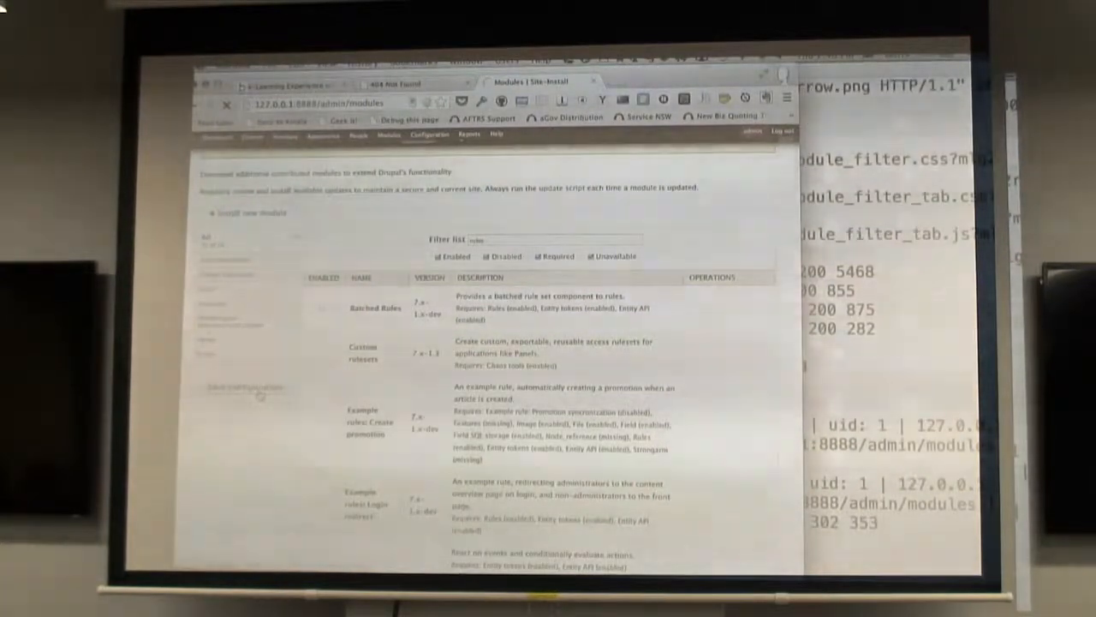
left_click(430, 136)
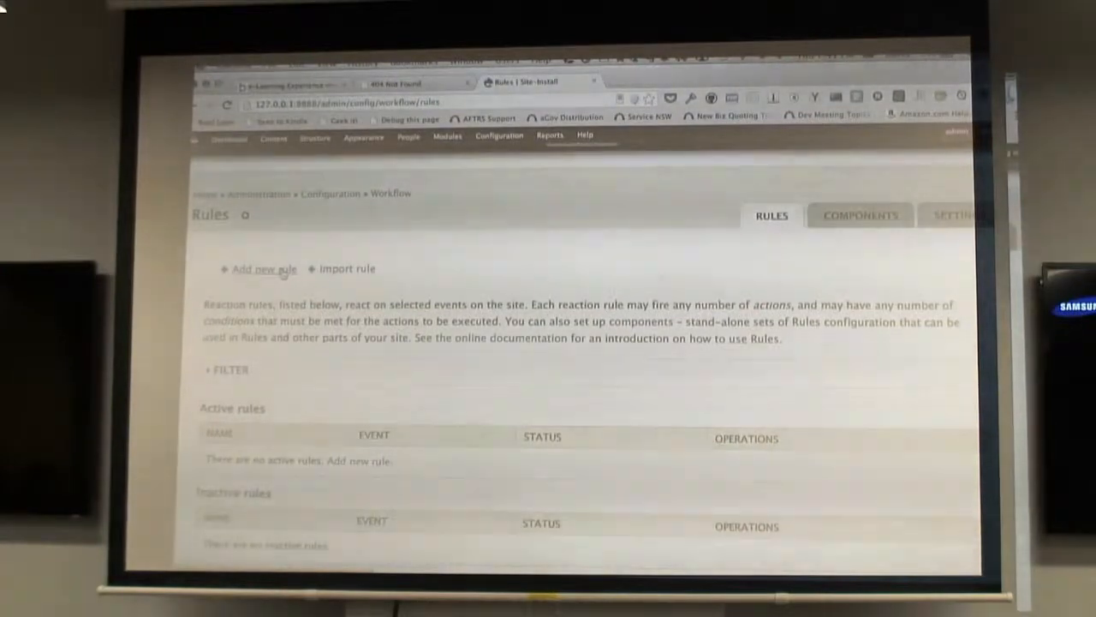
Step: Create a reaction rule named 'Hello world' and choose its triggering event
left_click(264, 269)
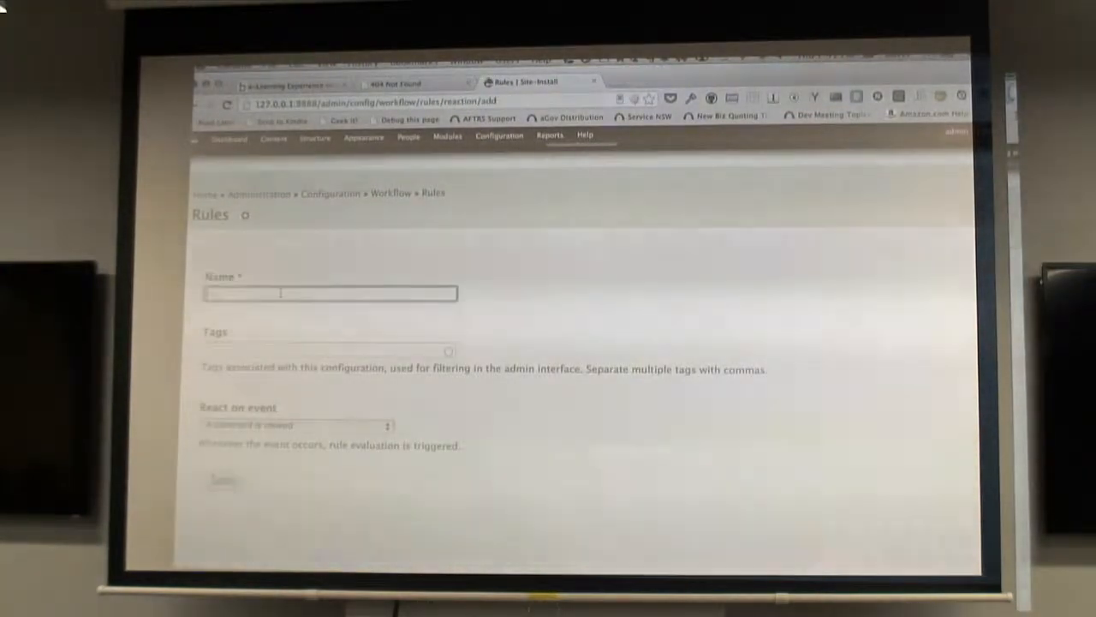
type("hello")
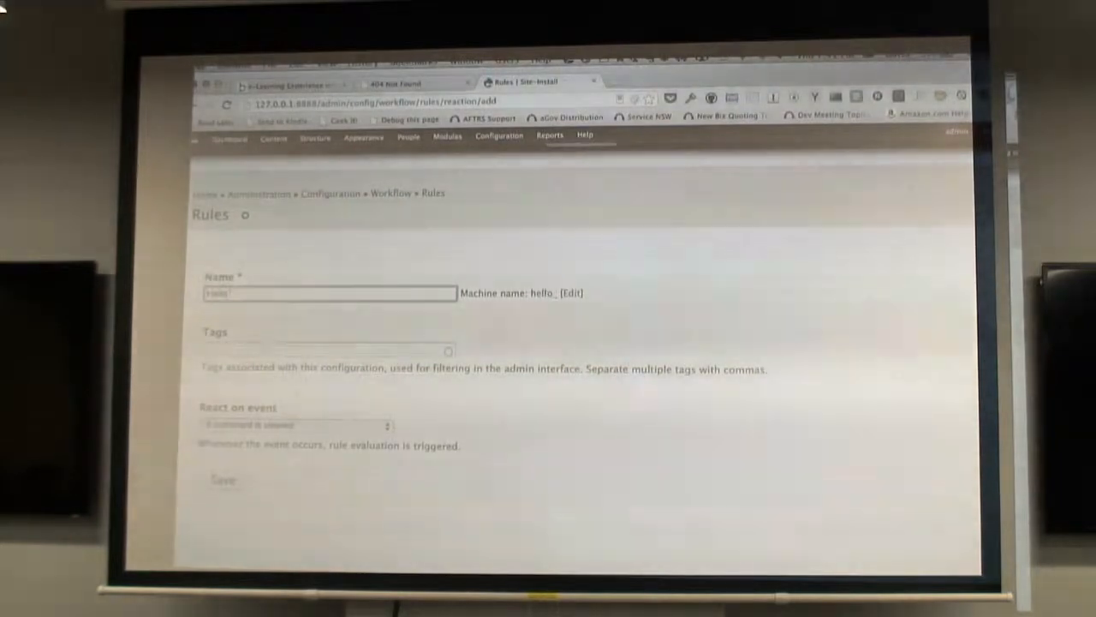
type("Hello world")
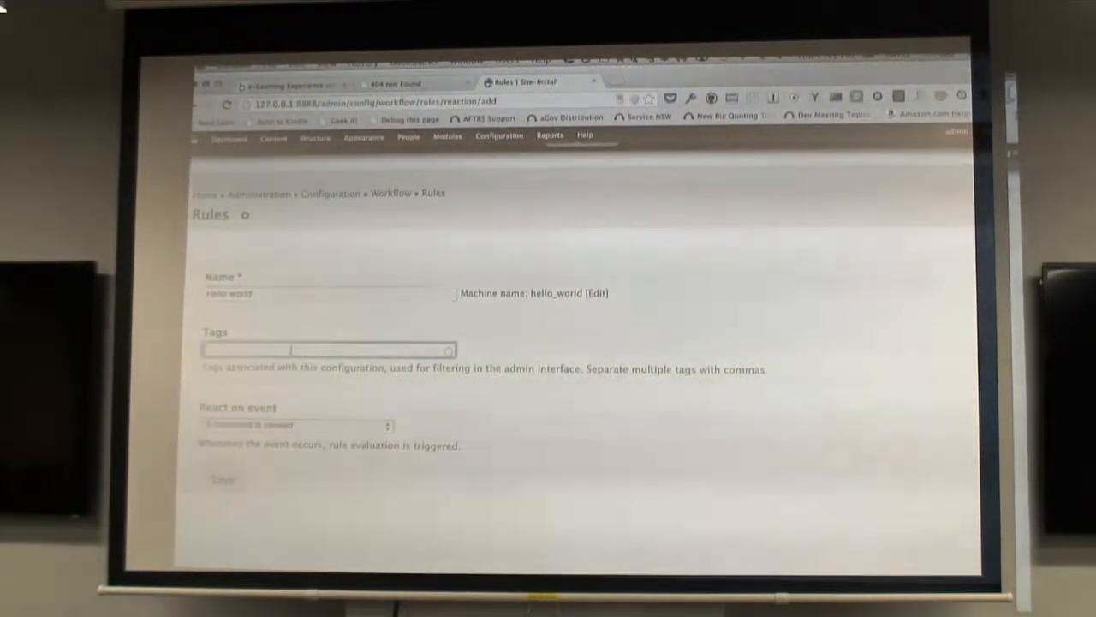
left_click(295, 425)
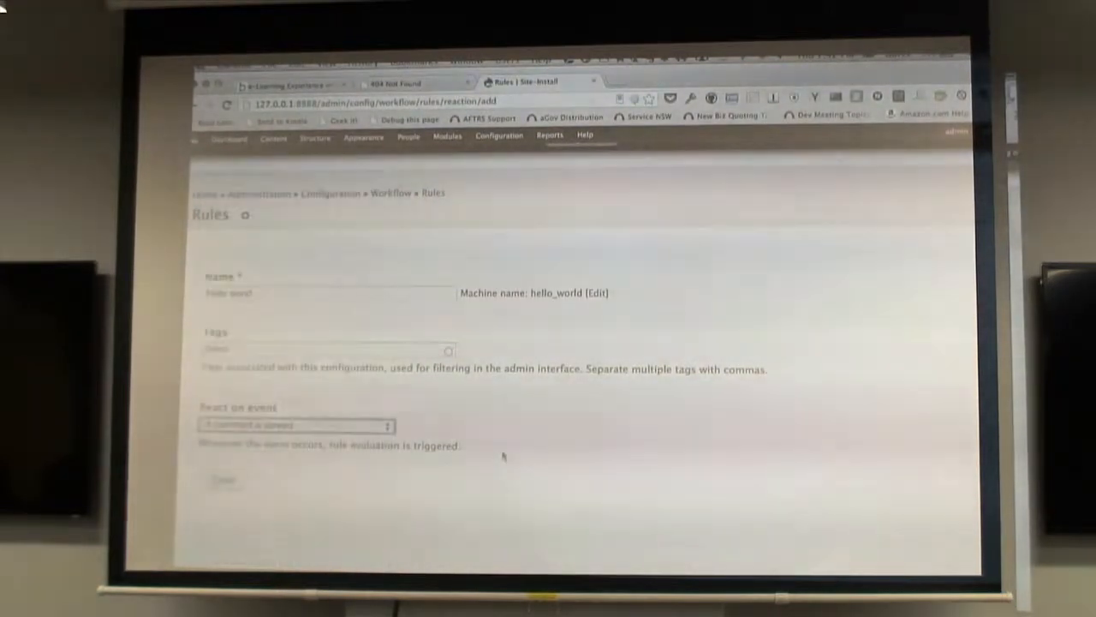
left_click(295, 425)
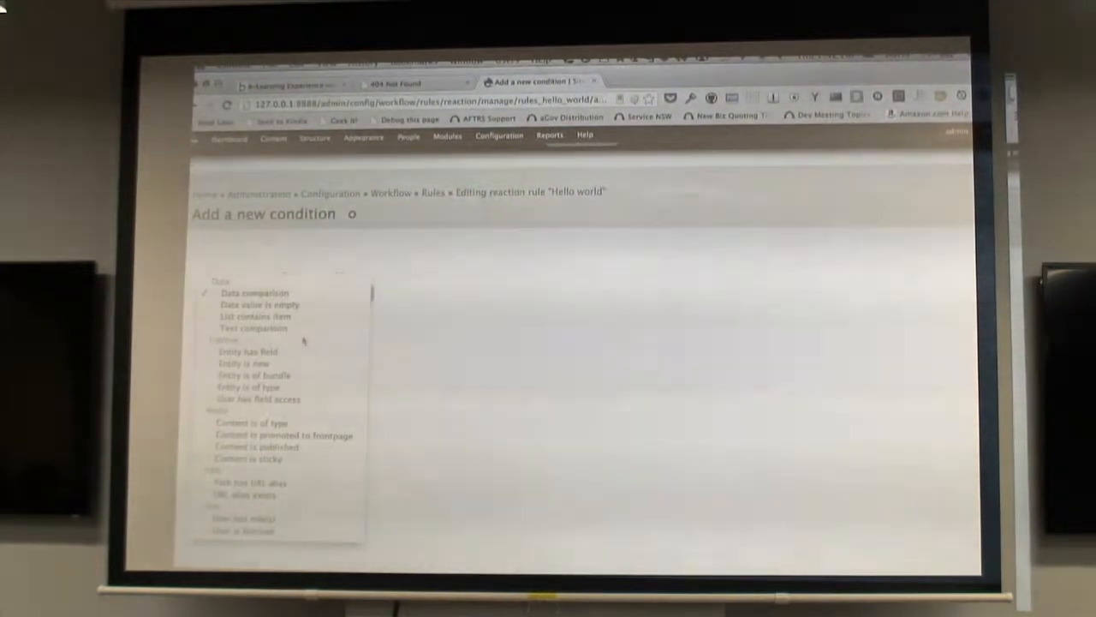
left_click(287, 294)
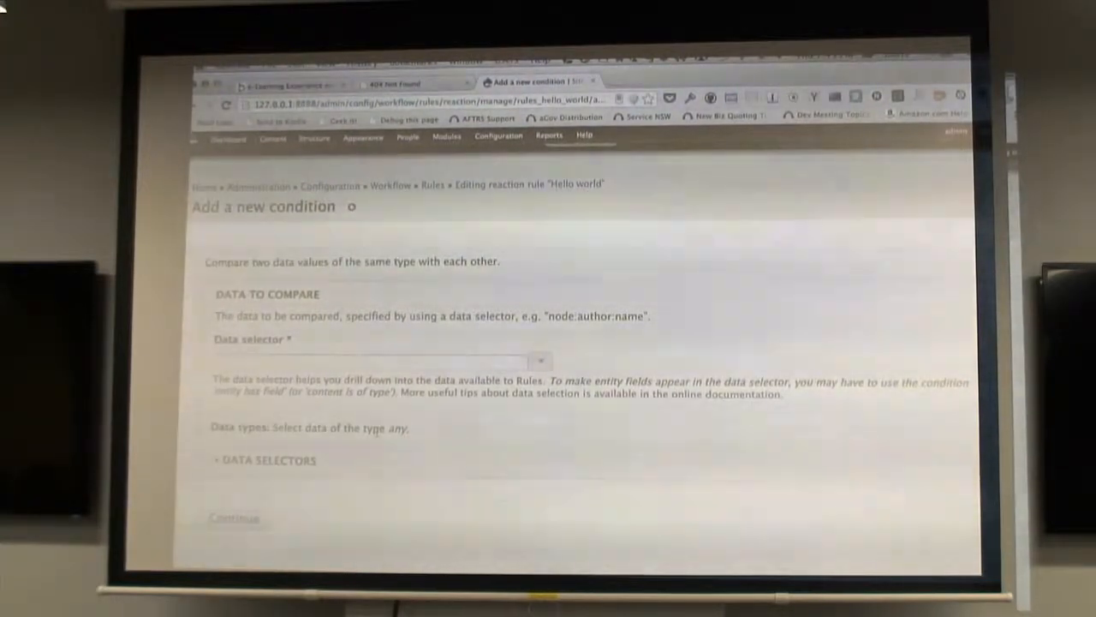
Step: Expand the Data selectors table to view selectors like site:name and site:current-user
left_click(268, 460)
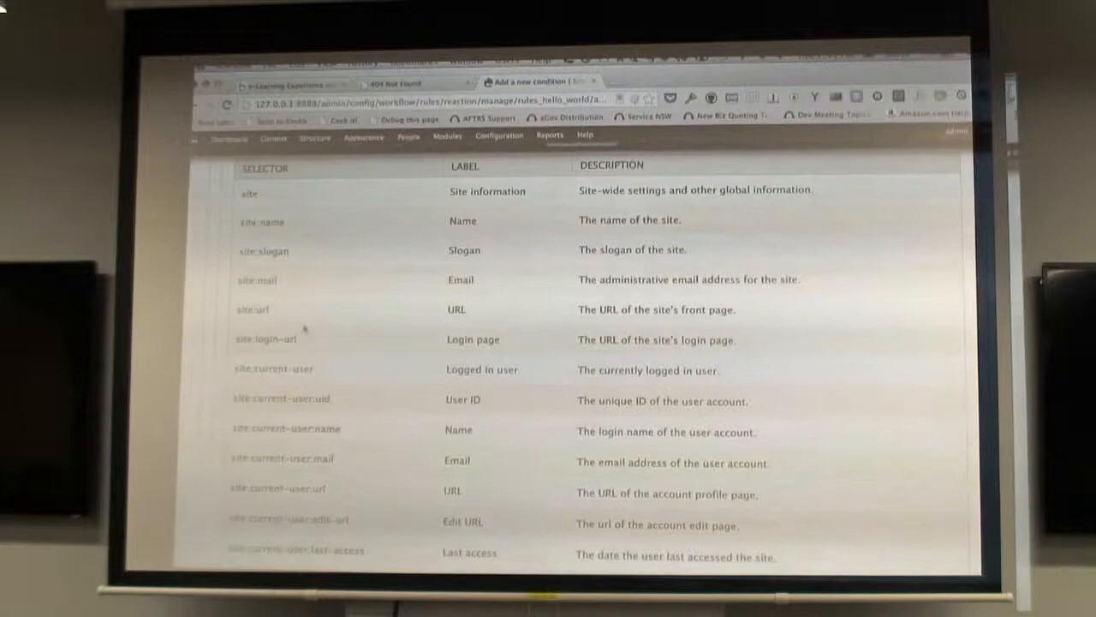
scroll("up", 3)
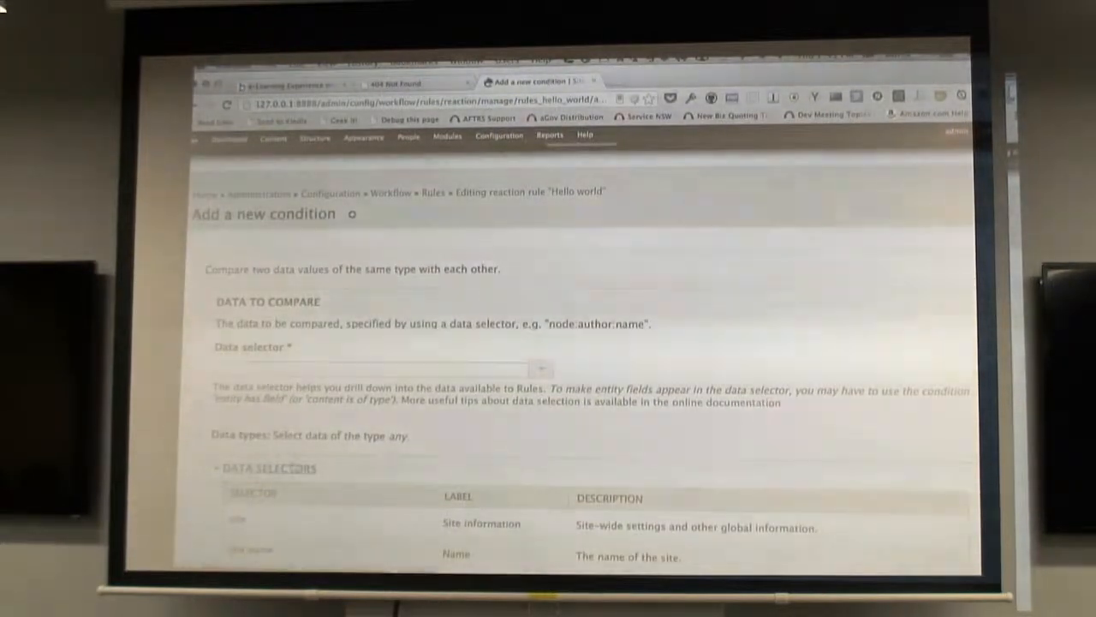
Step: Choose site:current-page:path as the data selector for the comparison
left_click(267, 468)
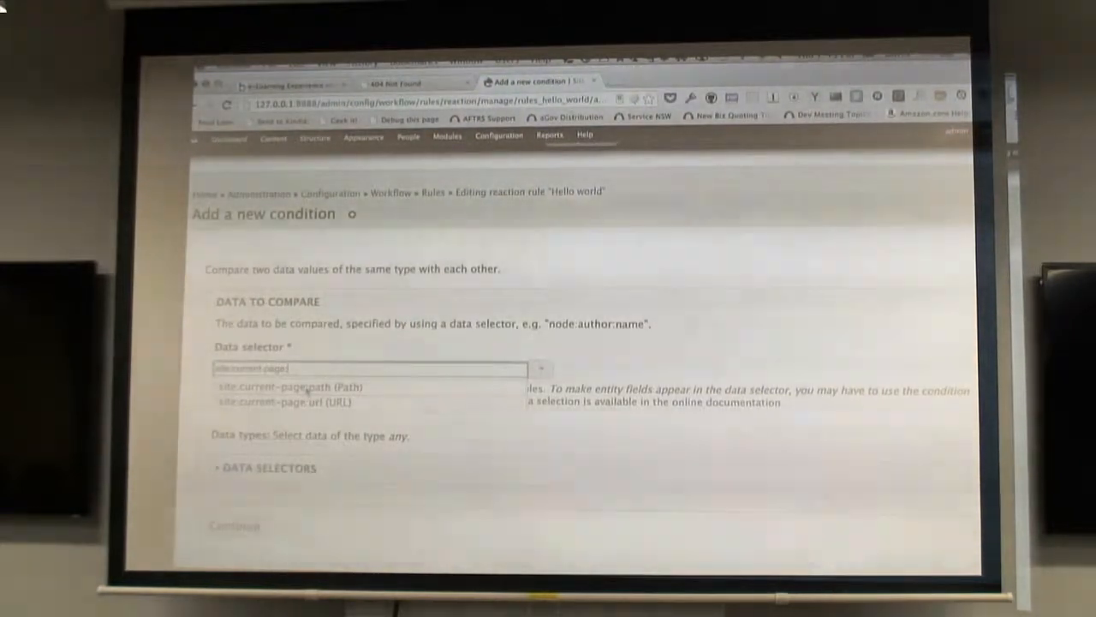
left_click(290, 387)
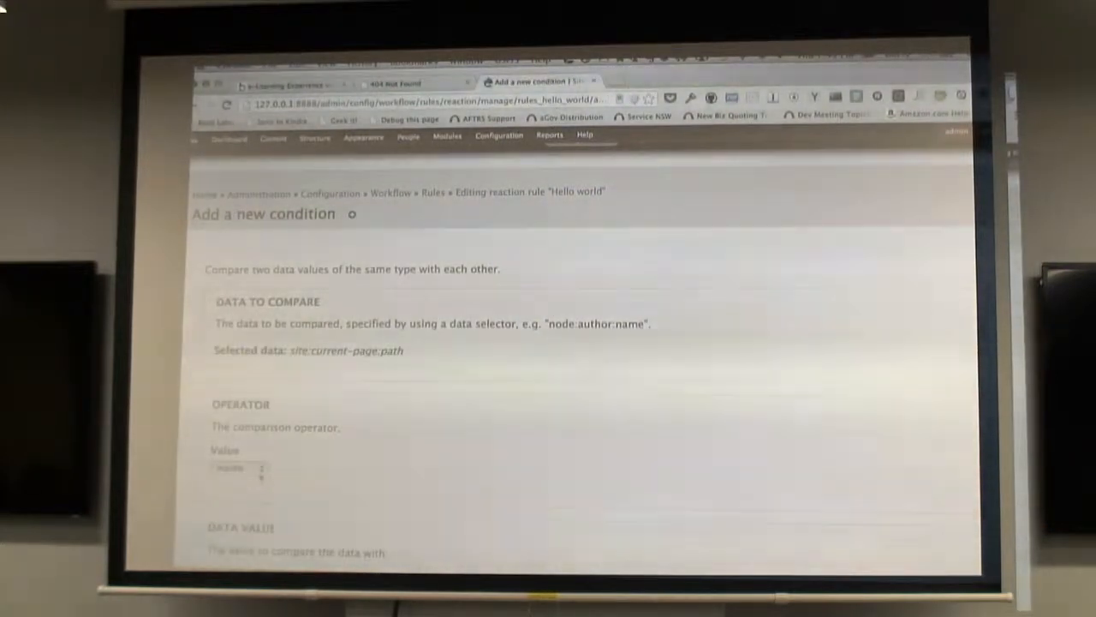
Step: Keep operator 'equals', set the data value to 'node' and save
scroll("down", 3)
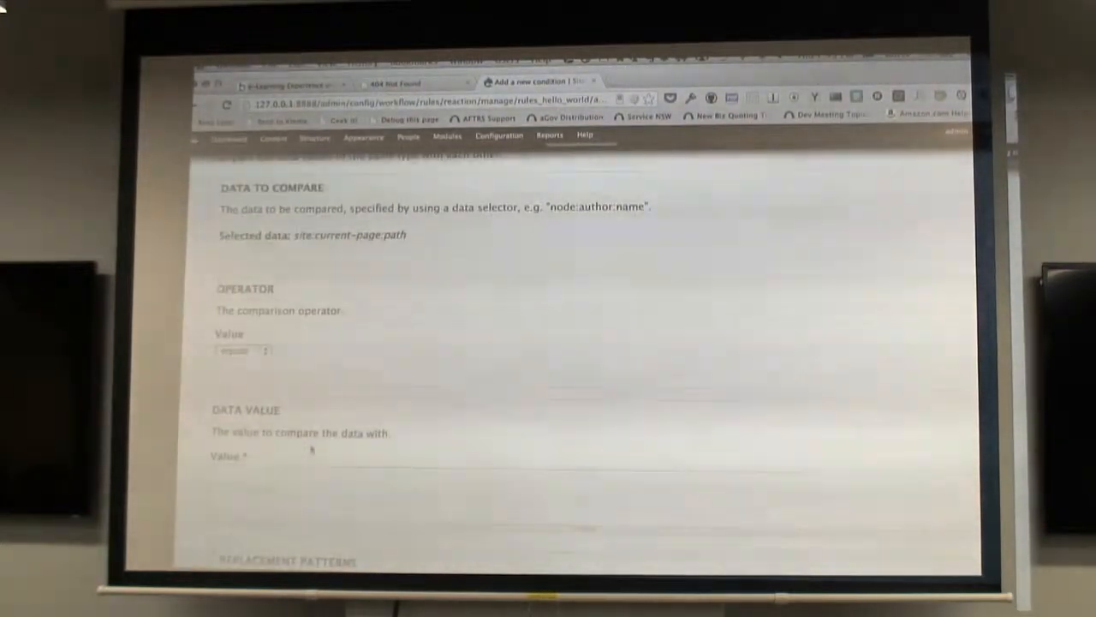
scroll("down", 3)
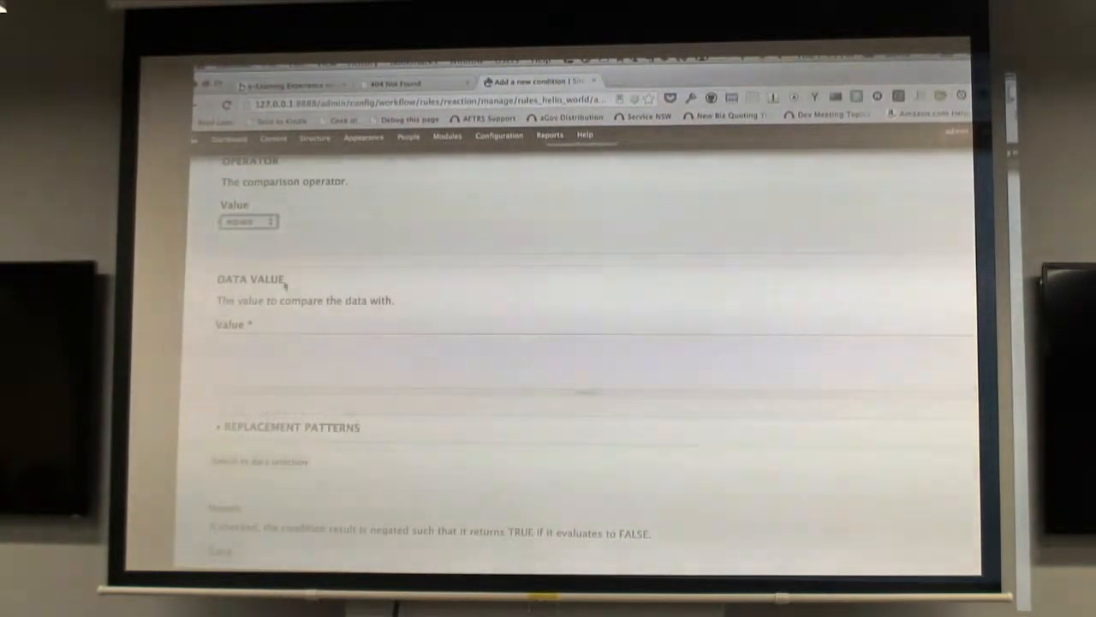
left_click(587, 357)
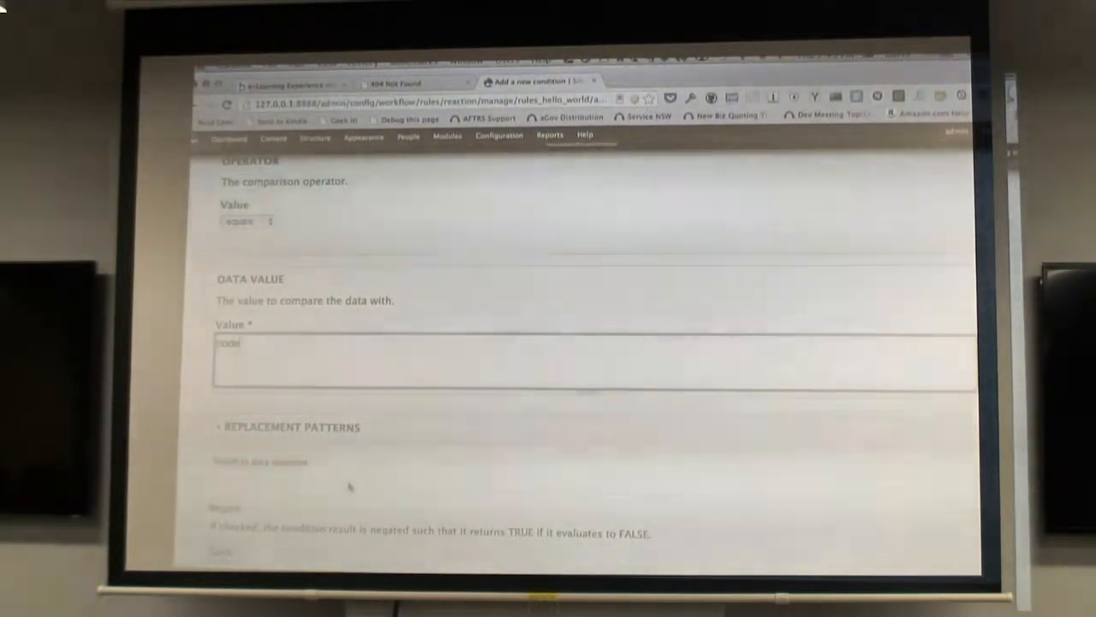
scroll("down", 3)
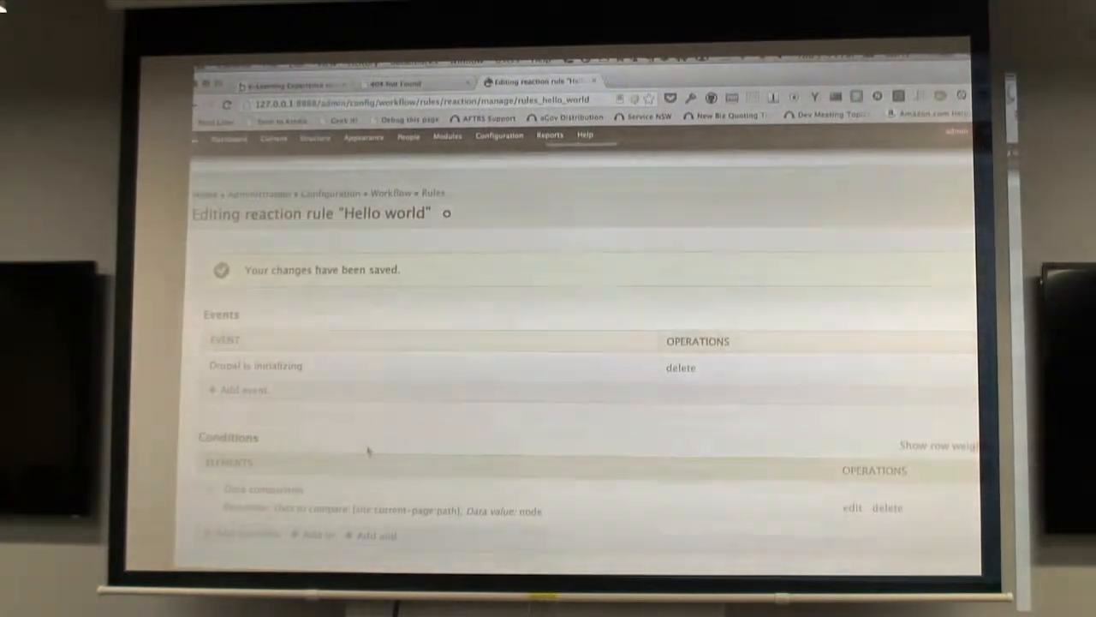
Step: Scroll down to the Actions section and begin adding an action
scroll("down", 3)
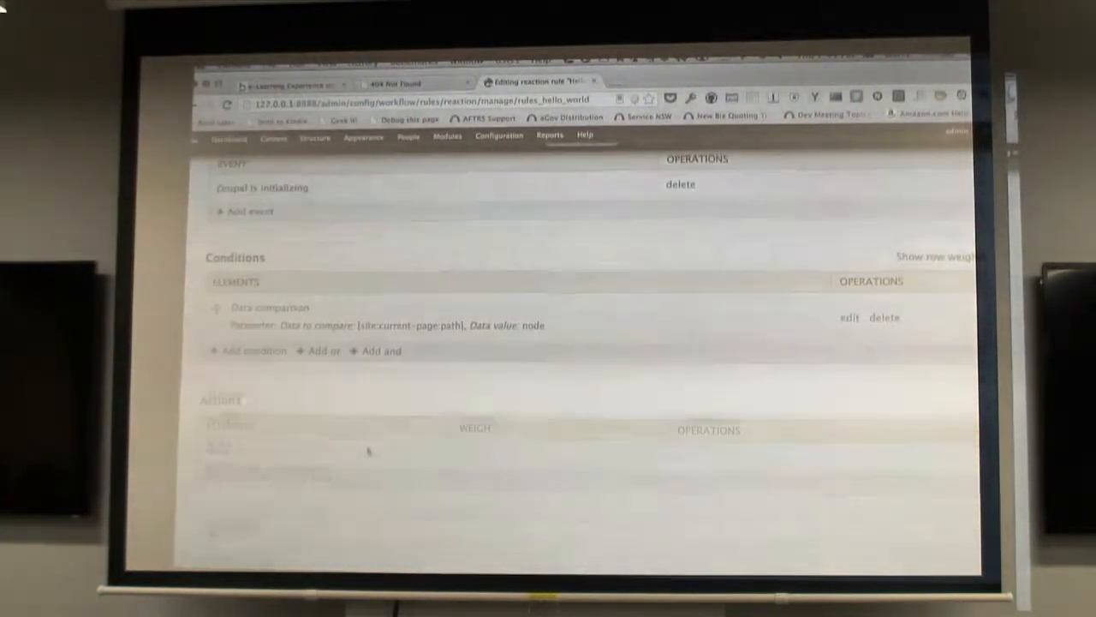
scroll("down", 3)
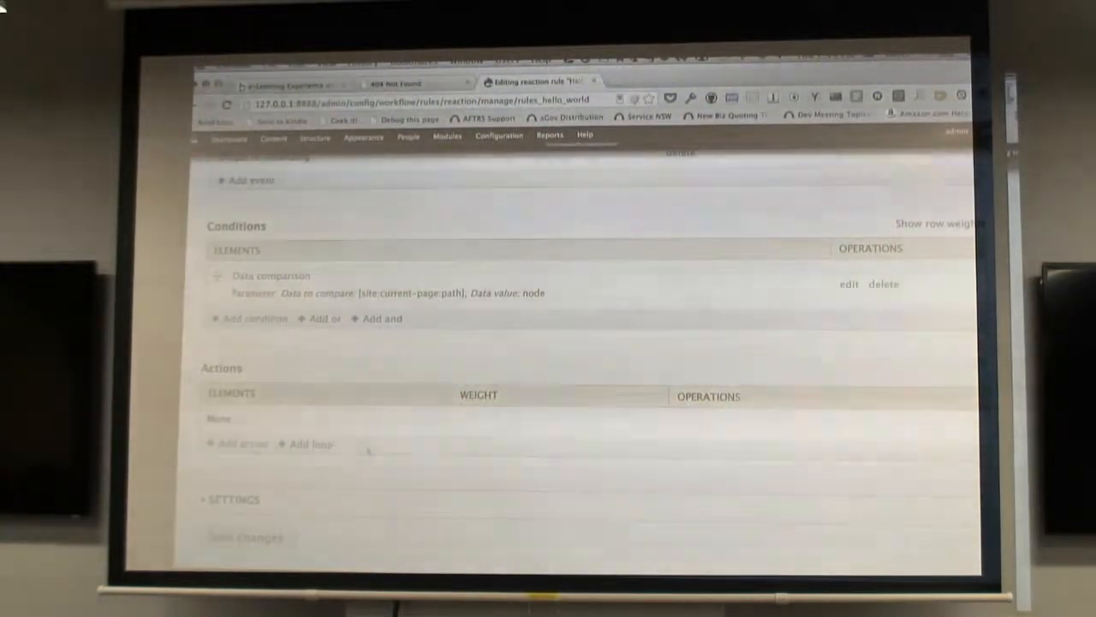
left_click(242, 443)
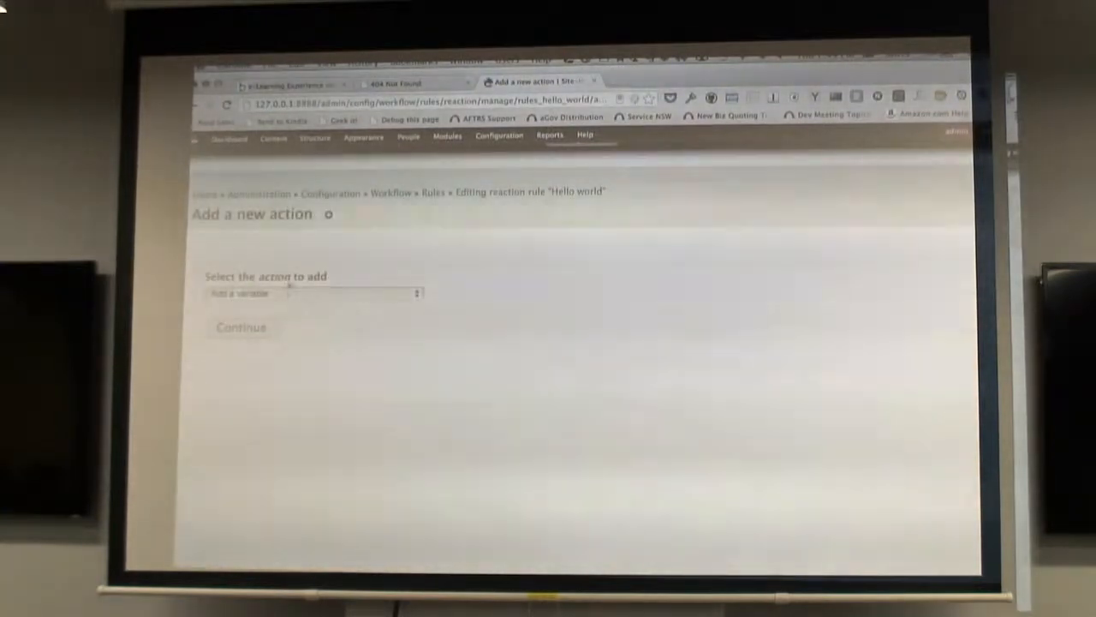
Step: Choose 'Show a message on the site' and enter the message 'hello world'
left_click(313, 293)
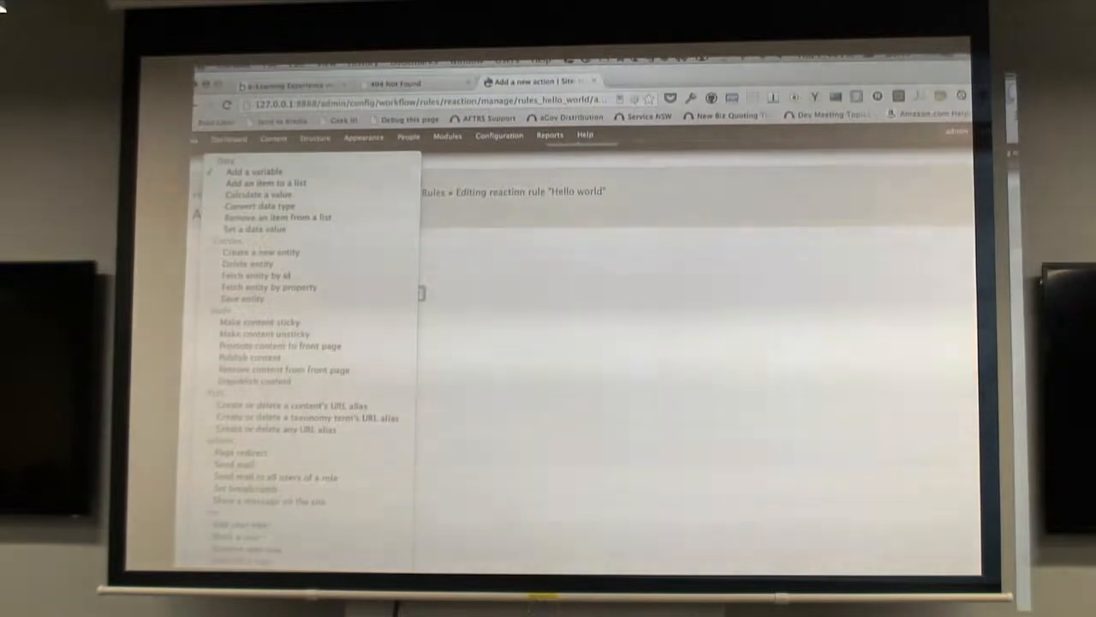
mouse_move(269, 501)
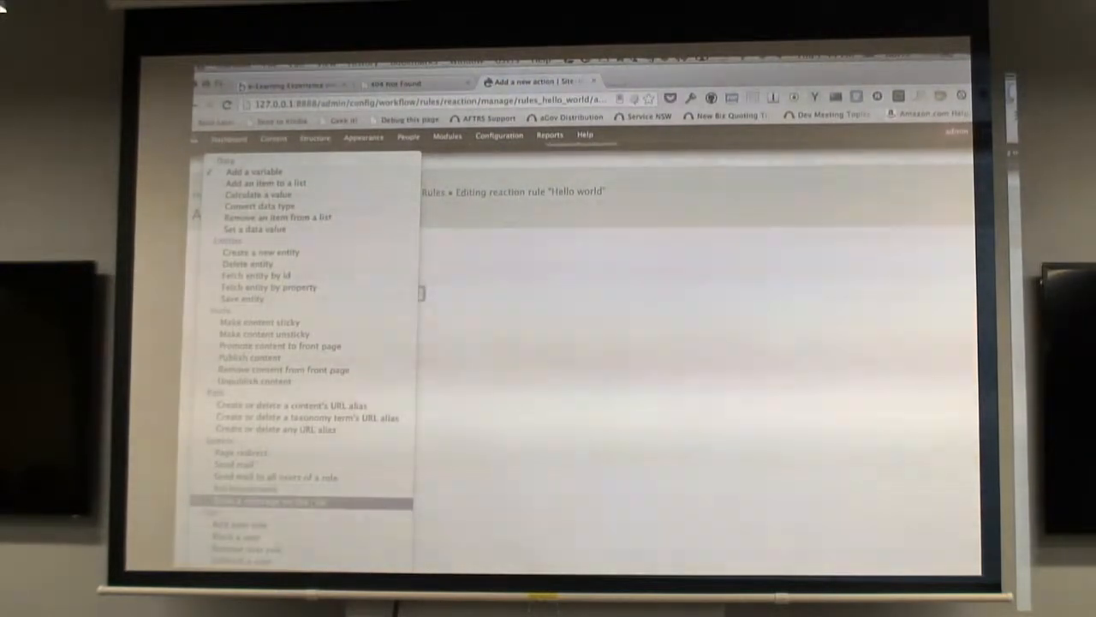
left_click(269, 501)
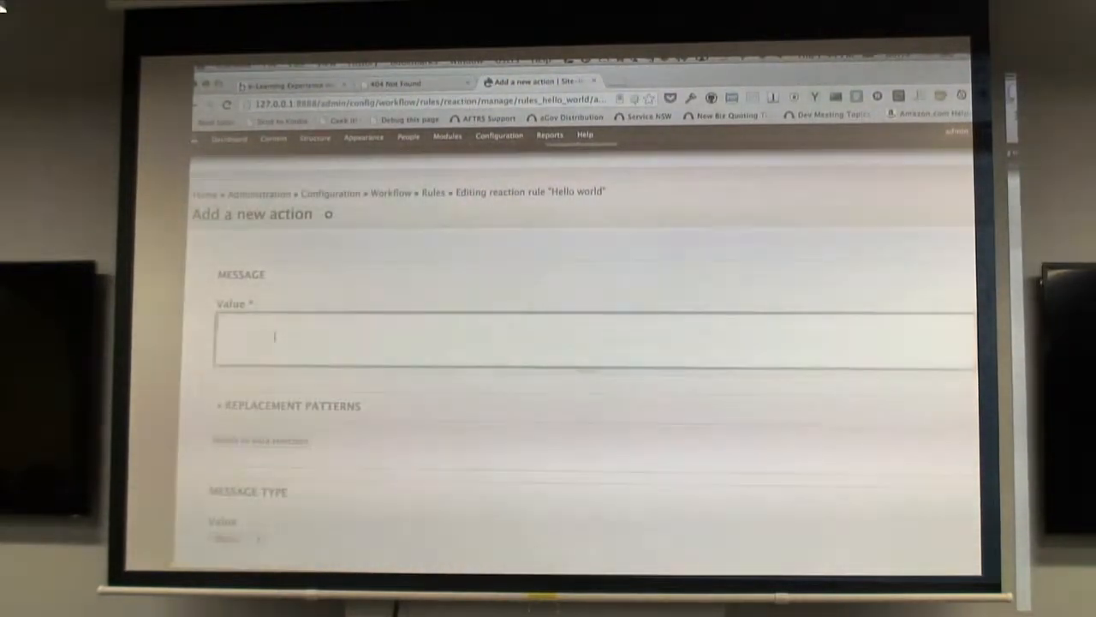
type("hello world")
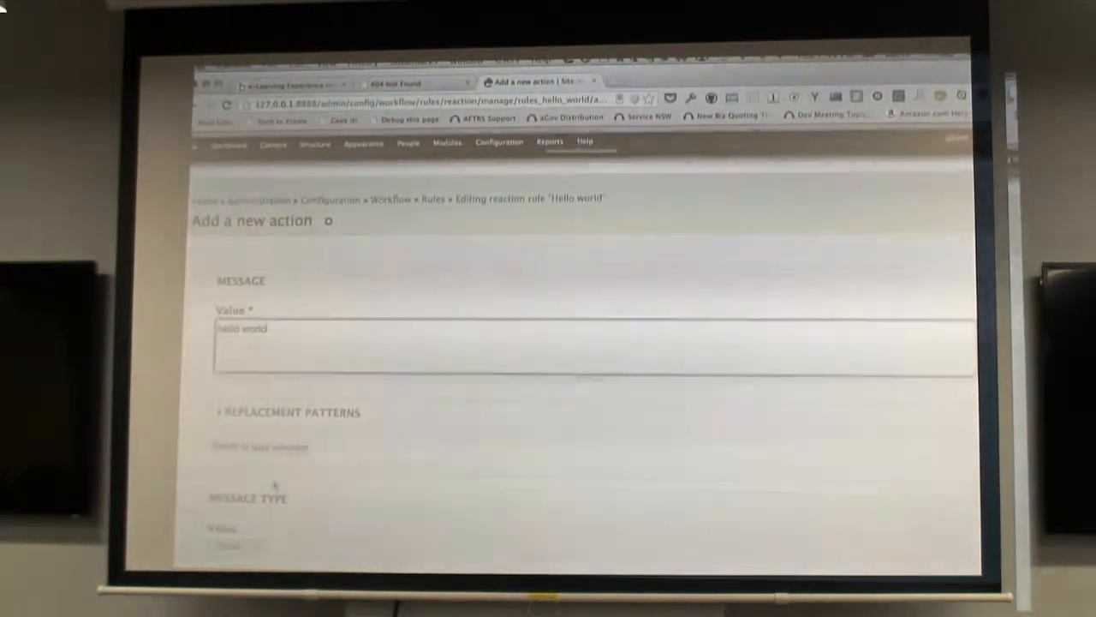
scroll("down", 3)
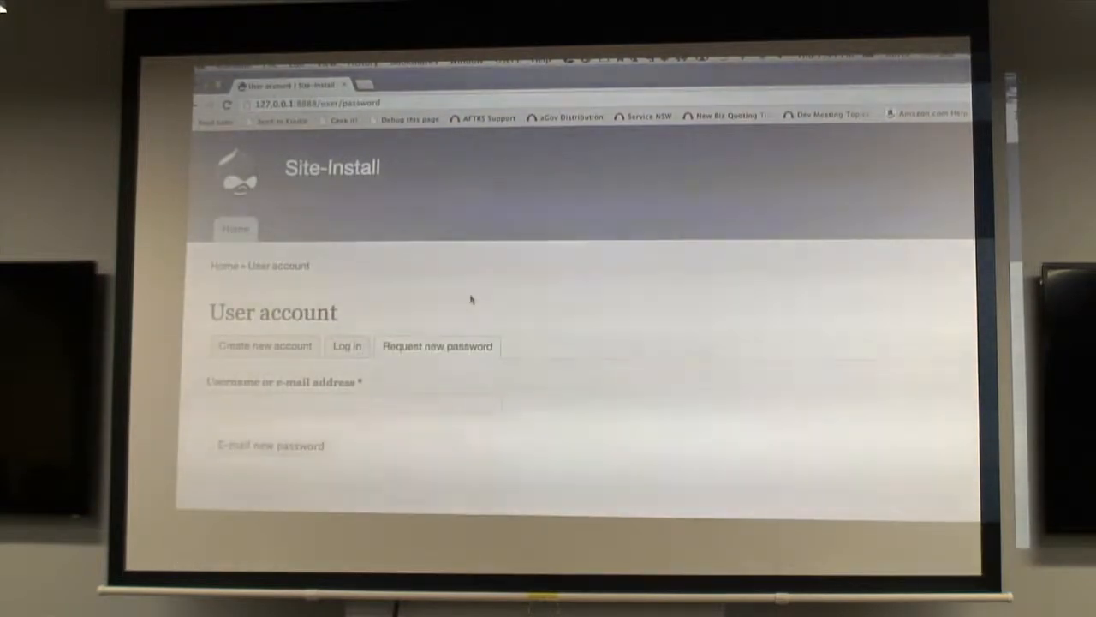
Step: Check the front-end user account page, then return to the saved Hello world rule
left_click(236, 228)
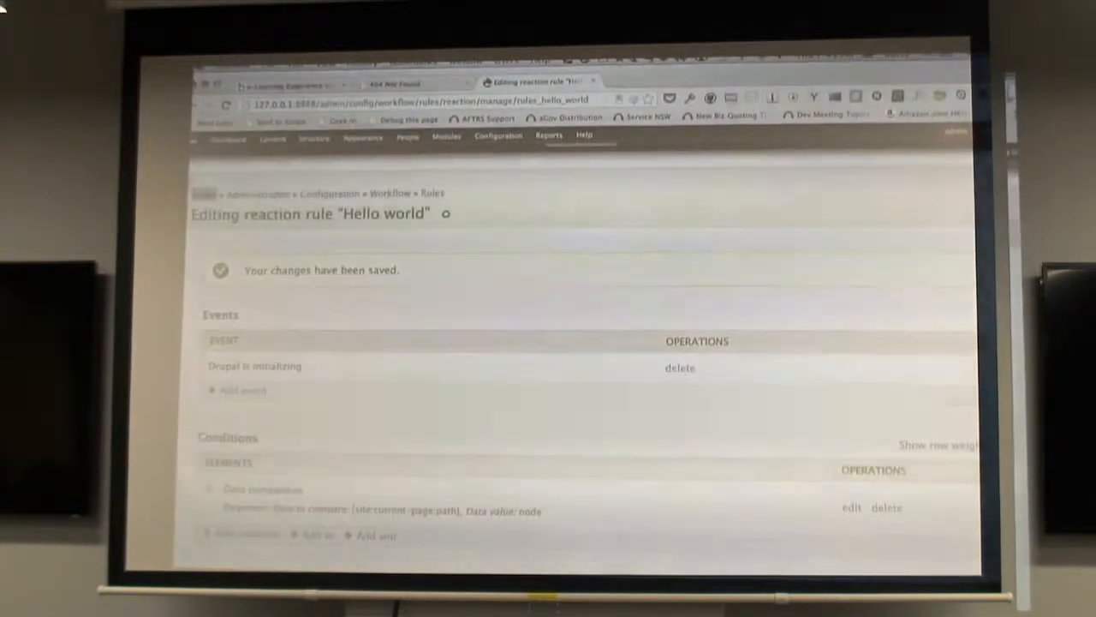
mouse_move(499, 268)
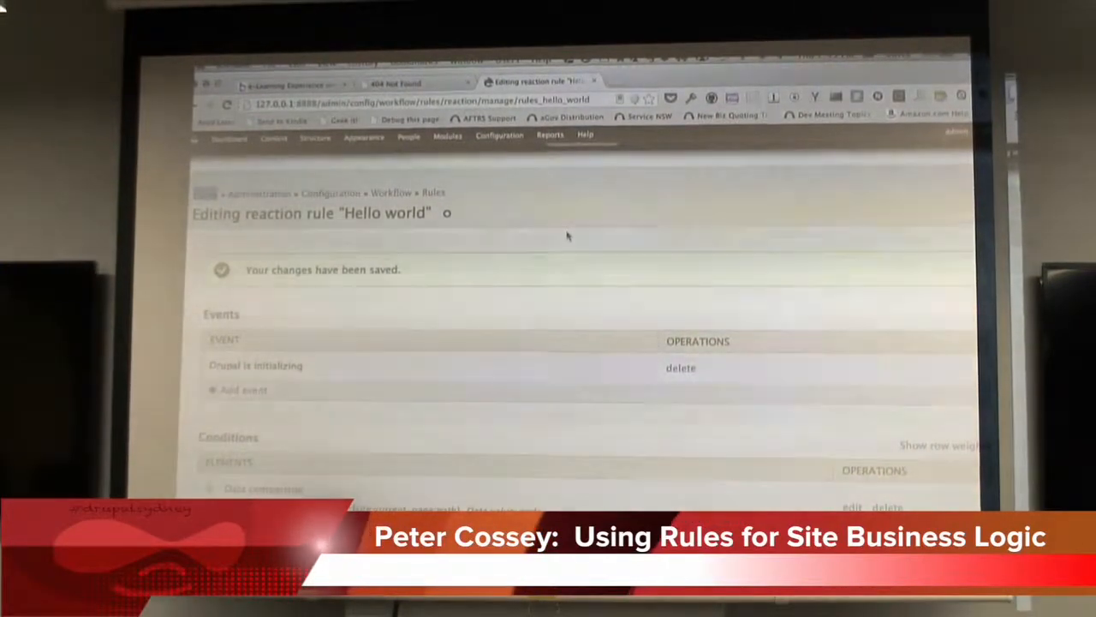
Step: Go through Configuration > People > Account settings to the user account field list
left_click(499, 135)
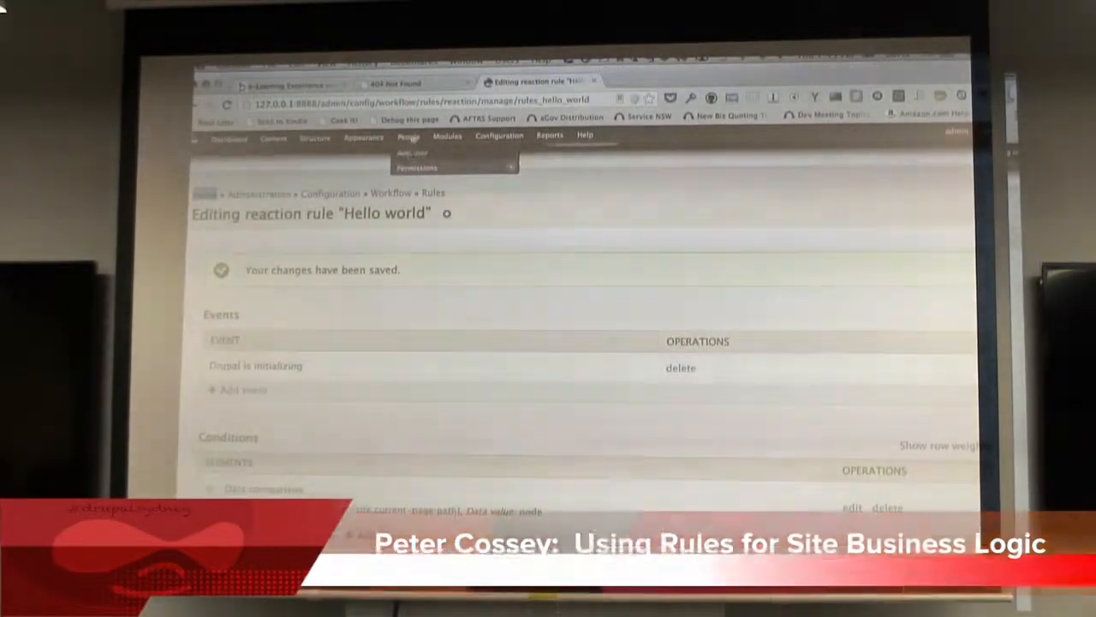
left_click(498, 135)
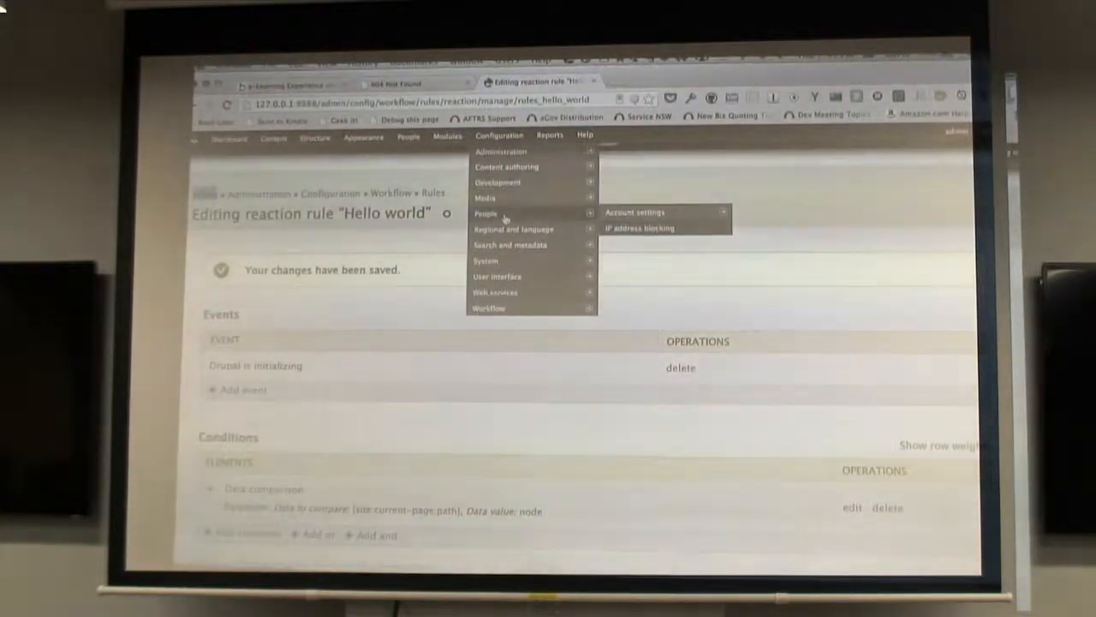
left_click(485, 213)
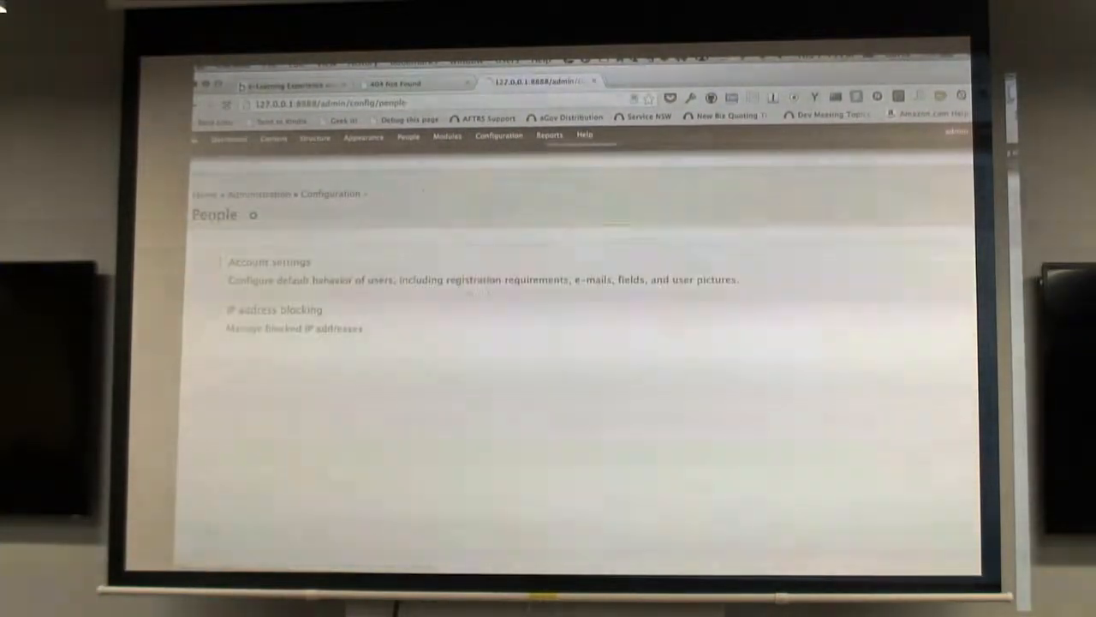
left_click(269, 261)
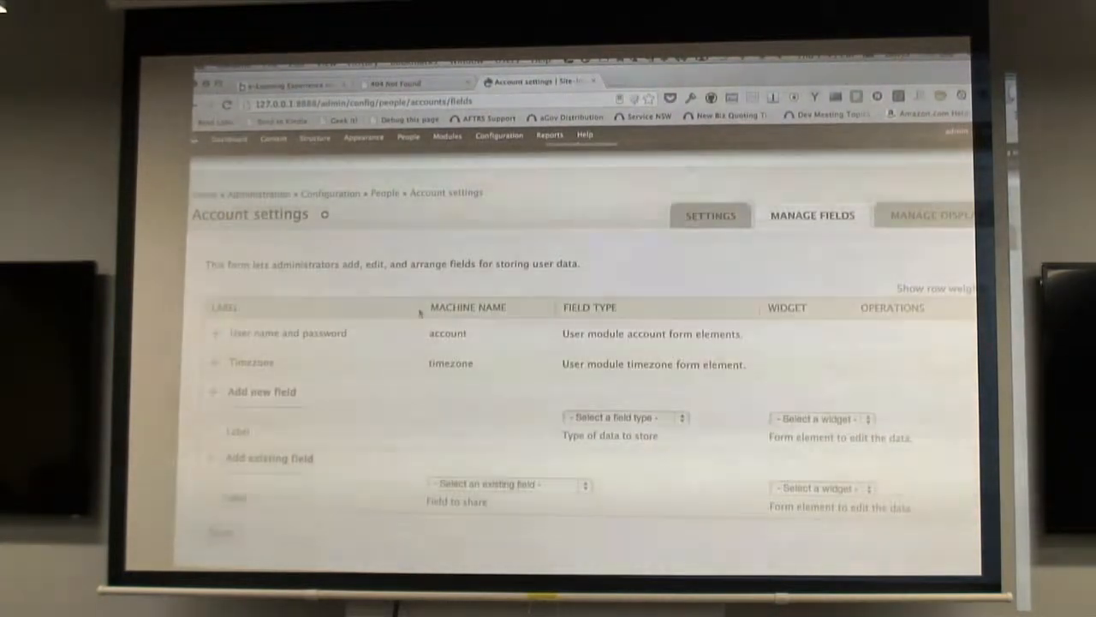
Step: Add a new user account field labelled 'First' name with the Text field type
left_click(266, 416)
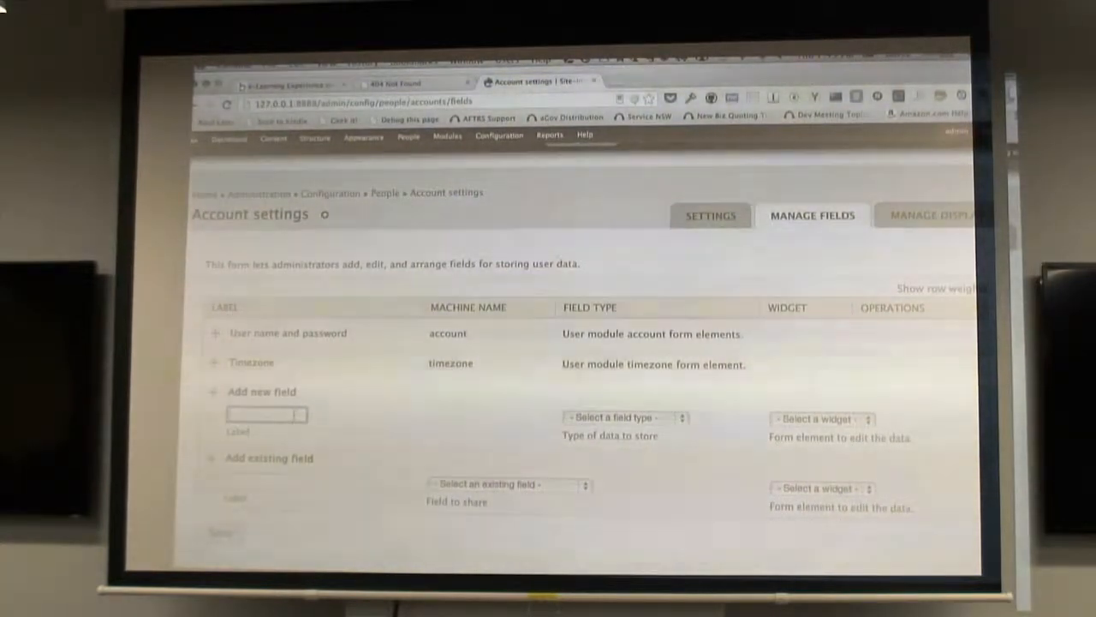
type("First name")
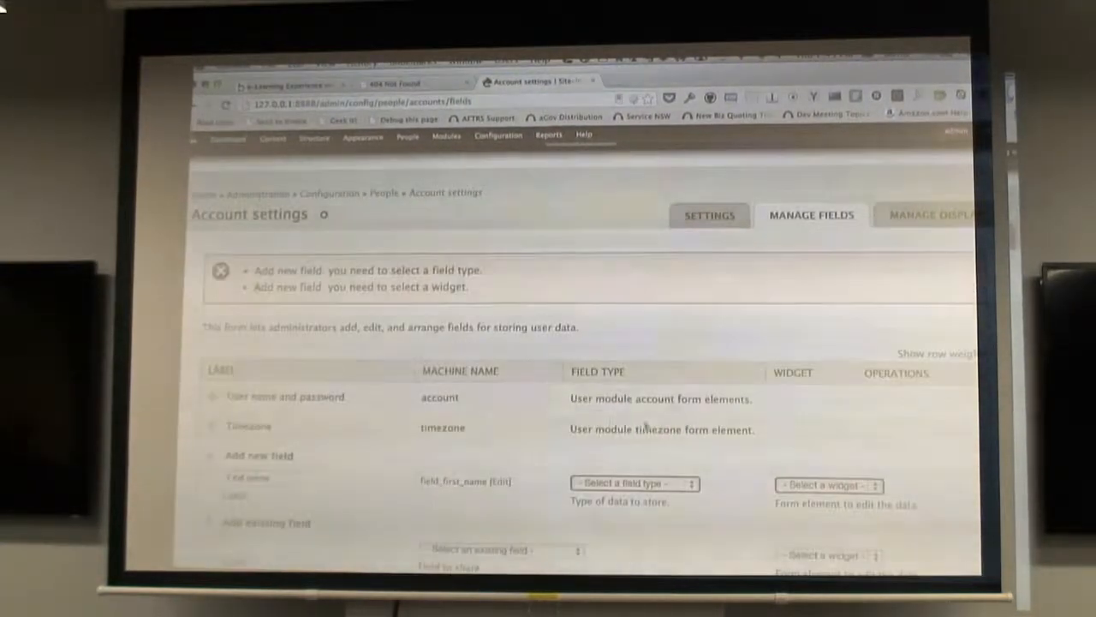
left_click(634, 484)
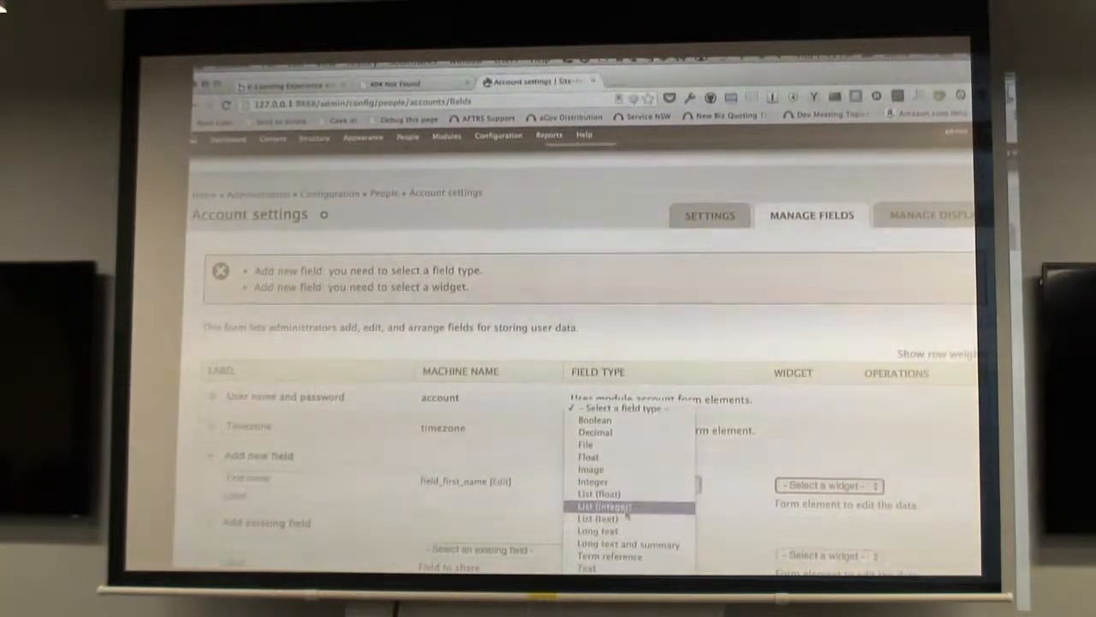
left_click(587, 568)
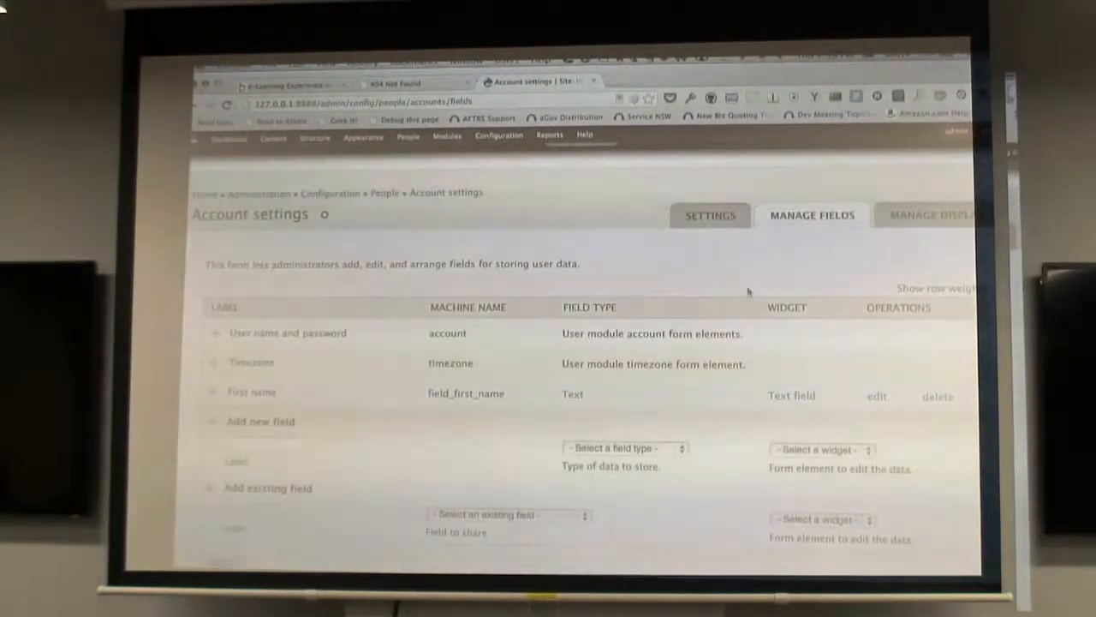
left_click(500, 135)
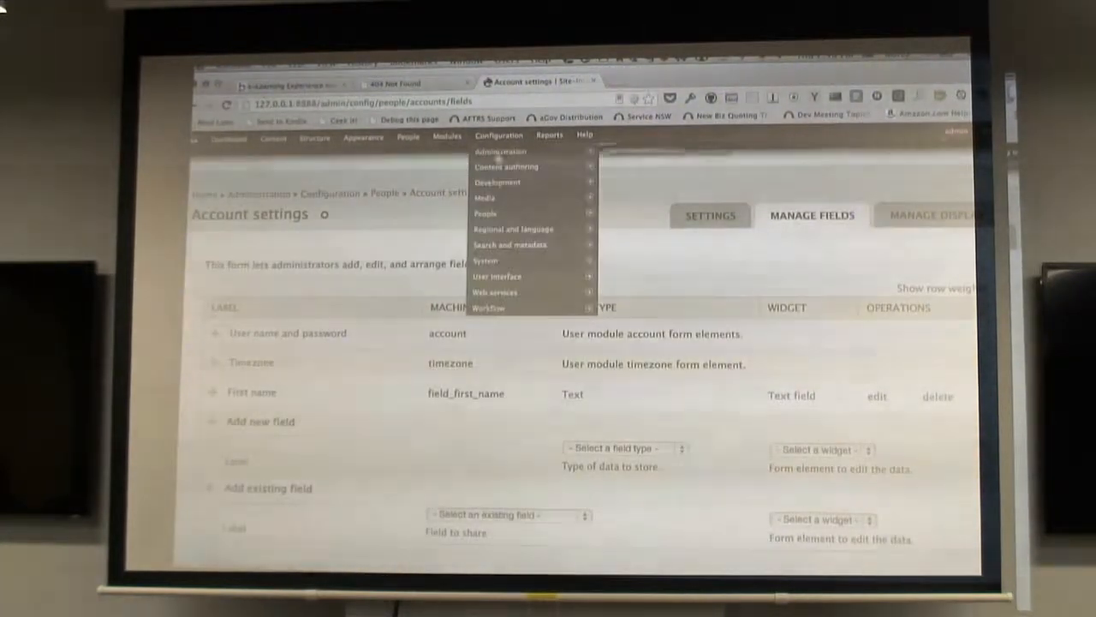
mouse_move(485, 214)
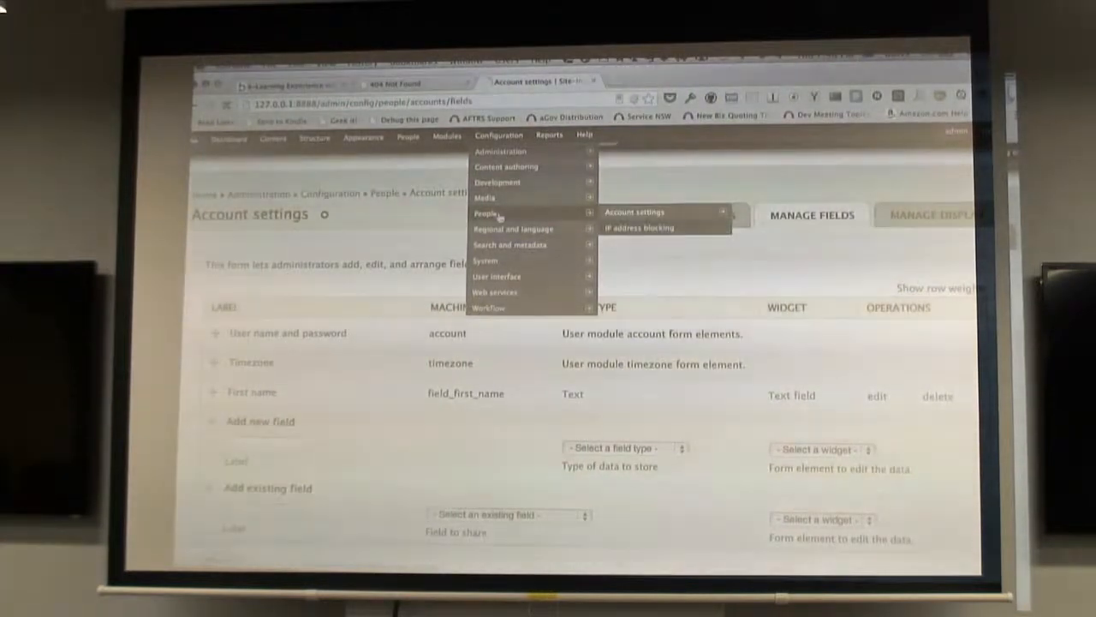
left_click(486, 213)
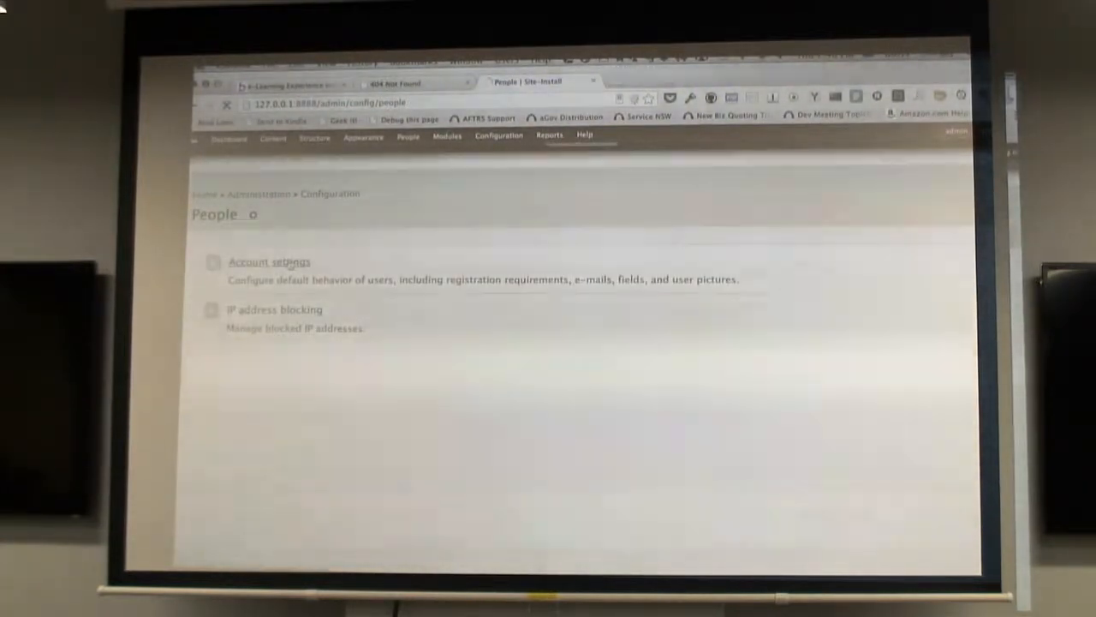
left_click(269, 261)
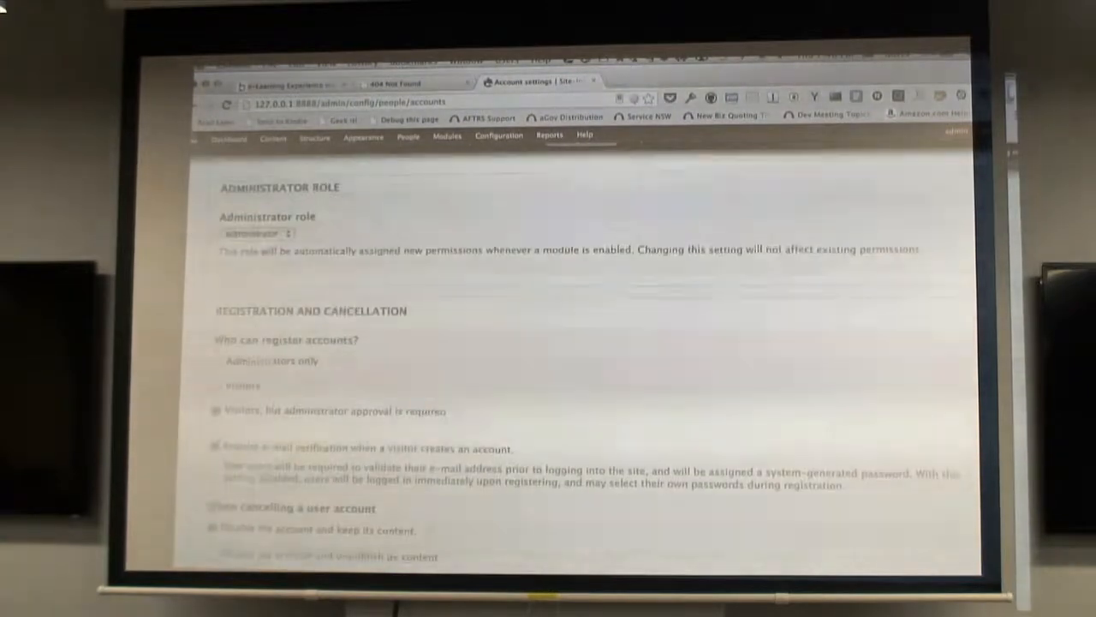
scroll("down", 3)
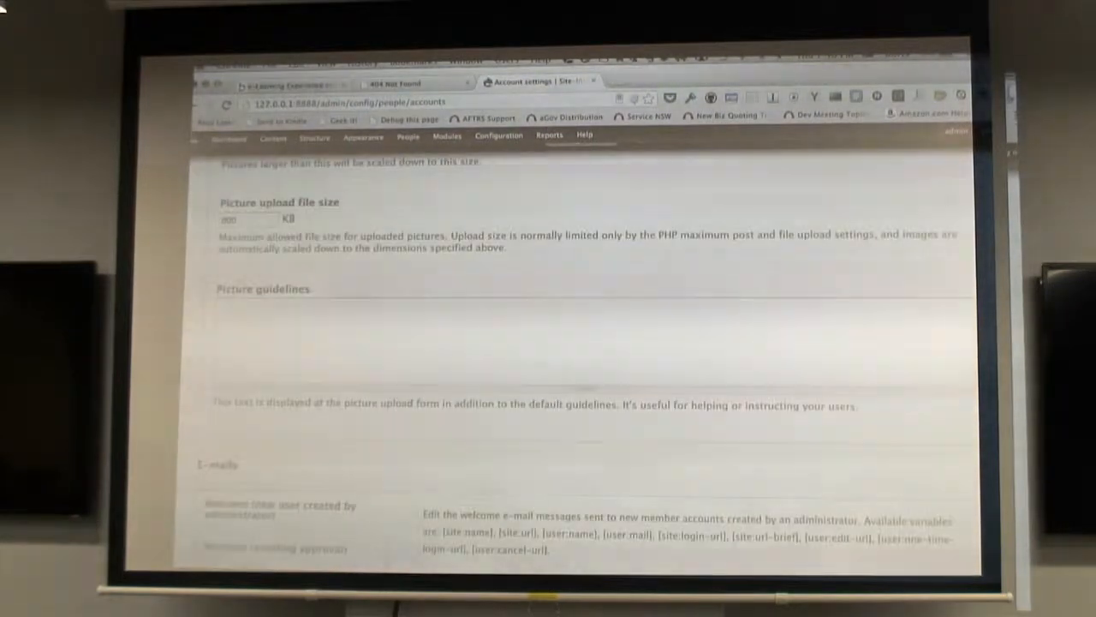
scroll("down", 3)
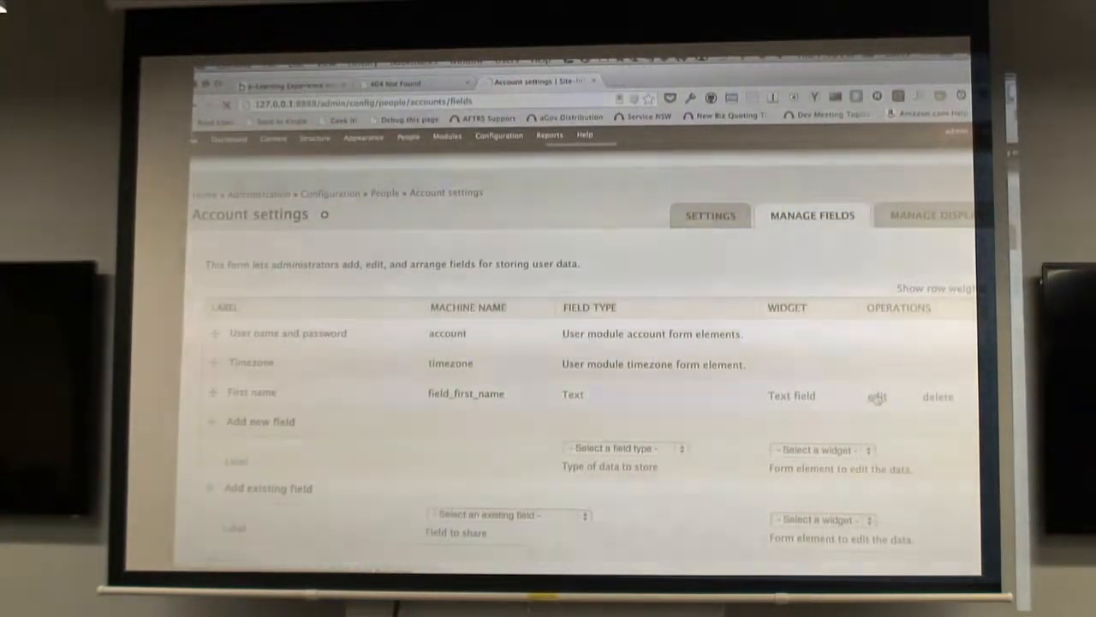
Step: Mark the First name field as required and save its settings
left_click(877, 396)
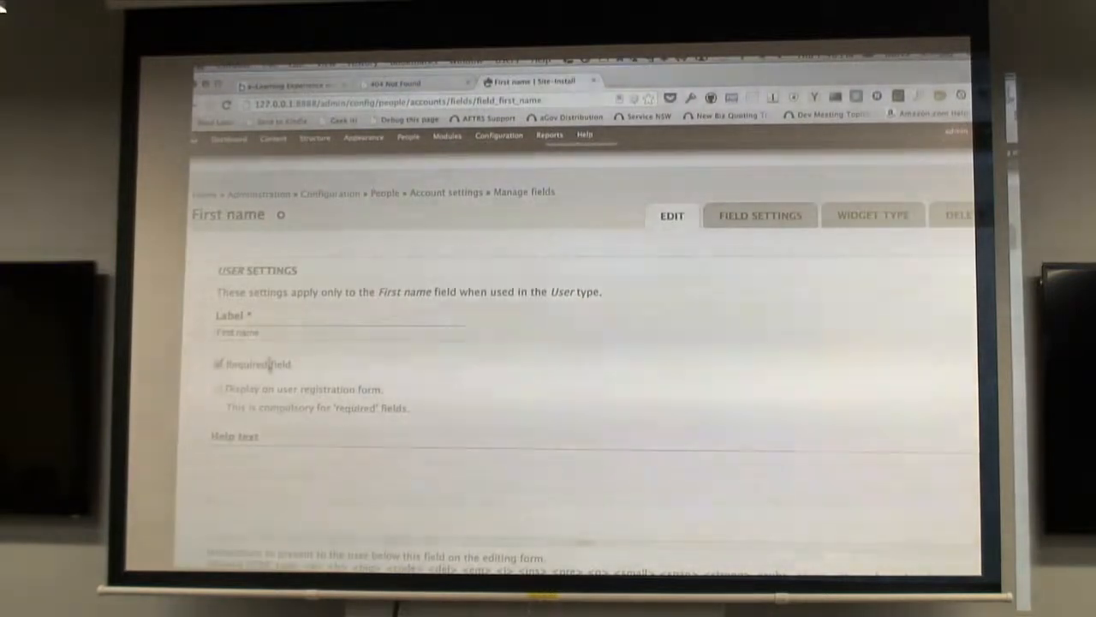
left_click(759, 214)
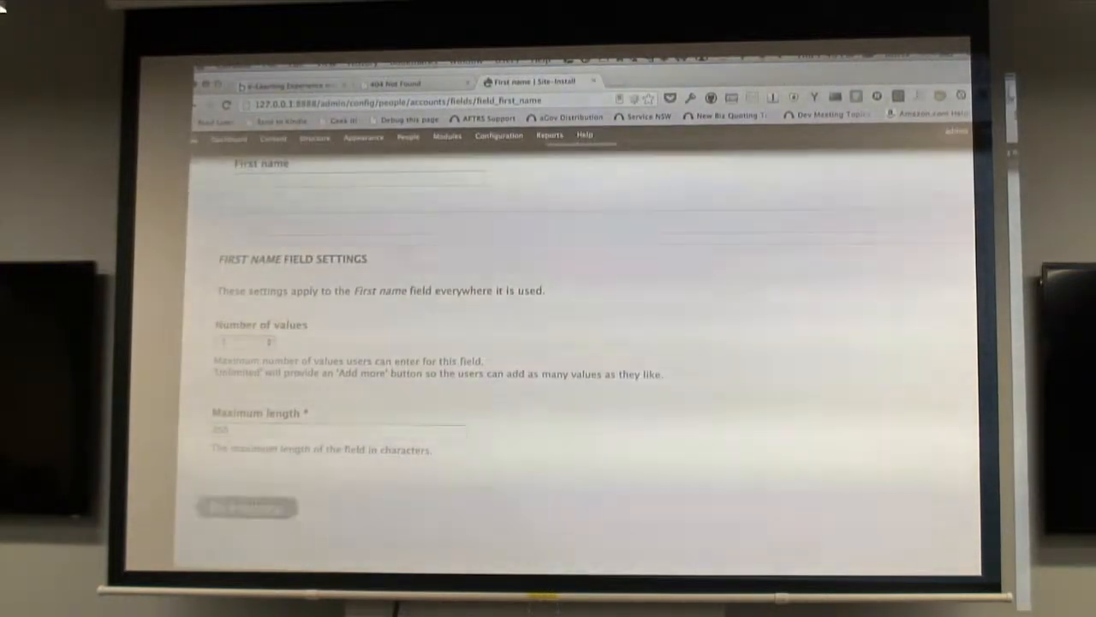
left_click(247, 506)
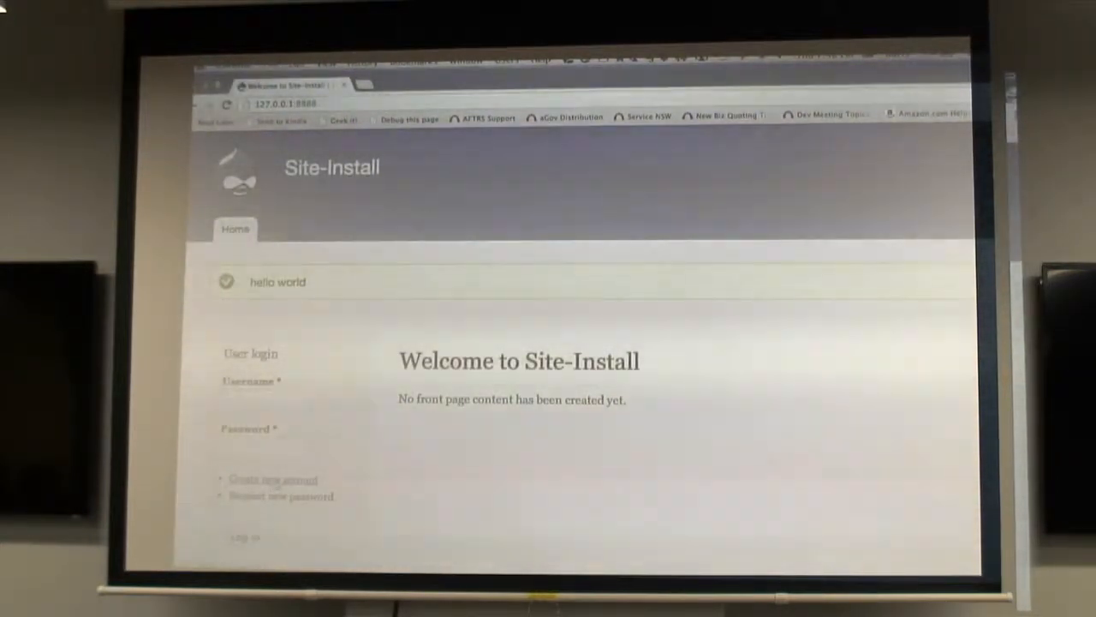
left_click(272, 479)
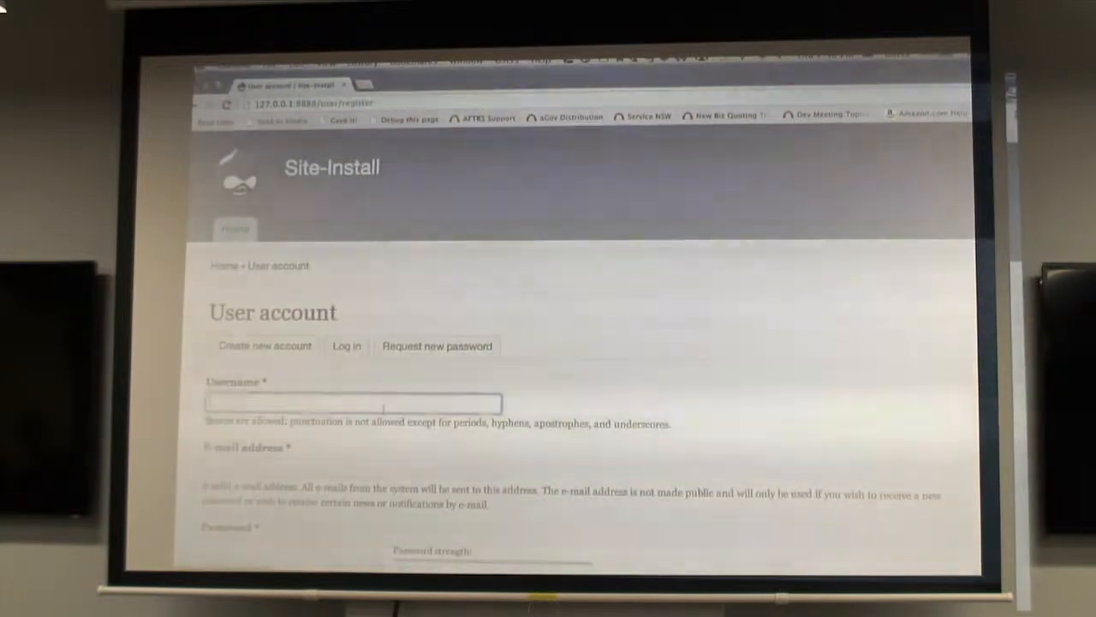
type("demo")
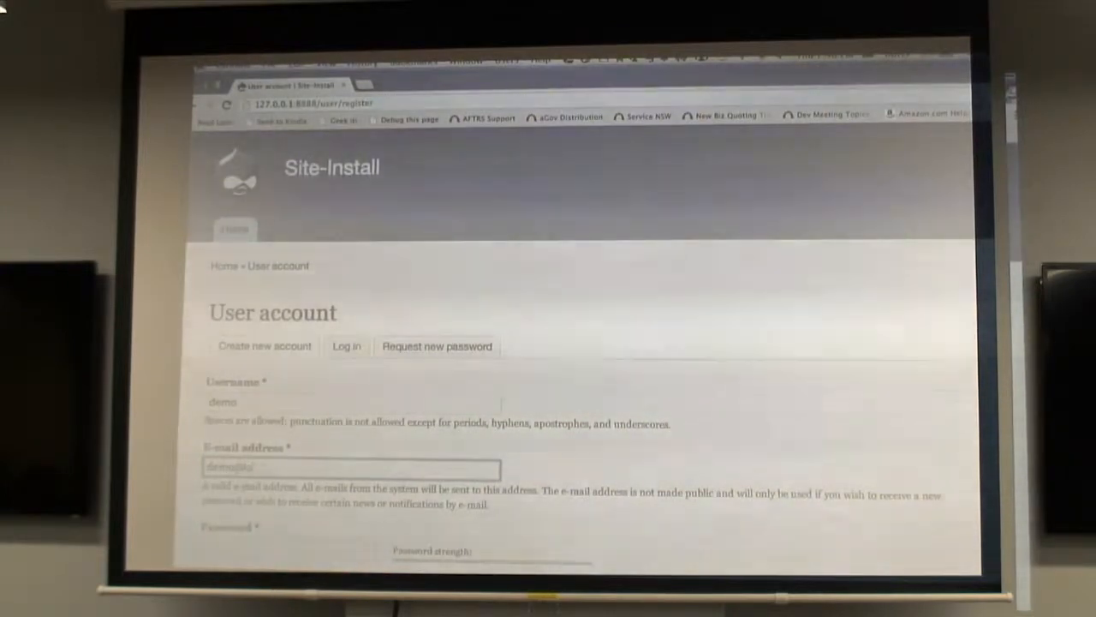
type("@localhost")
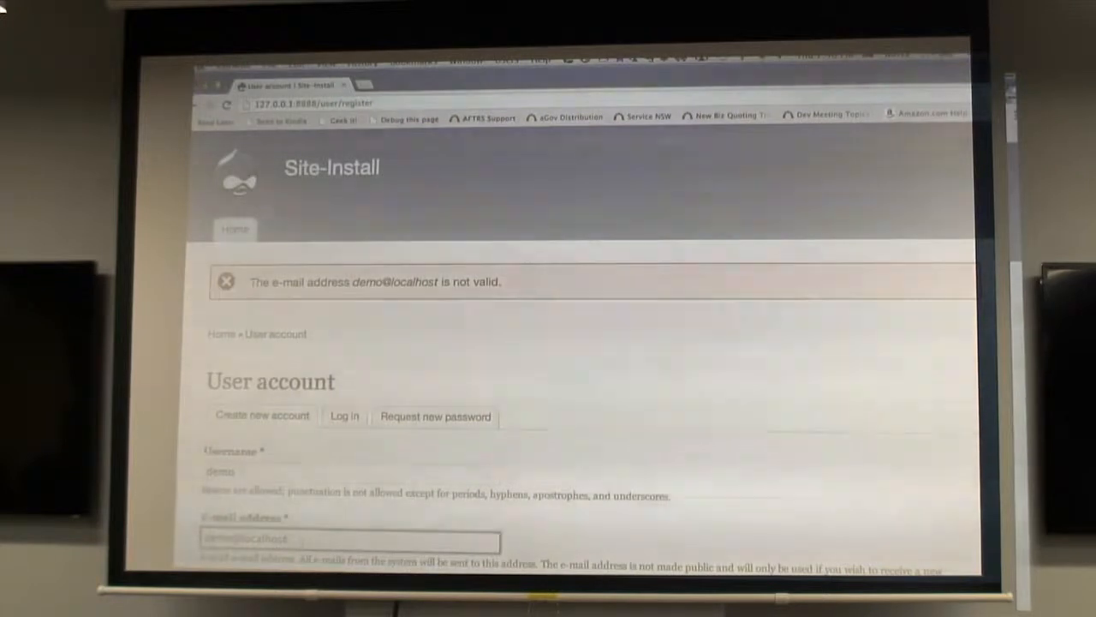
type(".local")
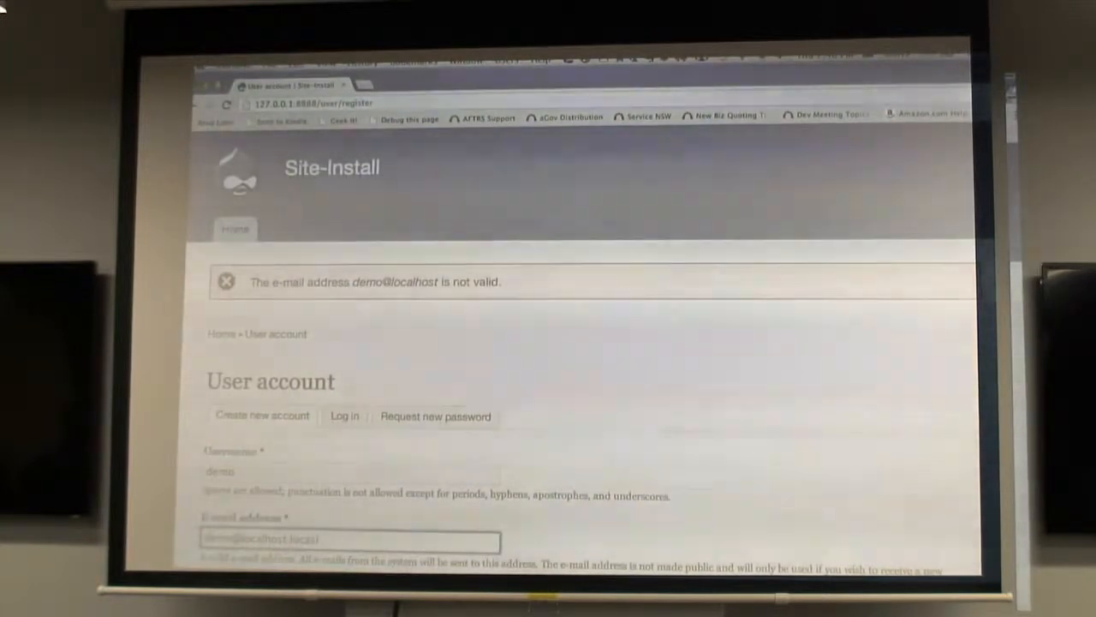
scroll("down", 3)
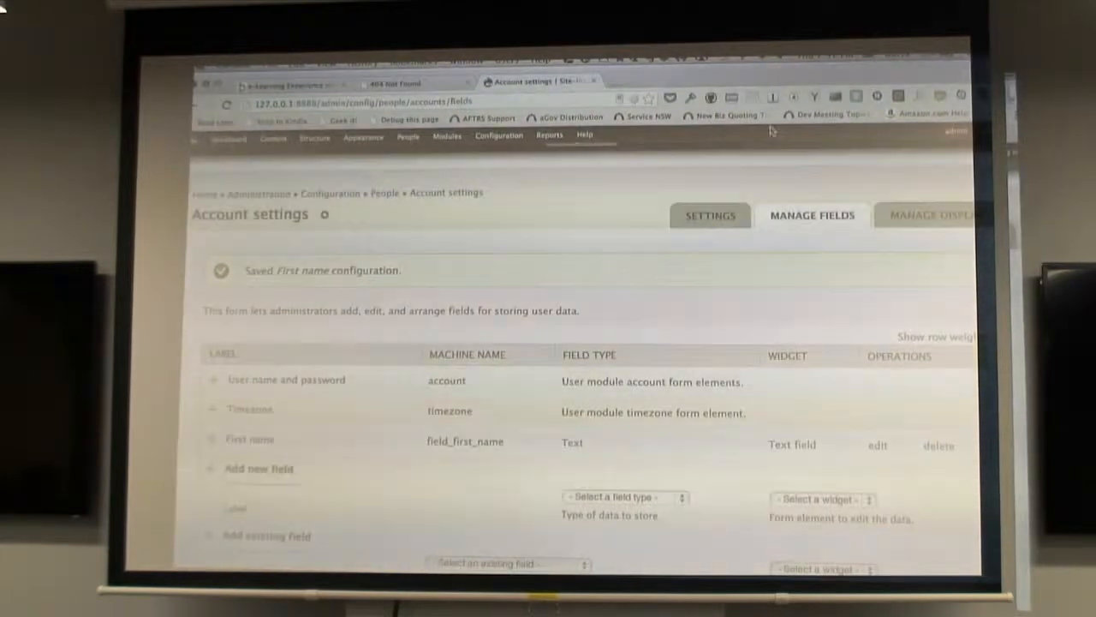
Step: Disable the Hello world rule under Workflow > Rules and confirm it
left_click(499, 135)
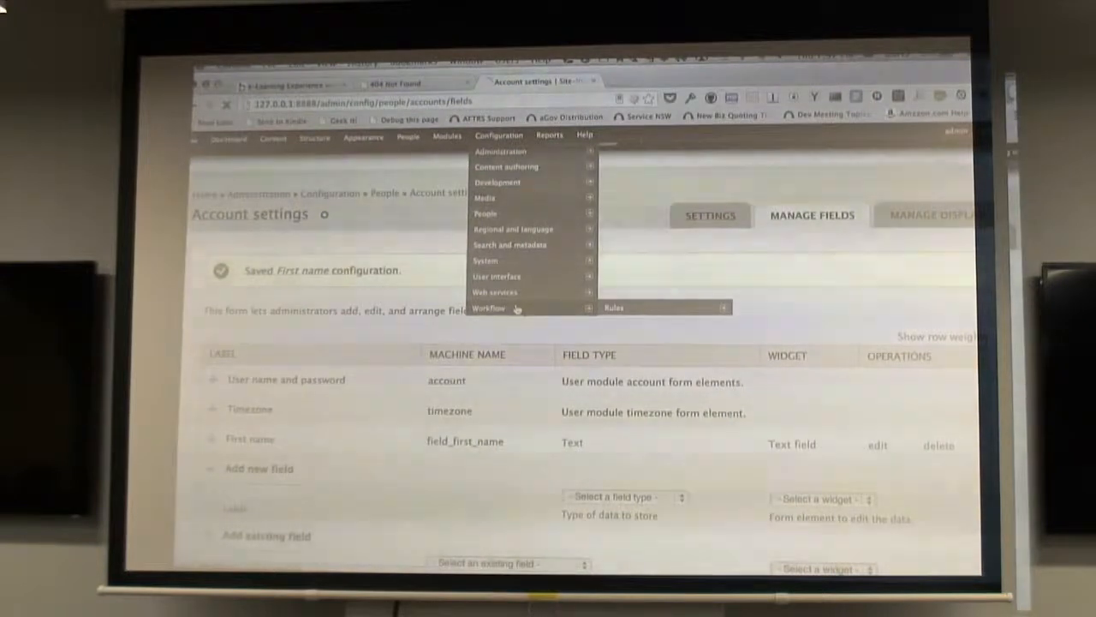
left_click(488, 308)
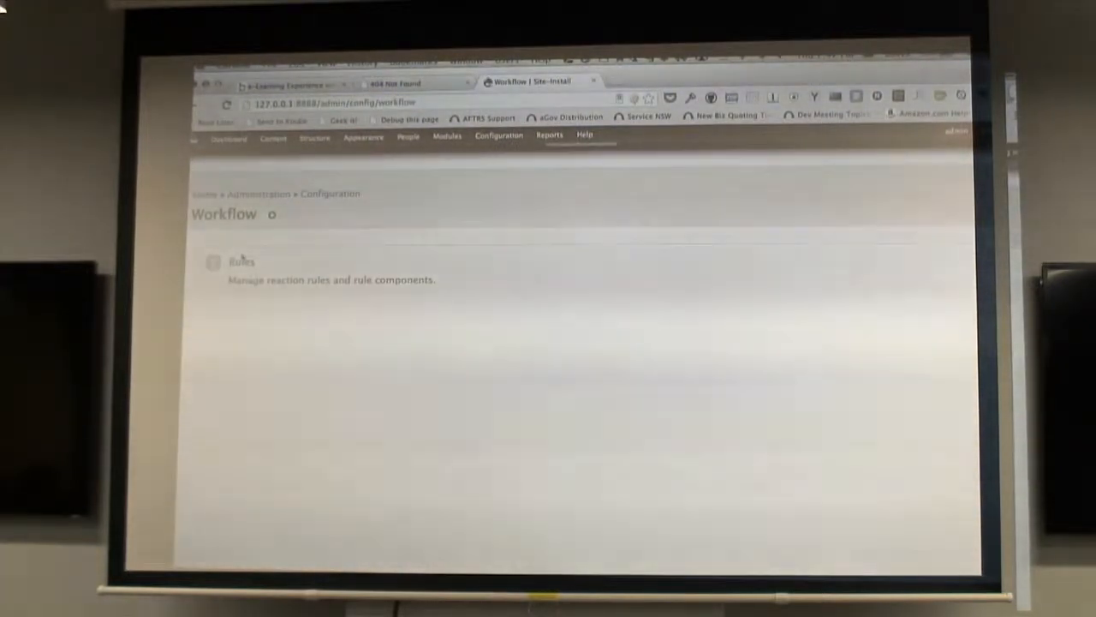
left_click(241, 261)
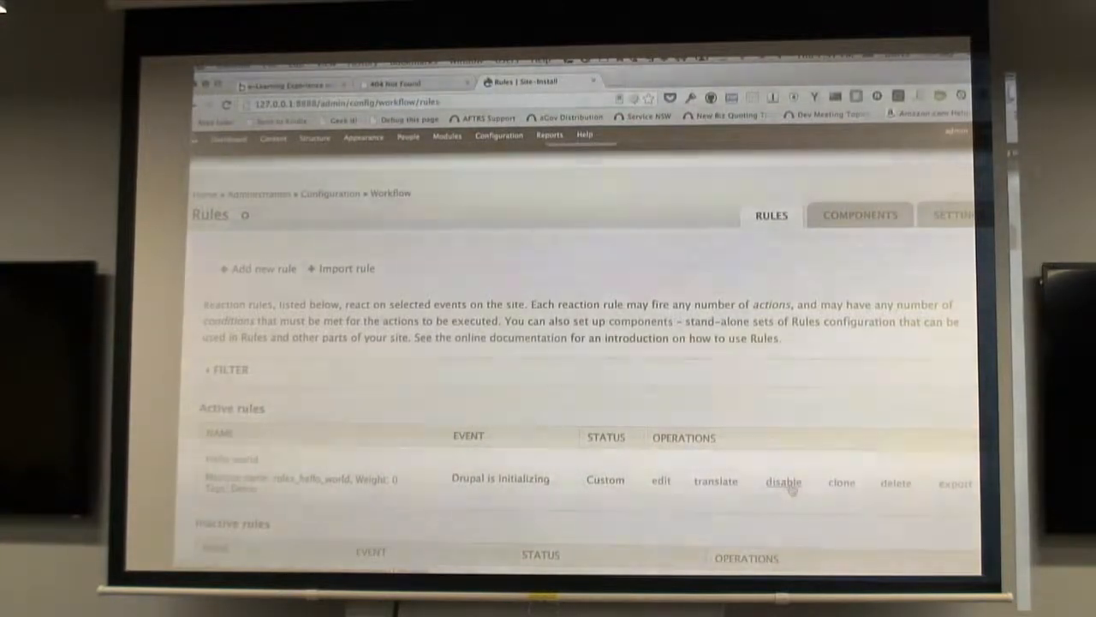
left_click(783, 483)
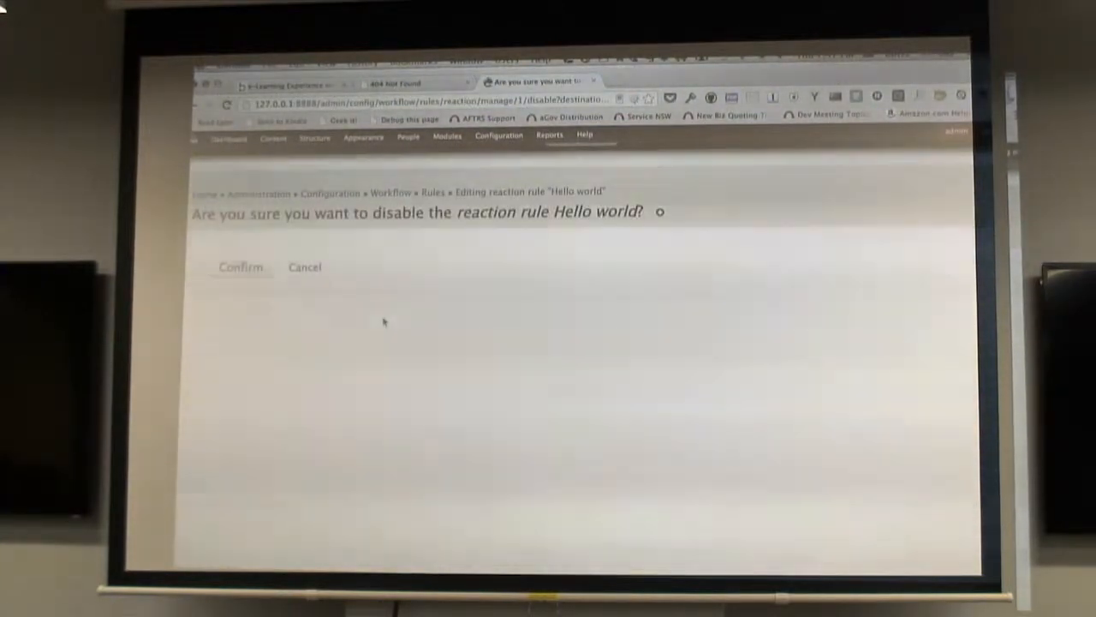
left_click(240, 266)
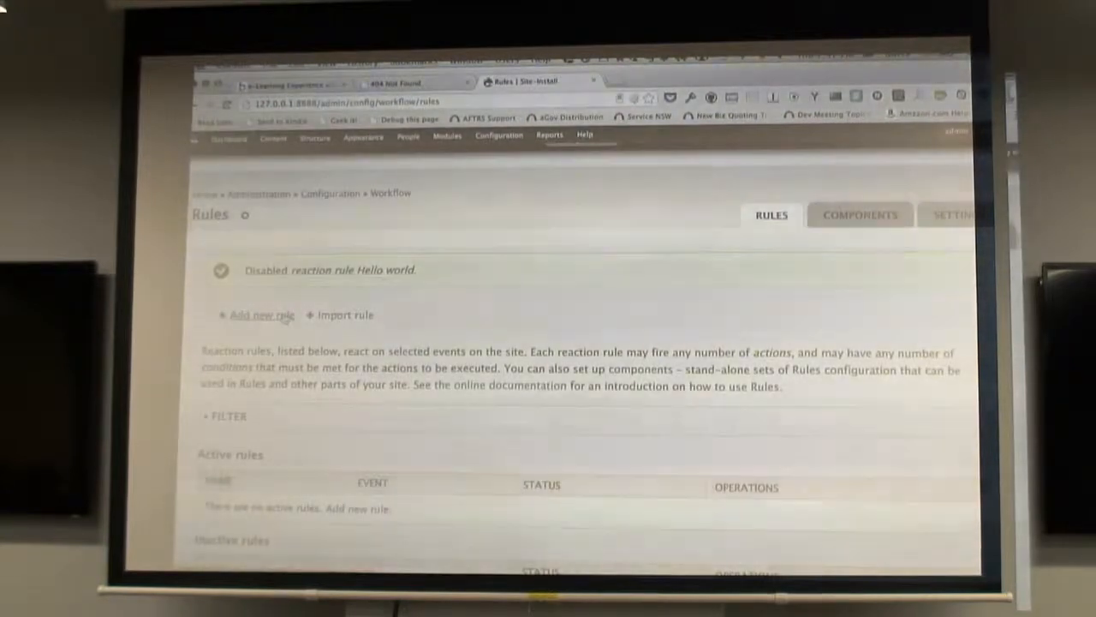
Step: Add rule 'Say hello to user' reacting to the User has logged in event
left_click(261, 314)
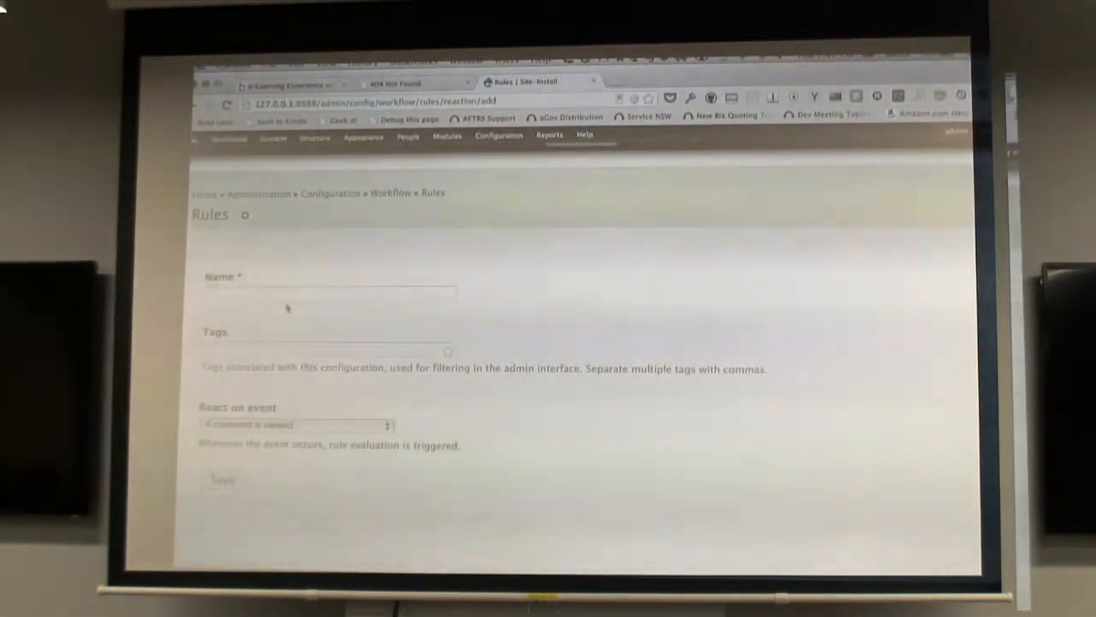
type("Say hello to user")
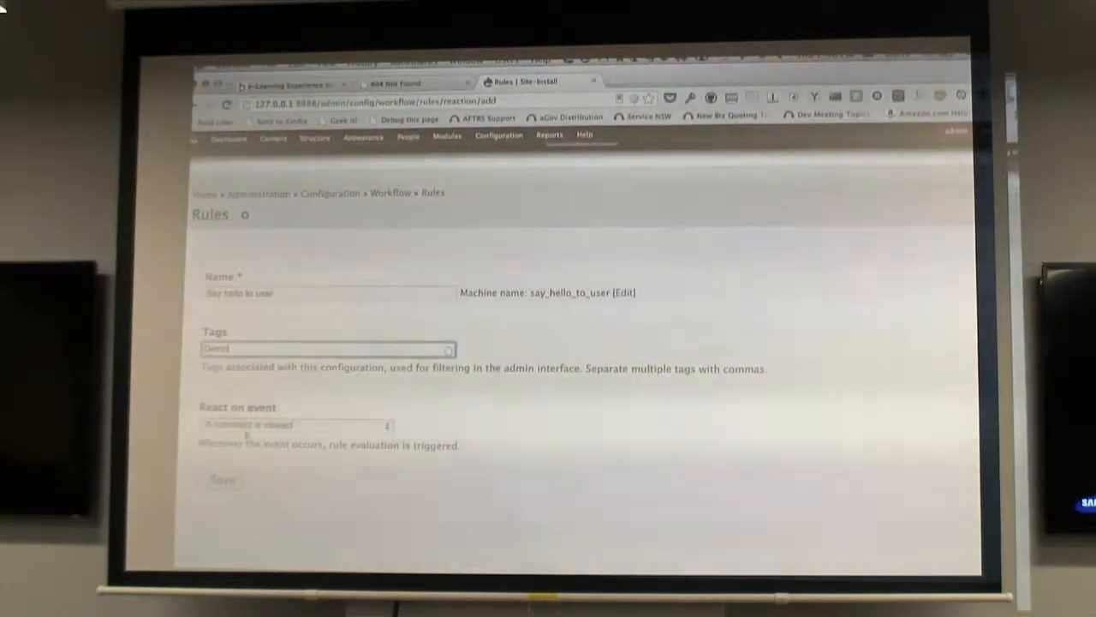
left_click(296, 424)
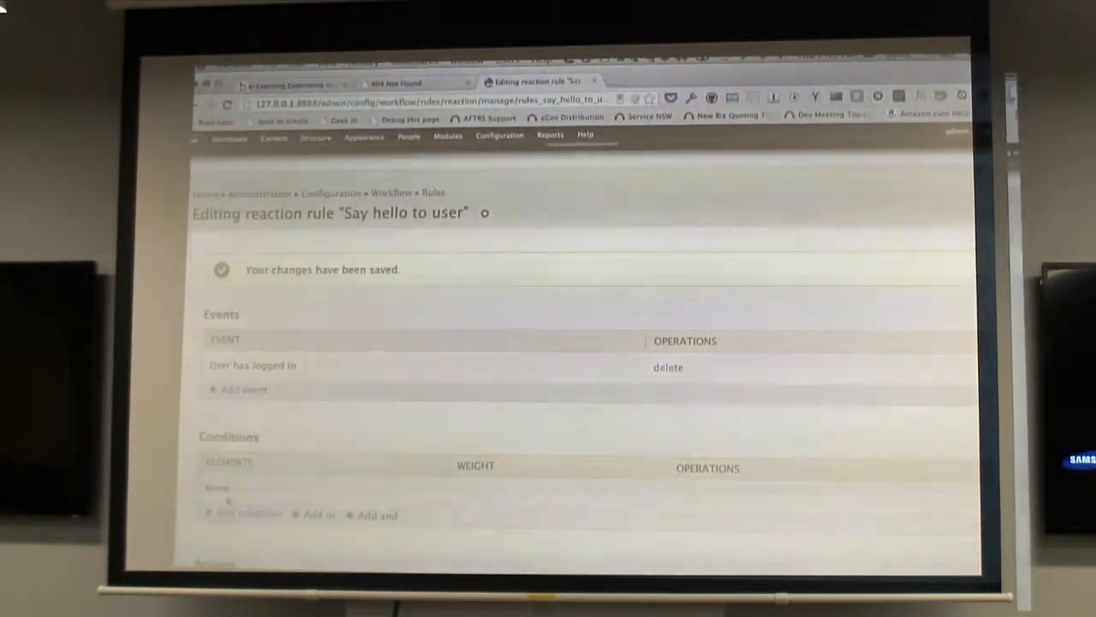
Step: Scroll to Actions and add a Show a message on the site action
scroll("down", 3)
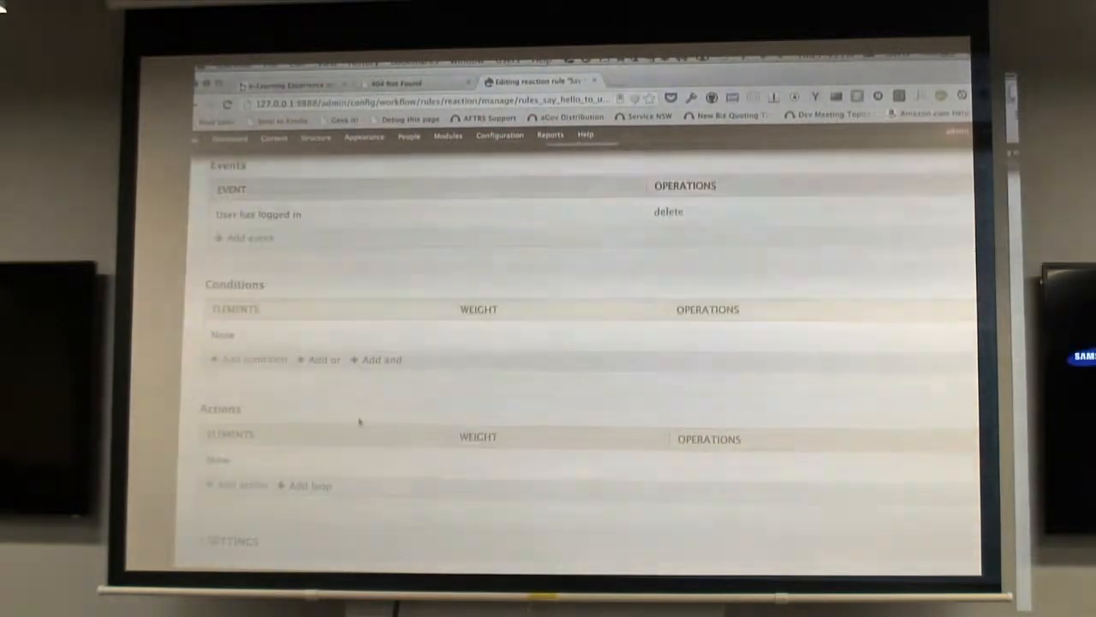
scroll("down", 3)
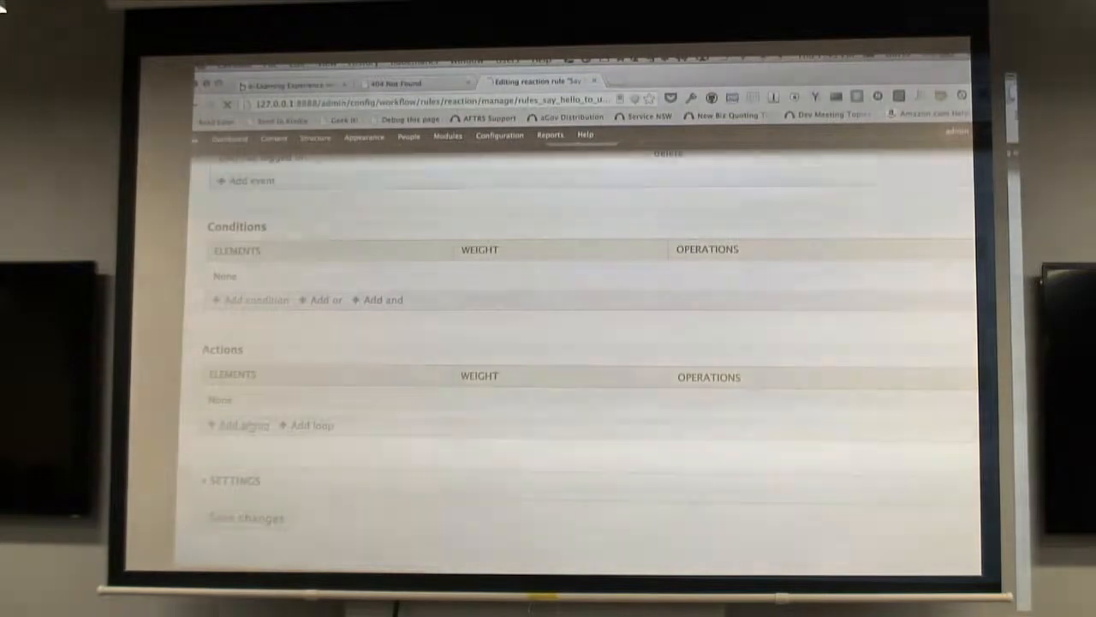
left_click(244, 425)
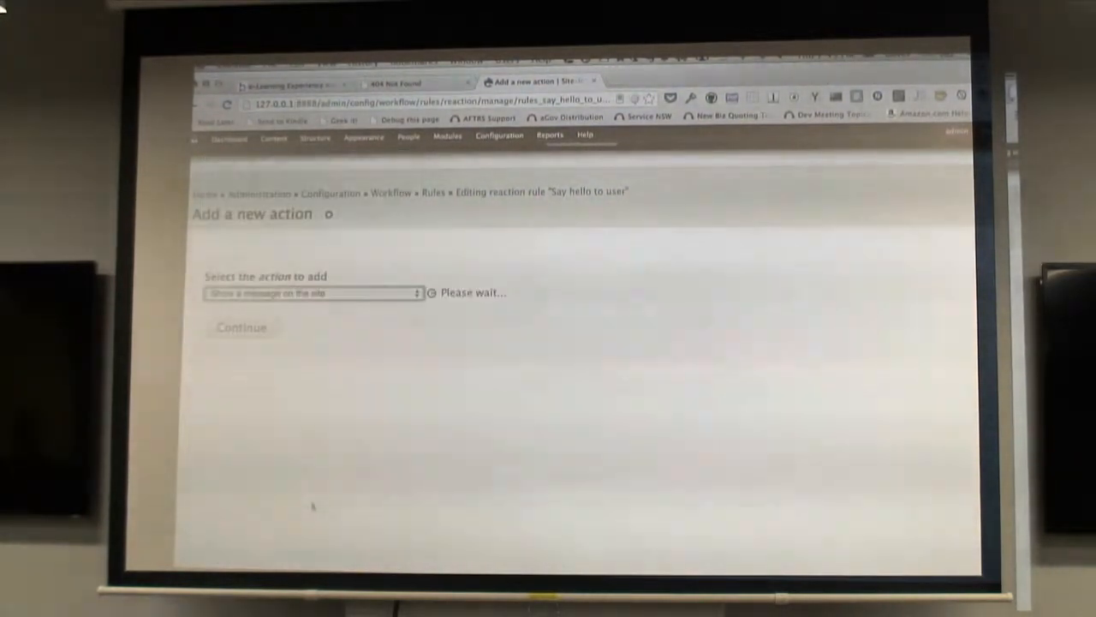
Step: Enter 'Hello' as the message value and browse the replacement pattern tokens
left_click(241, 328)
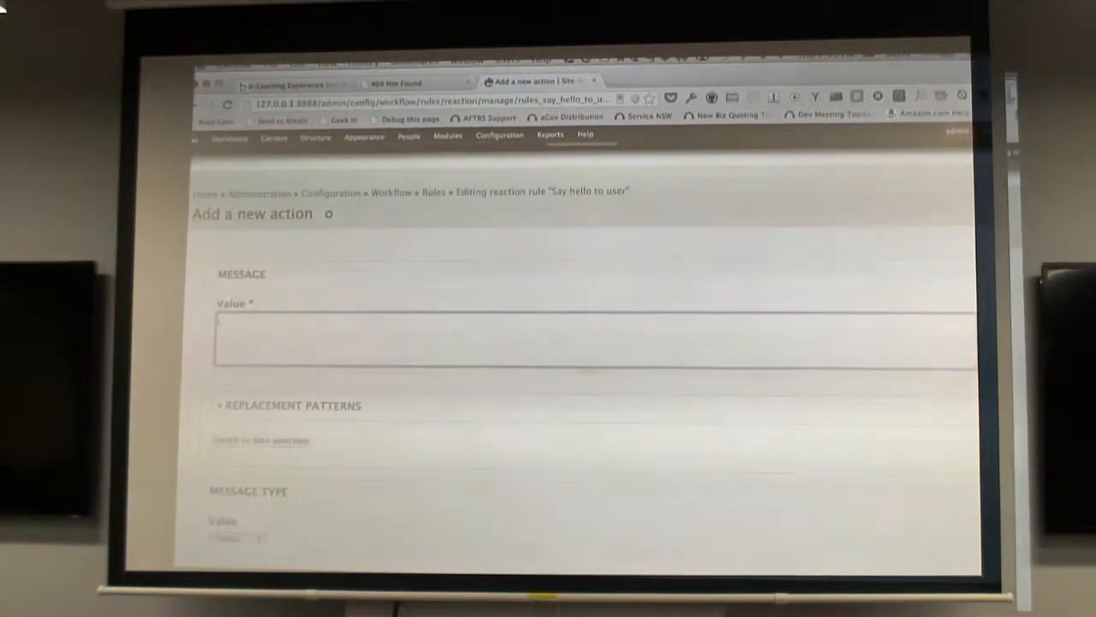
type("Hello")
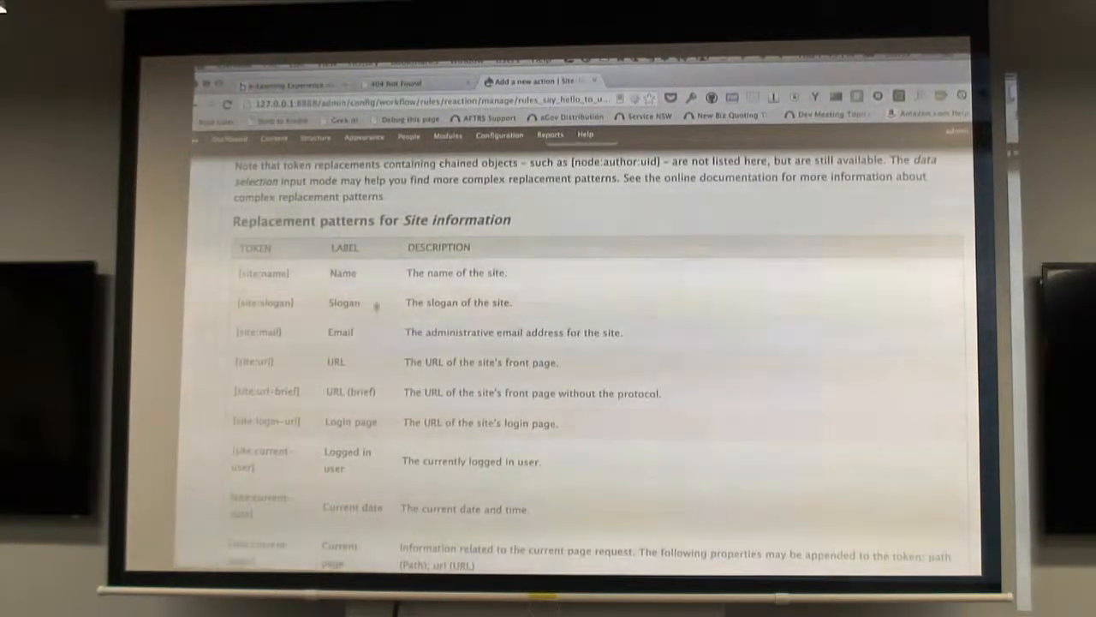
scroll("up", 3)
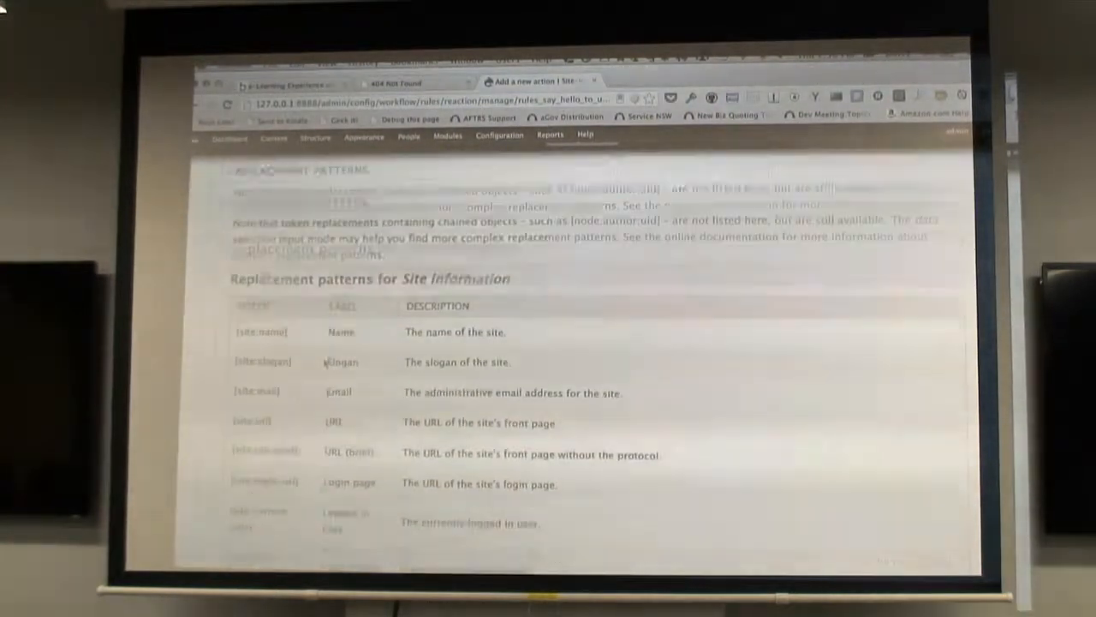
scroll("down", 3)
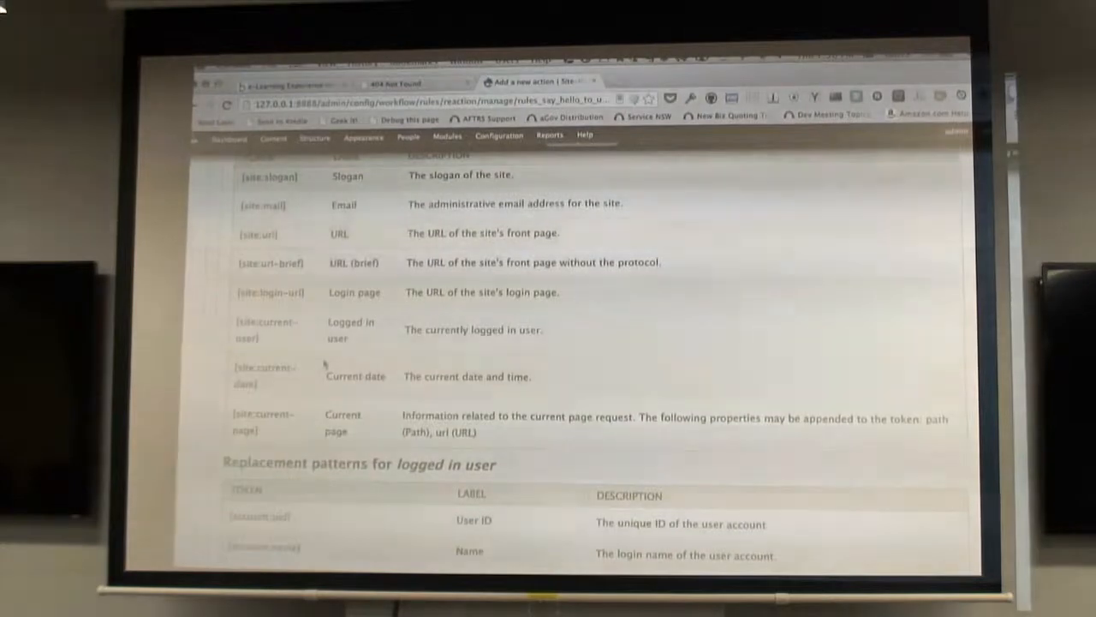
scroll("up", 3)
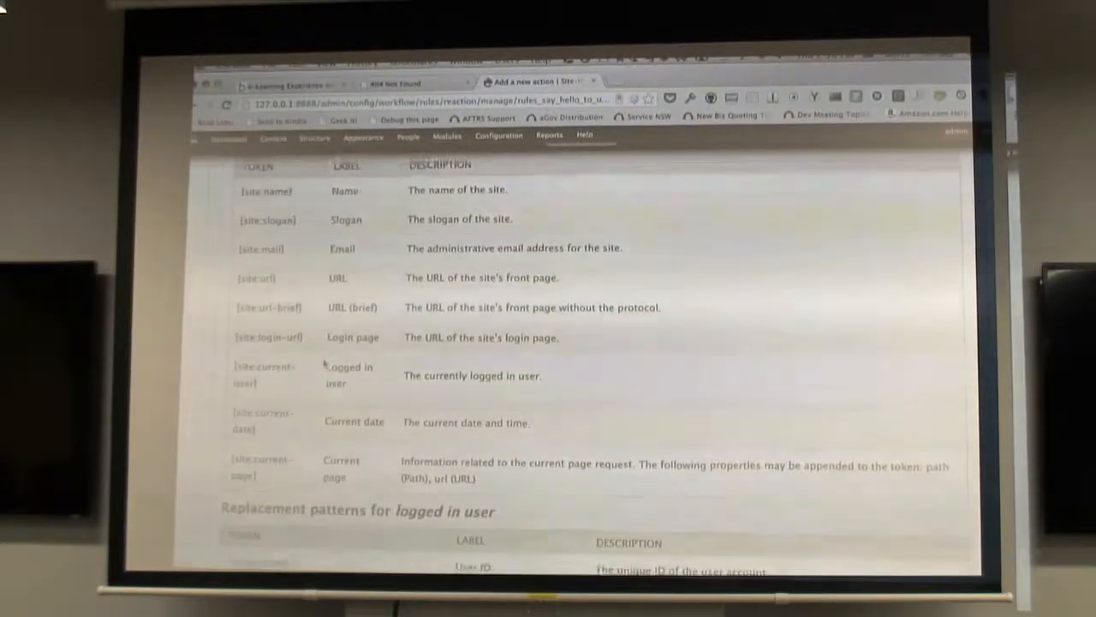
scroll("up", 3)
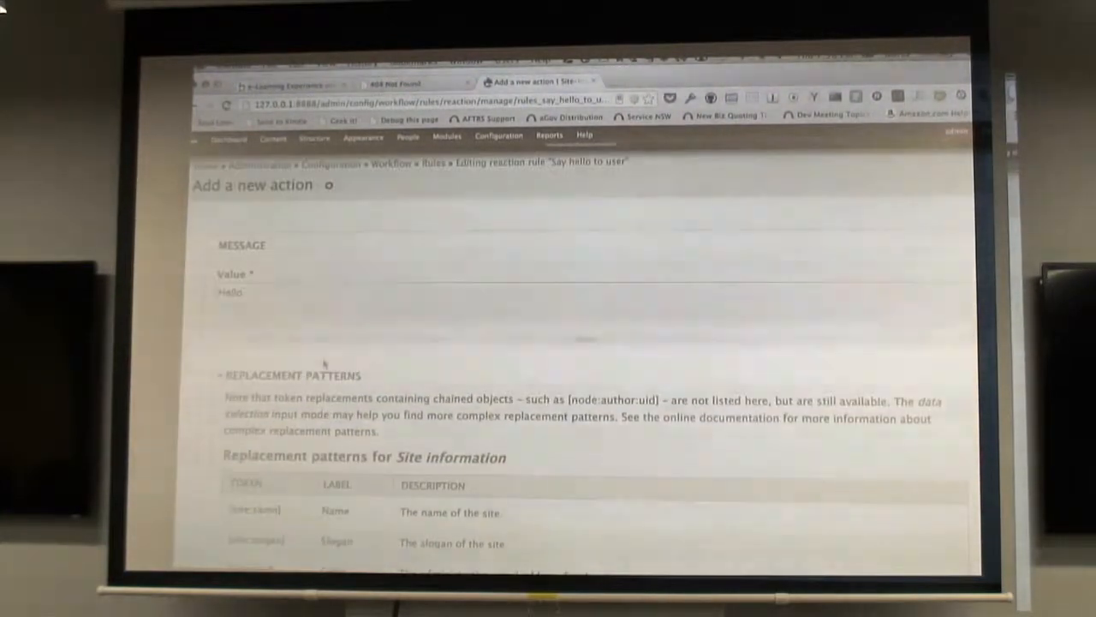
scroll("down", 3)
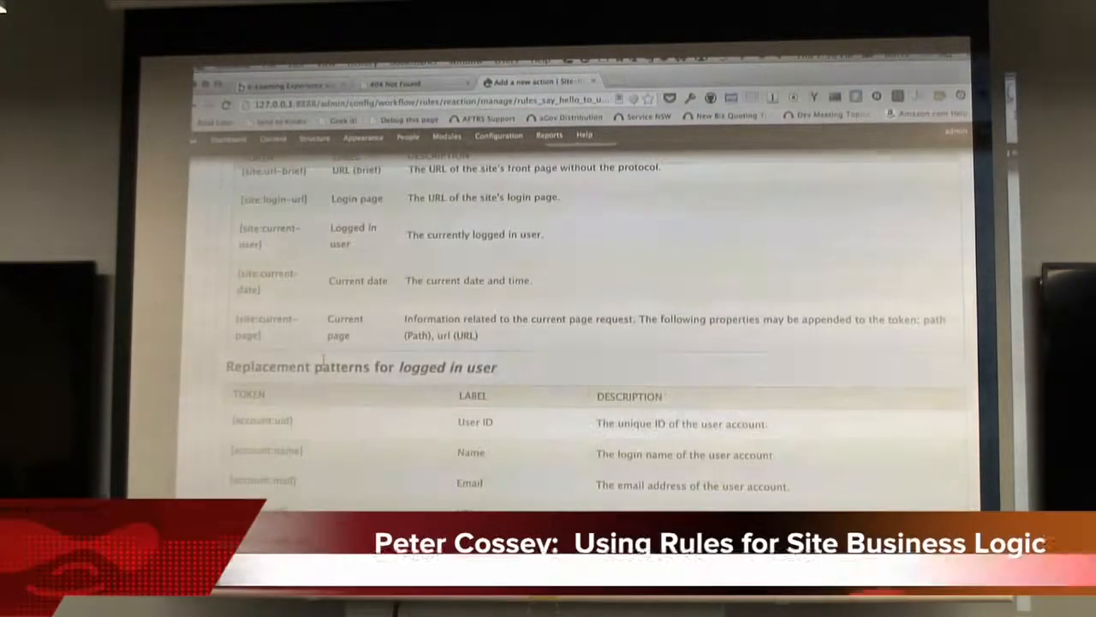
scroll("down", 3)
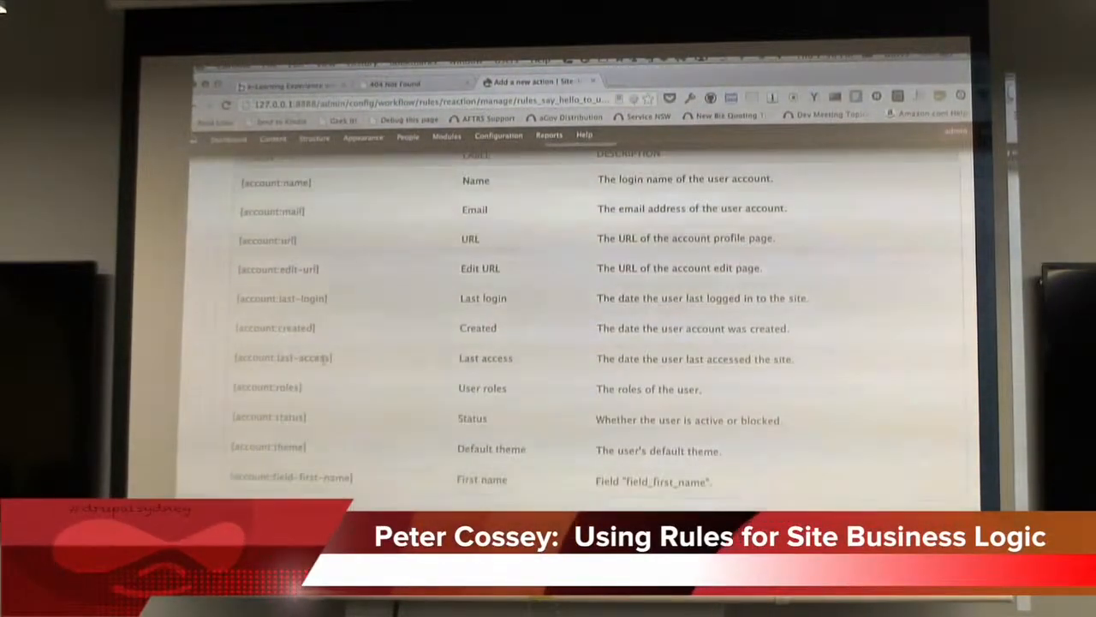
scroll("down", 3)
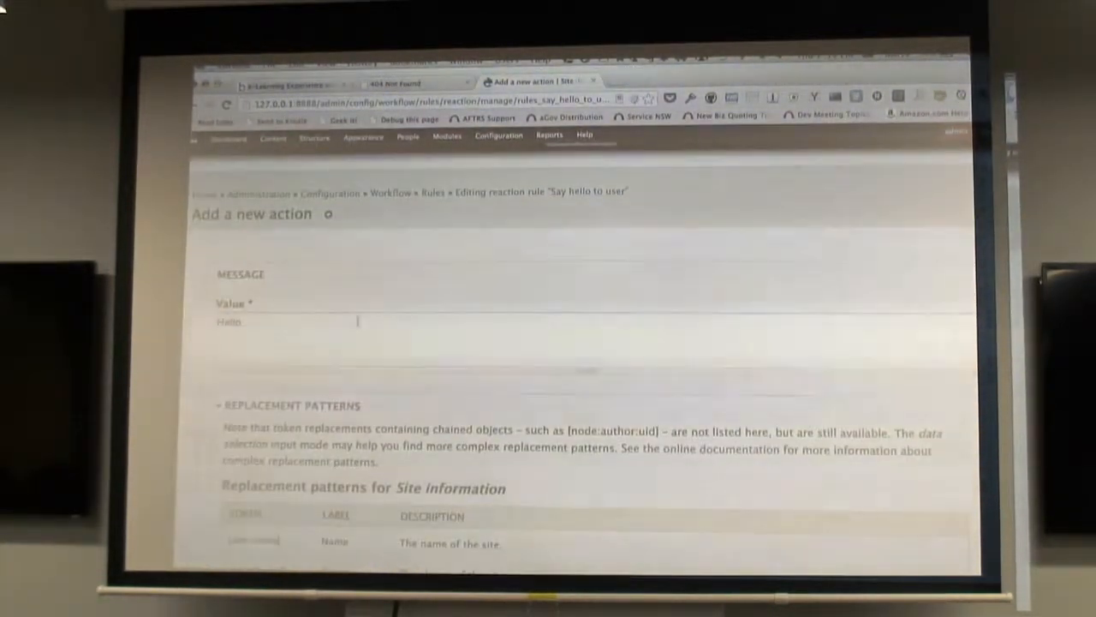
Step: Append the [account:field-first-name] token after Hello in the message value
type("[account:field-first-name]")
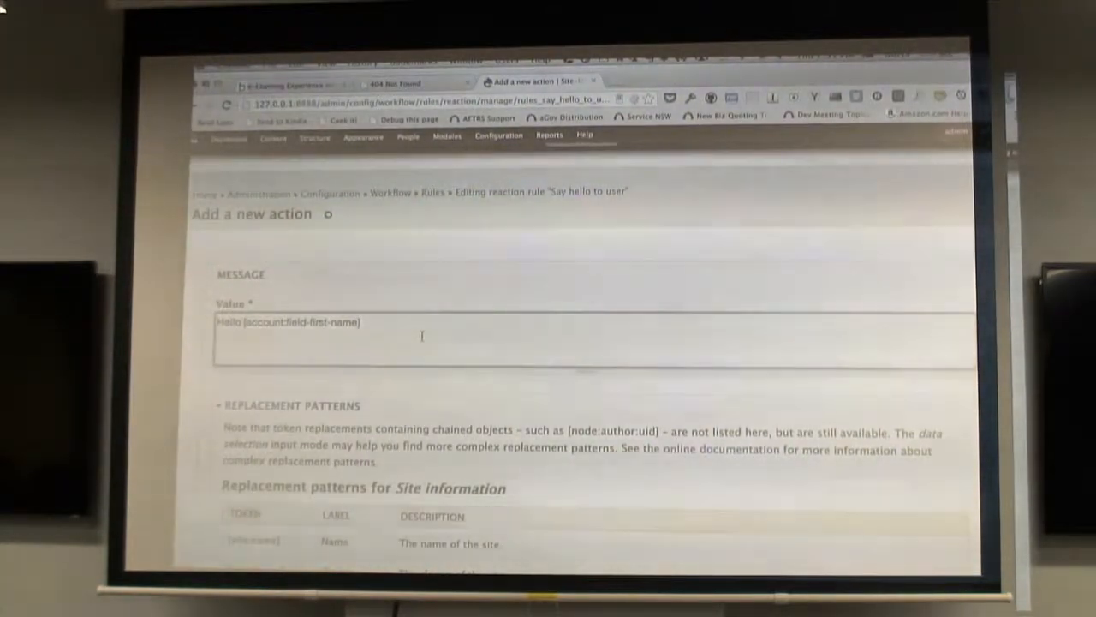
scroll("down", 3)
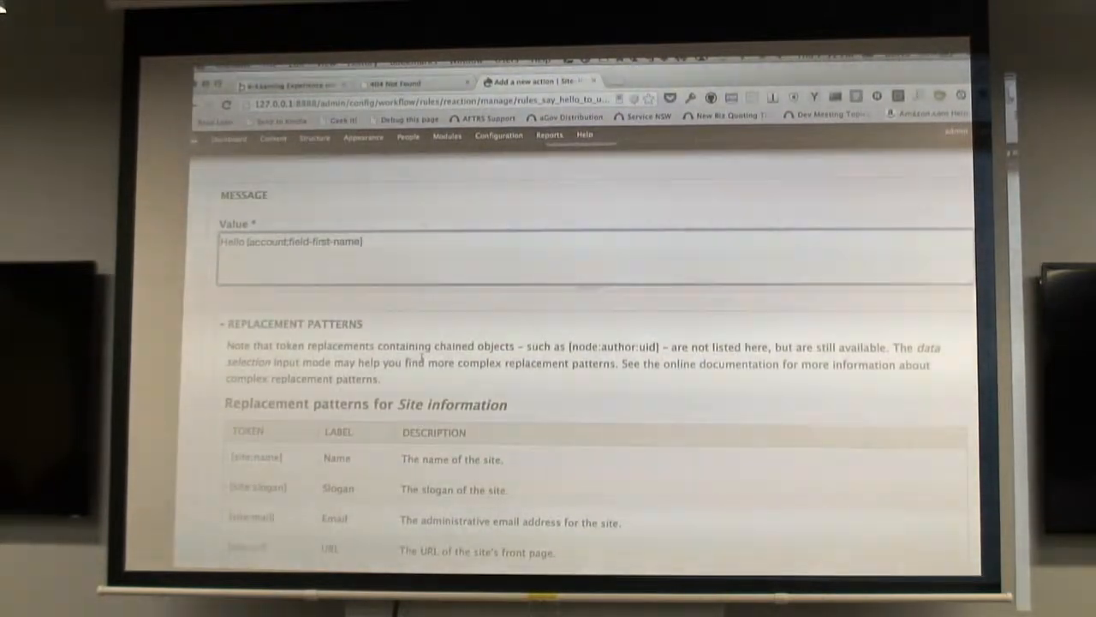
scroll("down", 3)
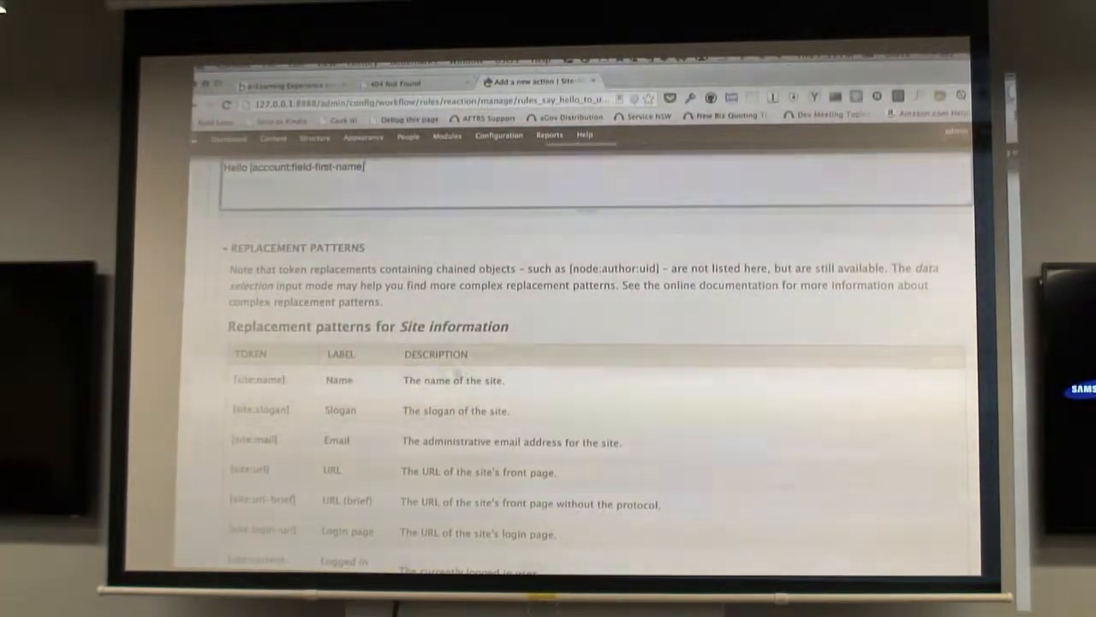
scroll("down", 3)
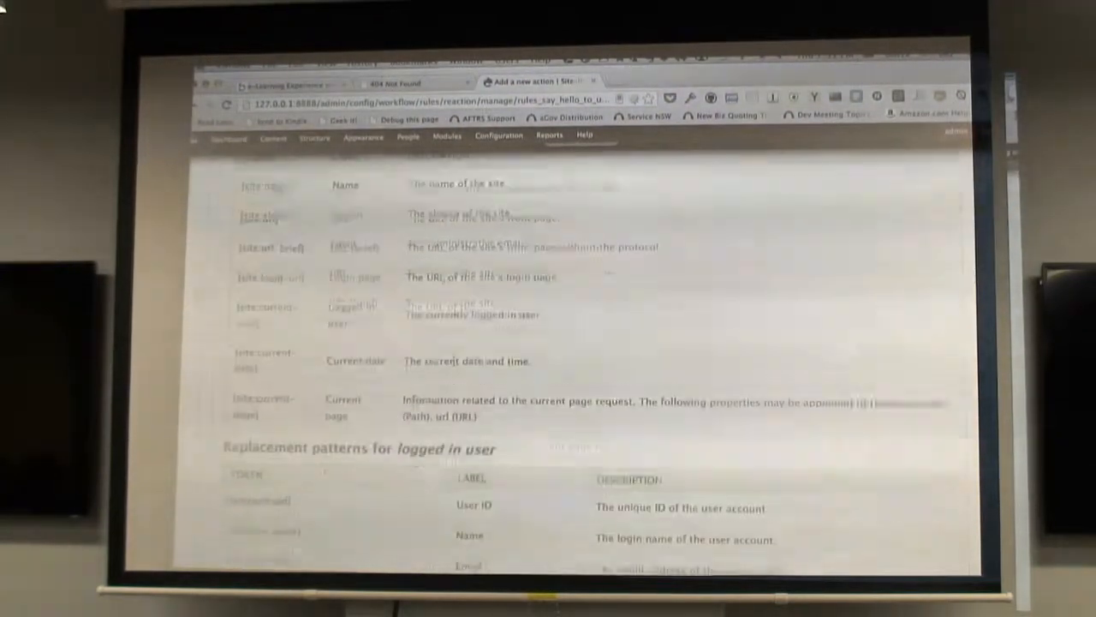
scroll("down", 3)
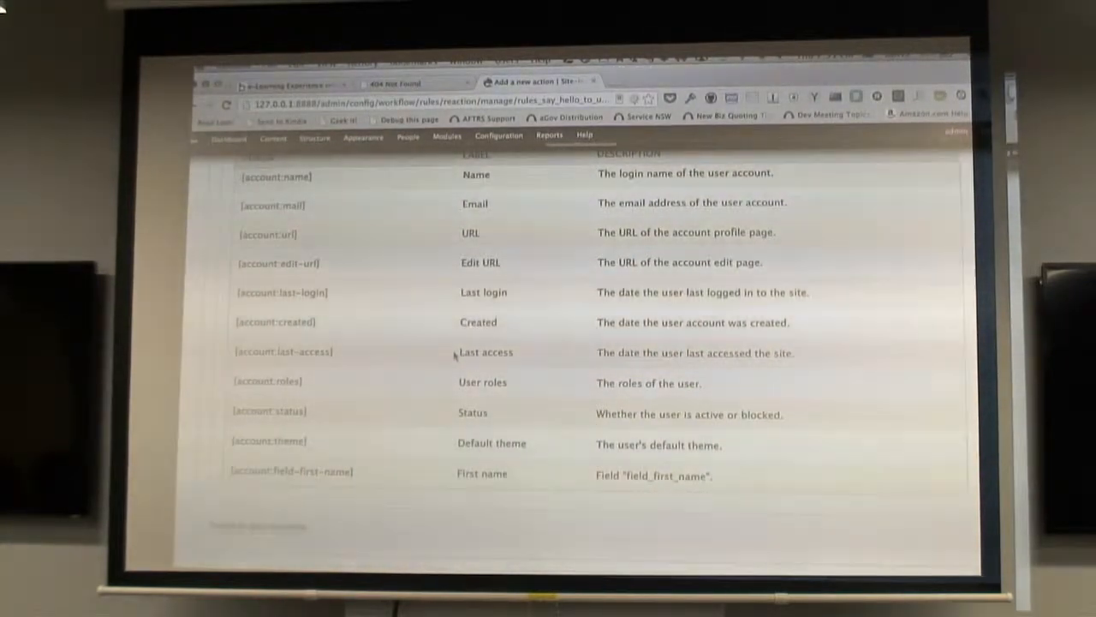
scroll("down", 3)
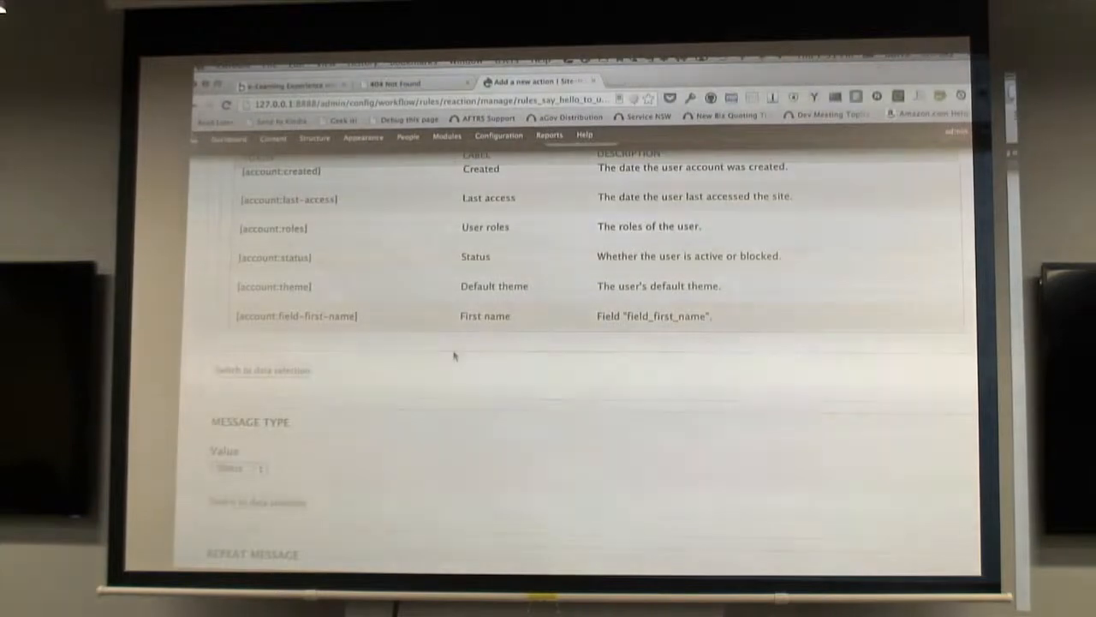
scroll("down", 3)
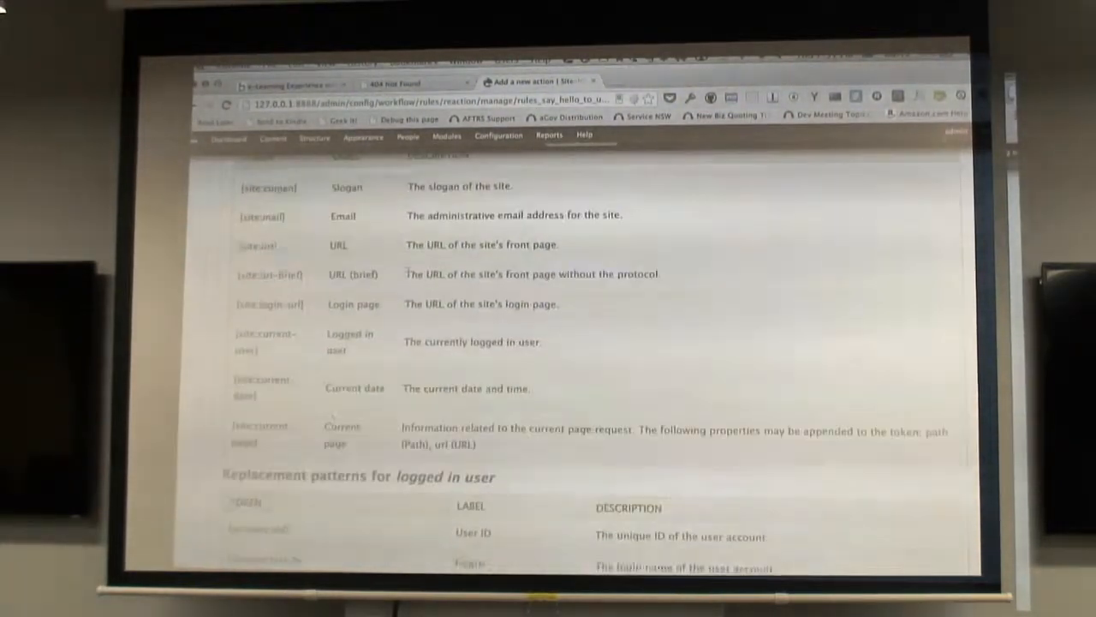
scroll("down", 3)
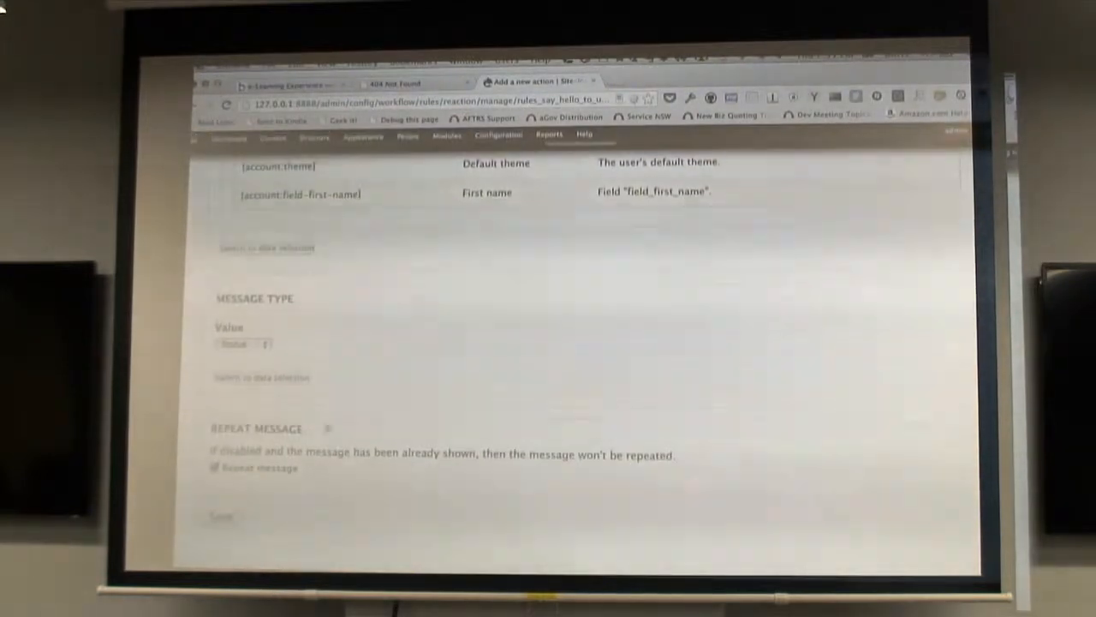
Step: Make the rule message a Warning reading 'Be careful [account:field-first-name]'
left_click(241, 343)
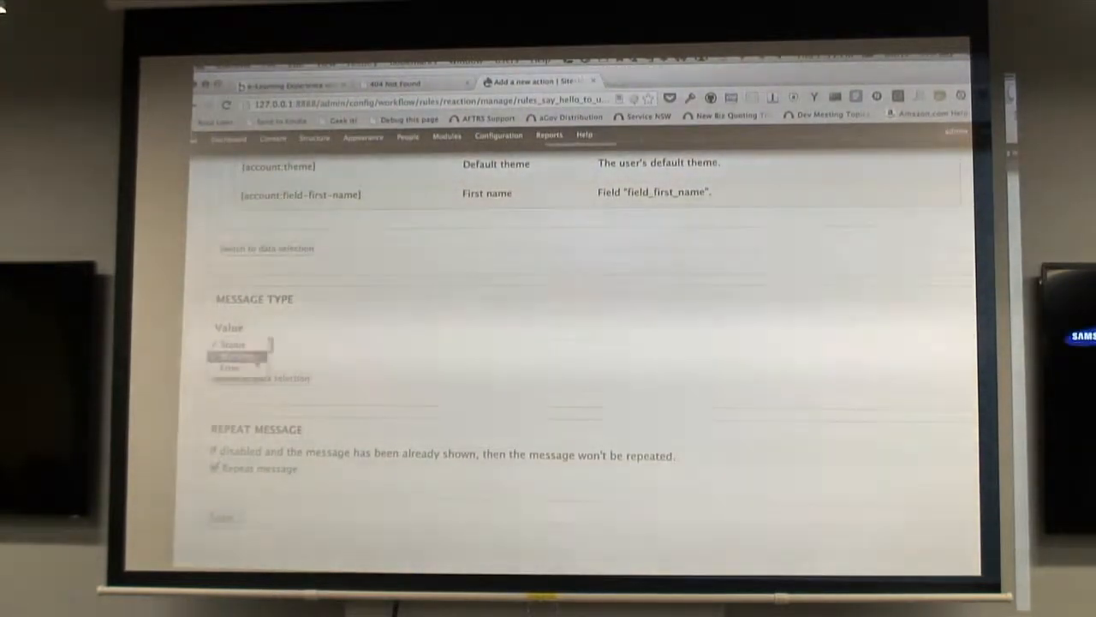
left_click(238, 356)
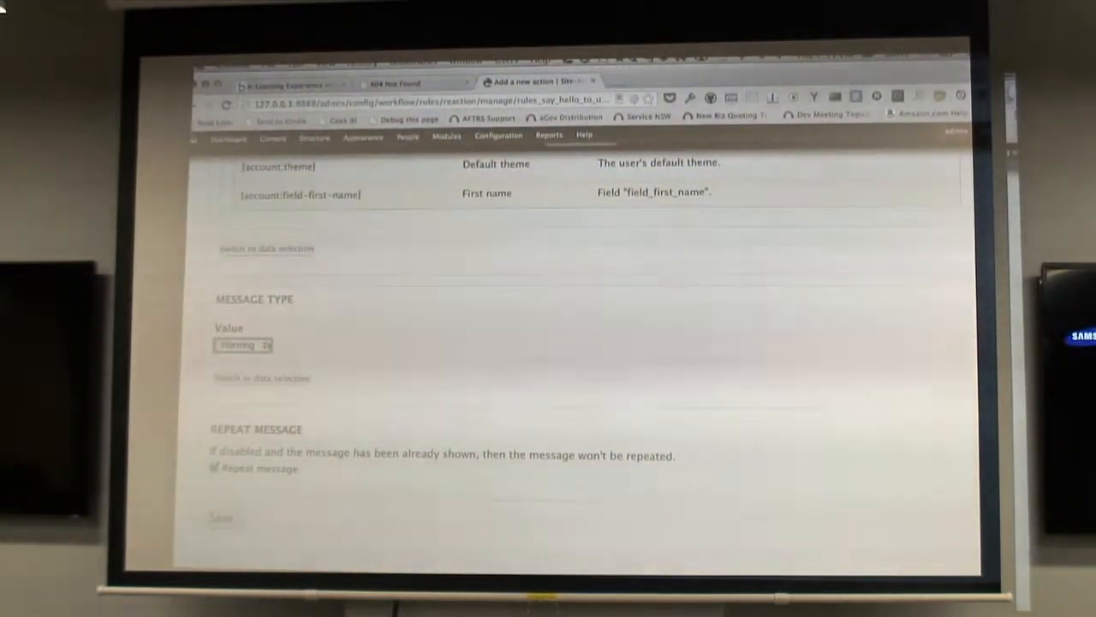
scroll("up", 3)
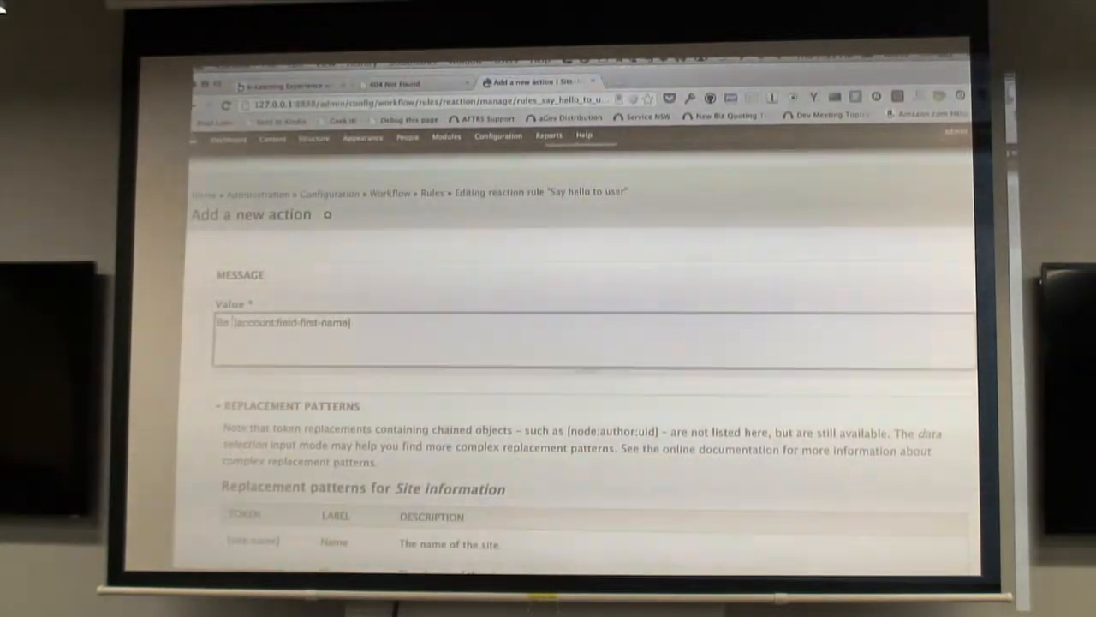
type("careful")
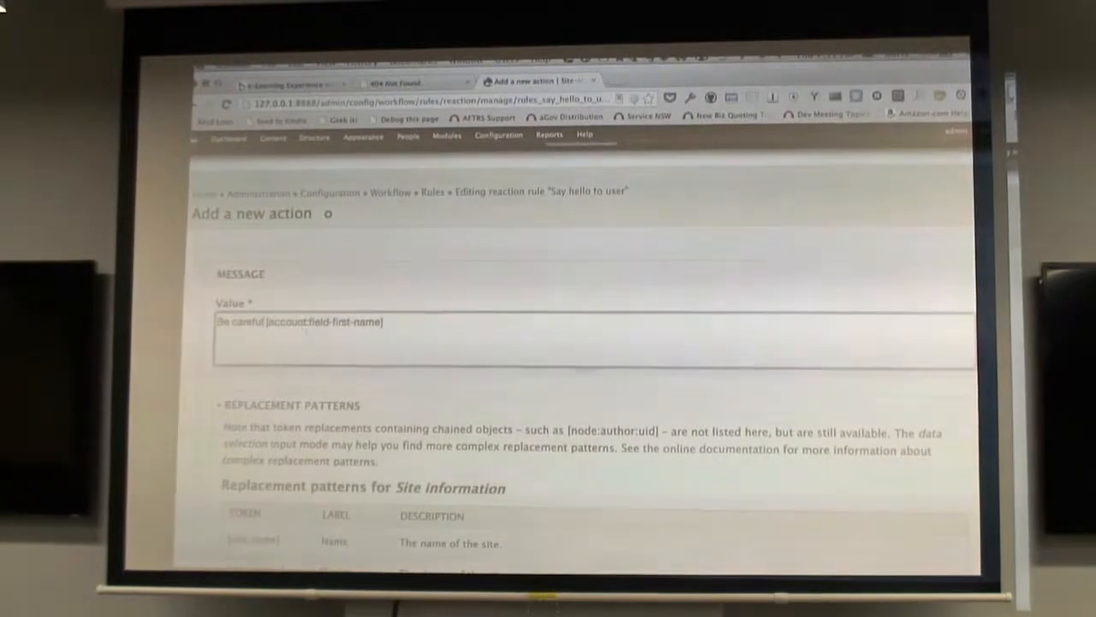
scroll("down", 3)
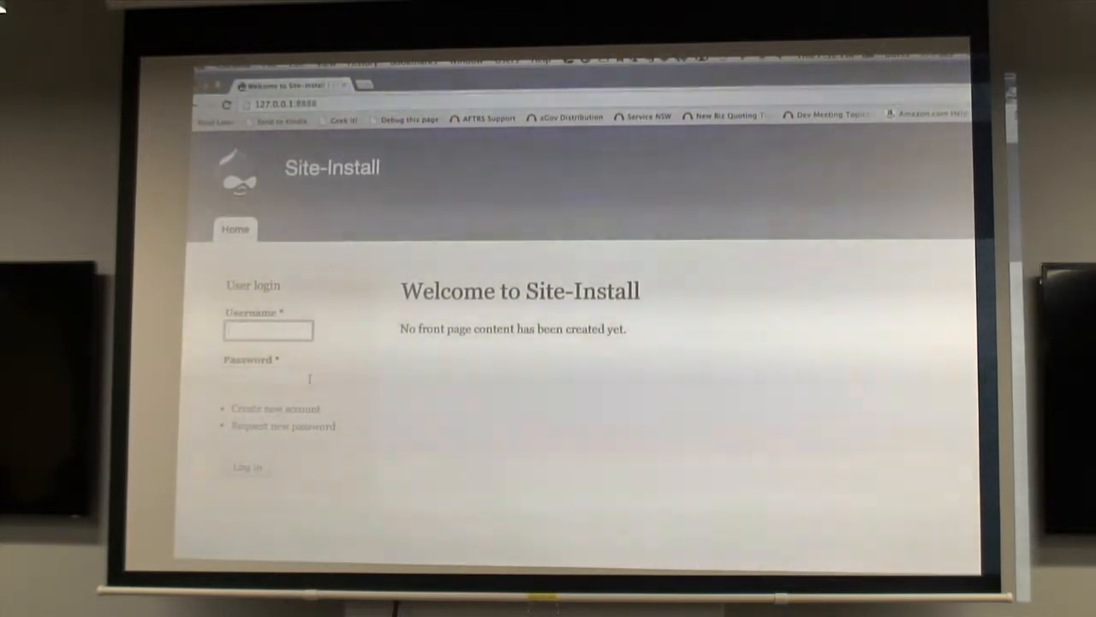
Step: Log in as 'demo' to see the 'Be careful Peter' warning
type("demo")
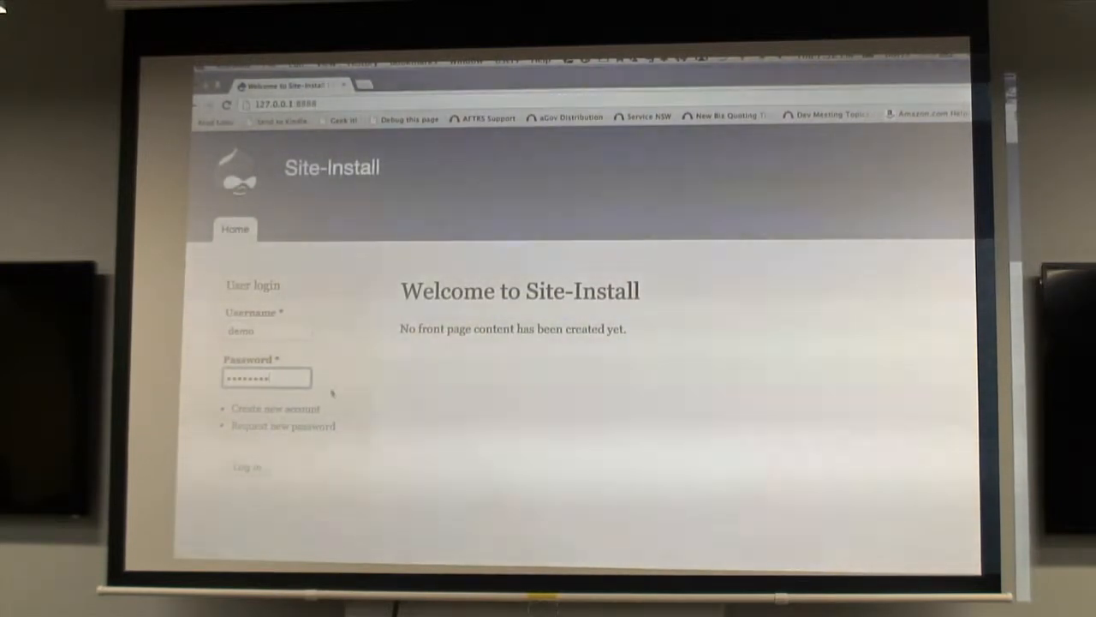
left_click(247, 467)
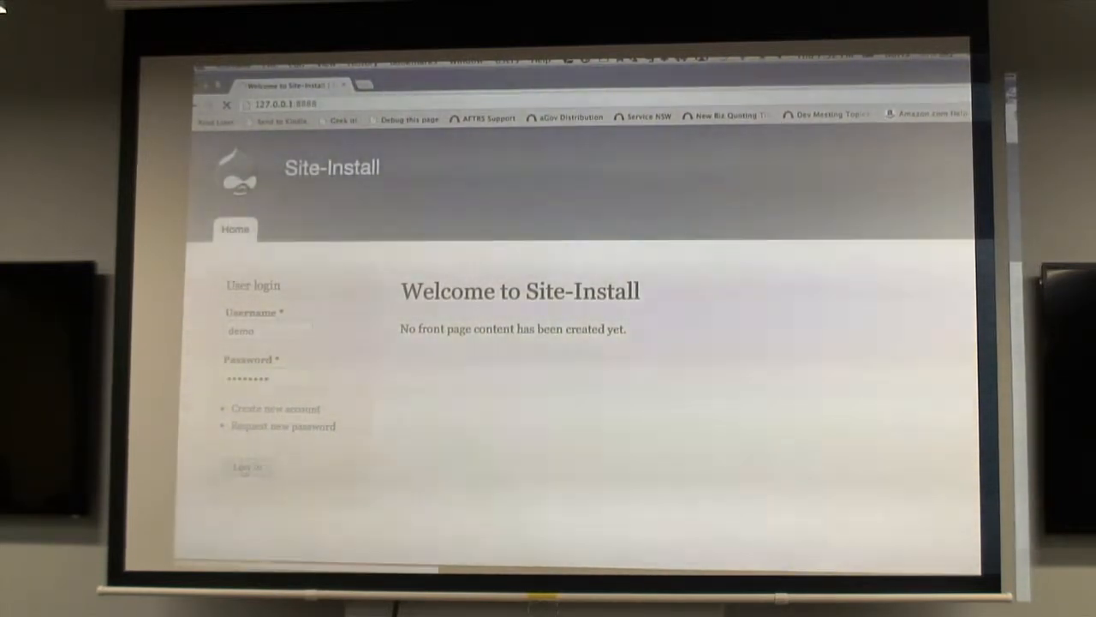
left_click(247, 466)
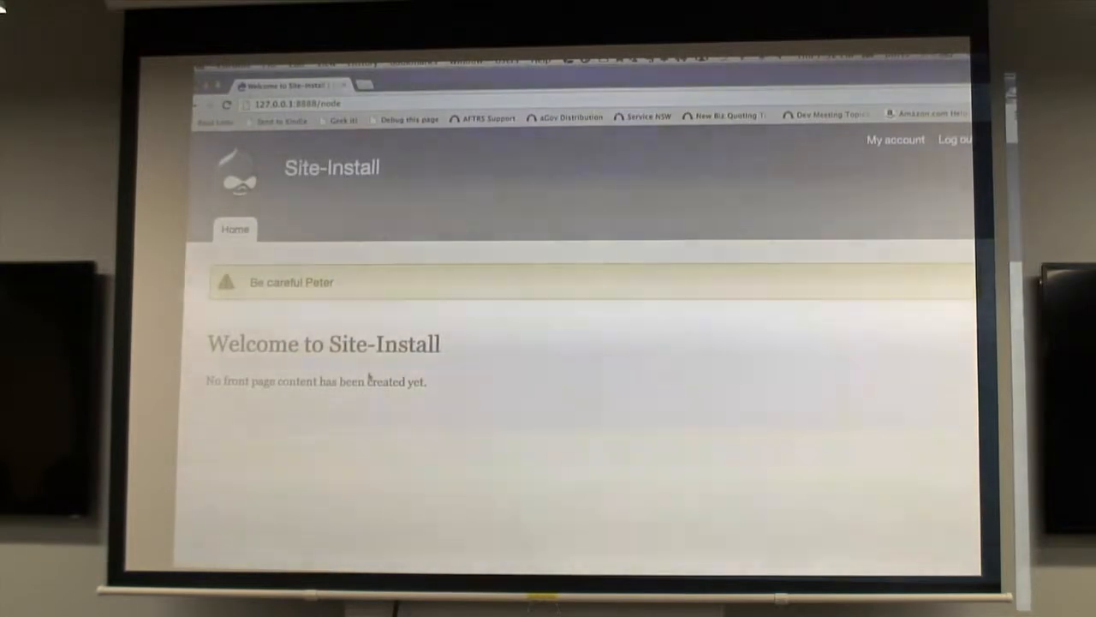